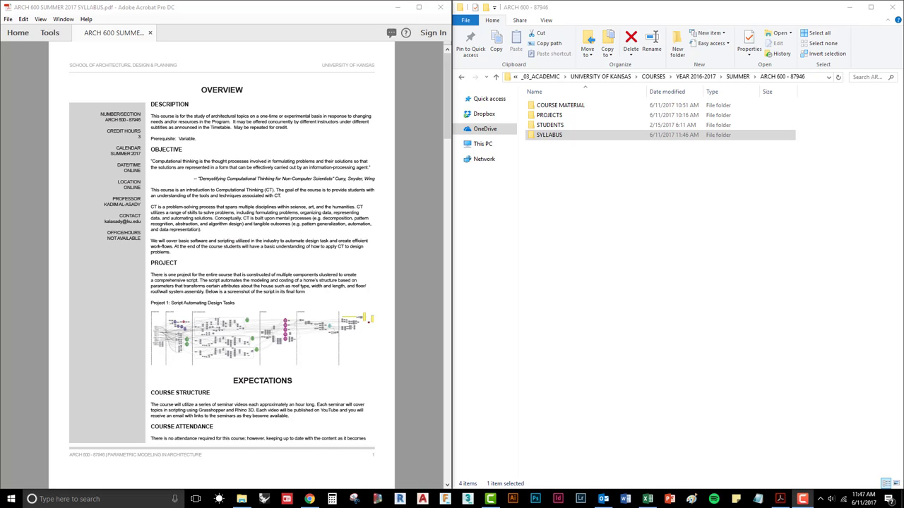
{"action": "mouse_move", "coordinate": [458, 351]}
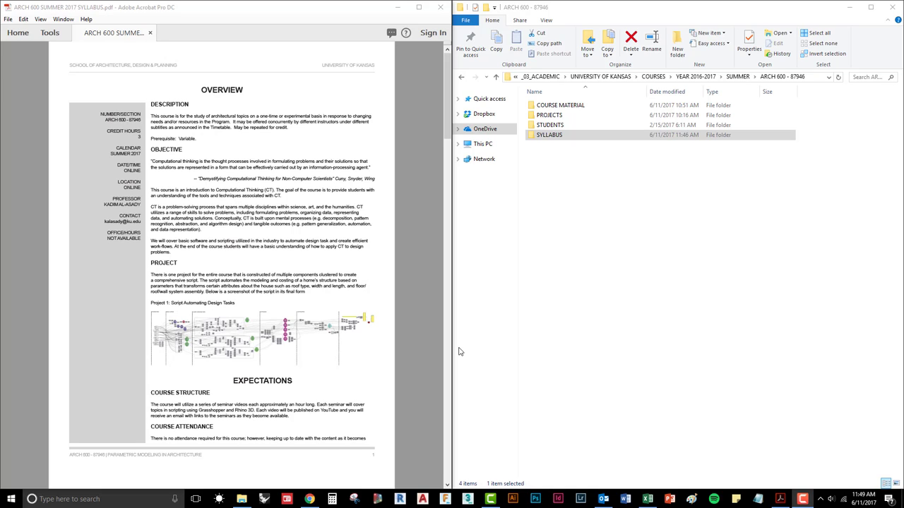
{"action": "mouse_move", "coordinate": [618, 253]}
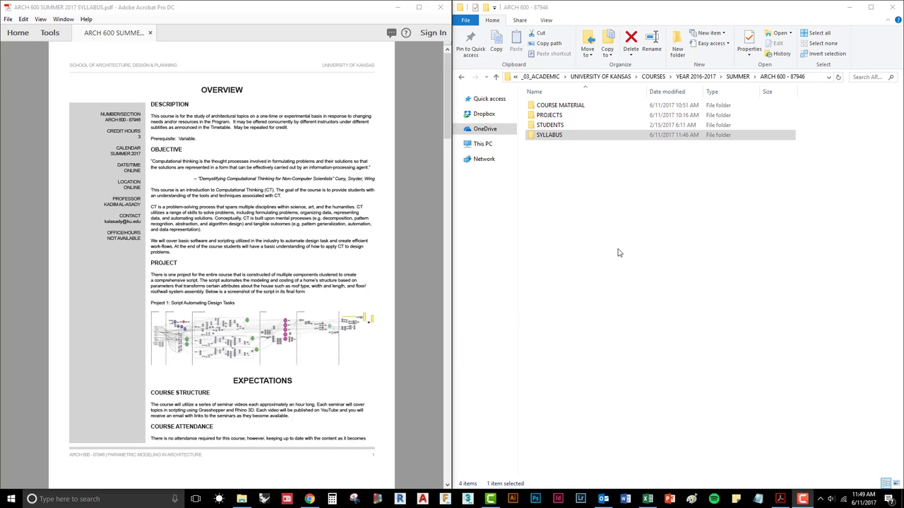
{"action": "mouse_move", "coordinate": [589, 236]}
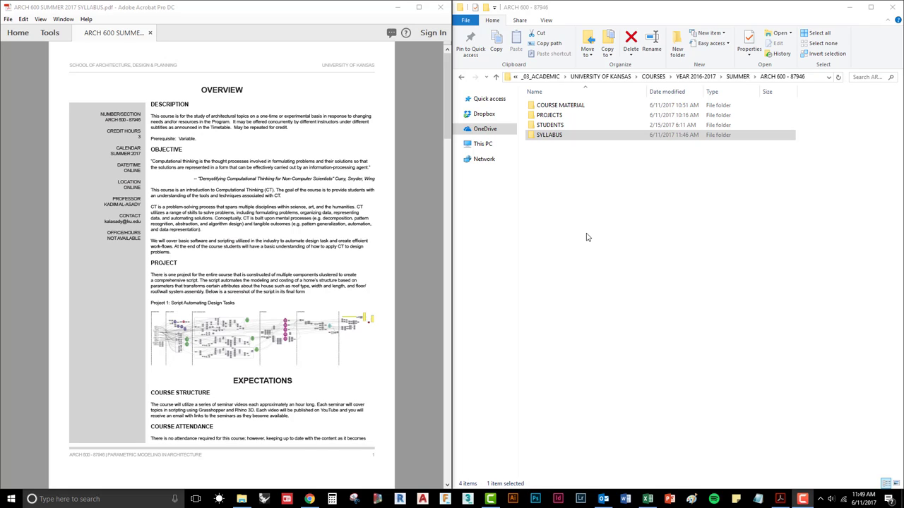
{"action": "mouse_move", "coordinate": [604, 186]}
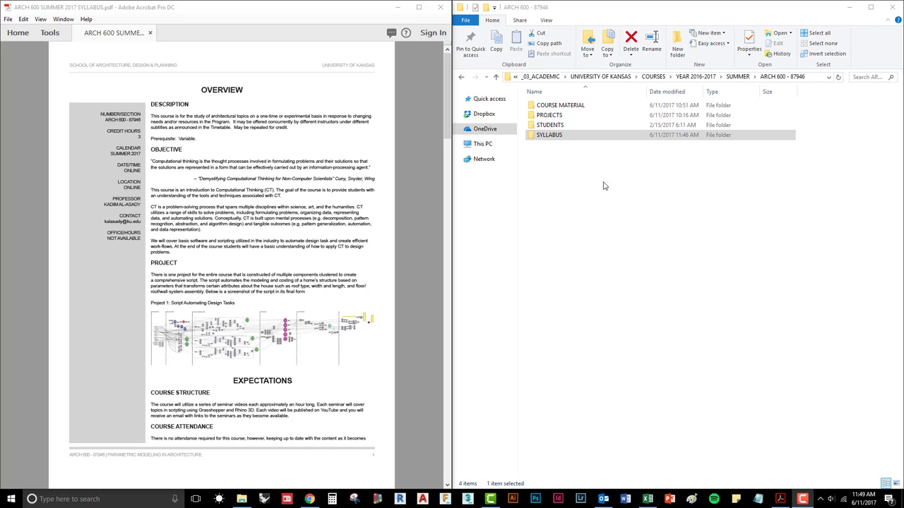
{"action": "mouse_move", "coordinate": [590, 195]}
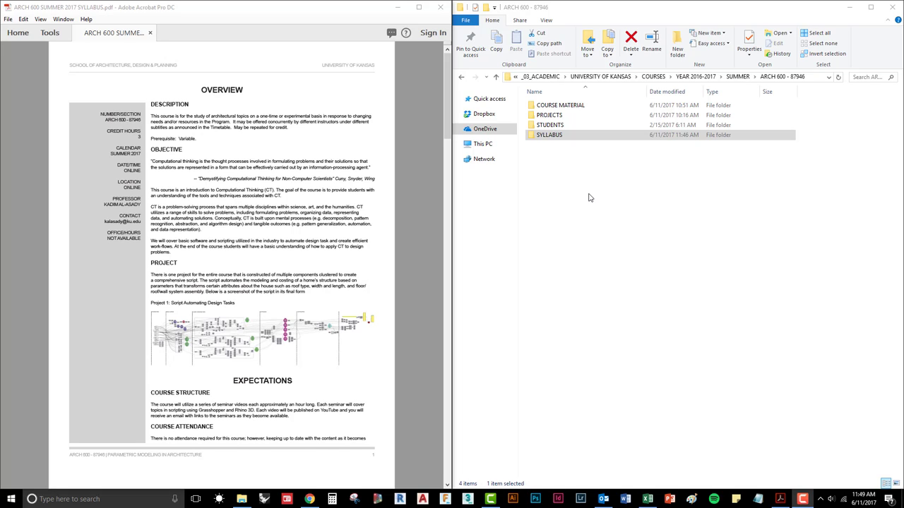
{"action": "mouse_move", "coordinate": [565, 188]}
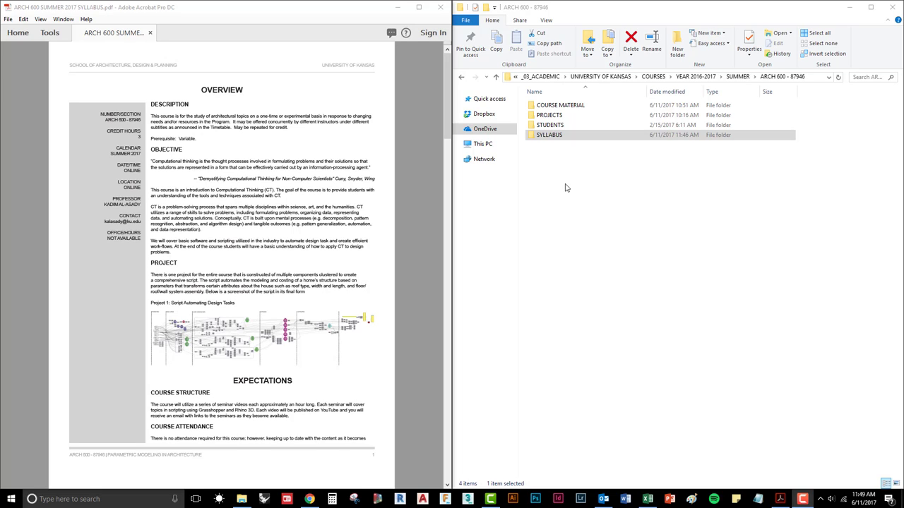
{"action": "mouse_move", "coordinate": [552, 179]}
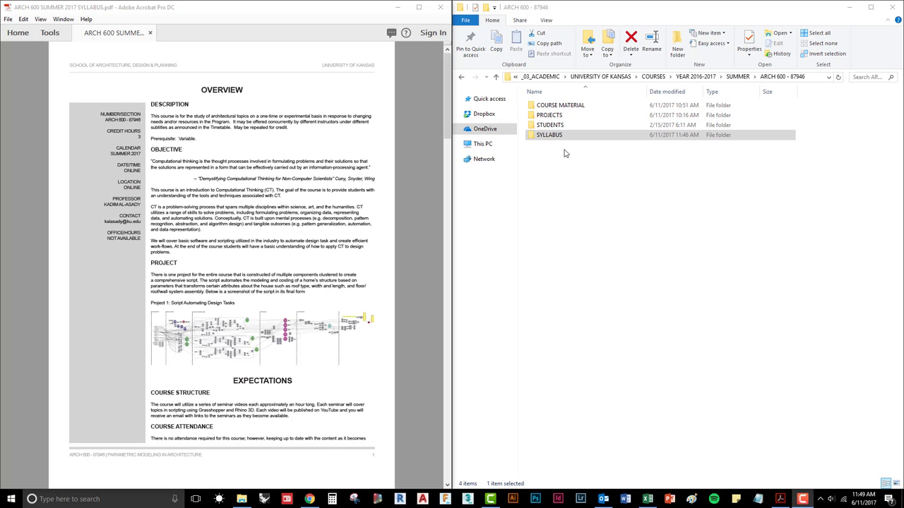
{"action": "mouse_move", "coordinate": [566, 151]}
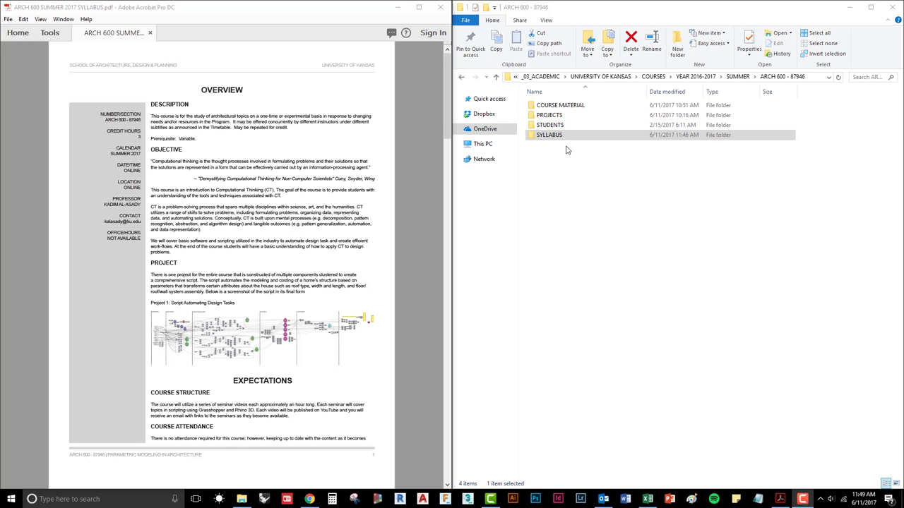
Look inside the STUDENTS and syllabus CALENDAR folders, then return to the main course folder
{"action": "double_click", "coordinate": [549, 125]}
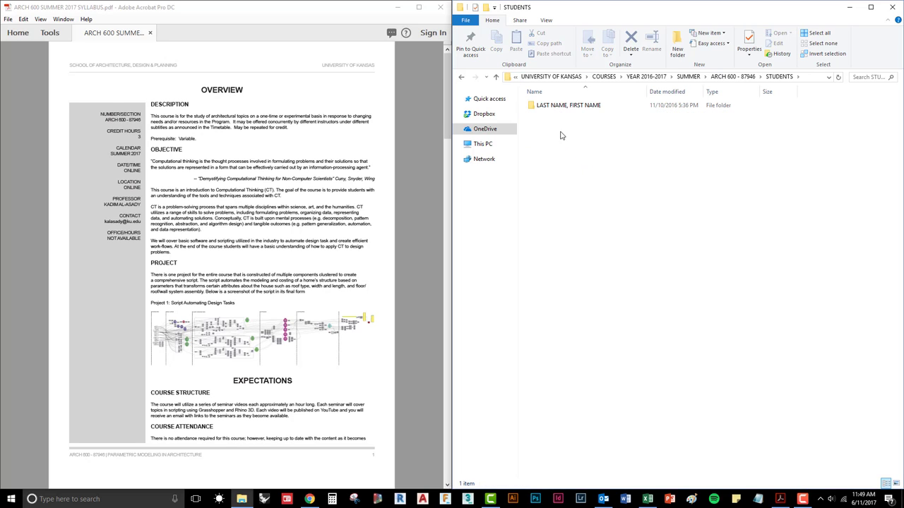
{"action": "left_click", "coordinate": [568, 104]}
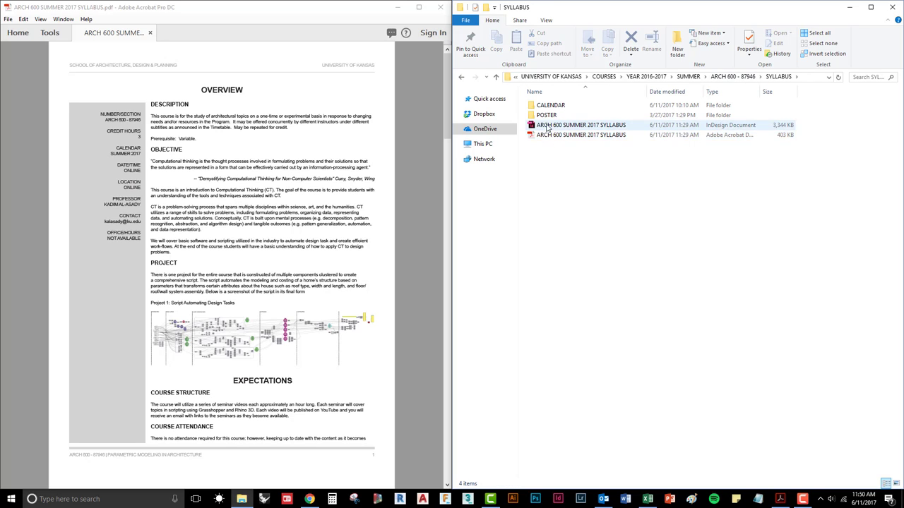
{"action": "mouse_move", "coordinate": [579, 125]}
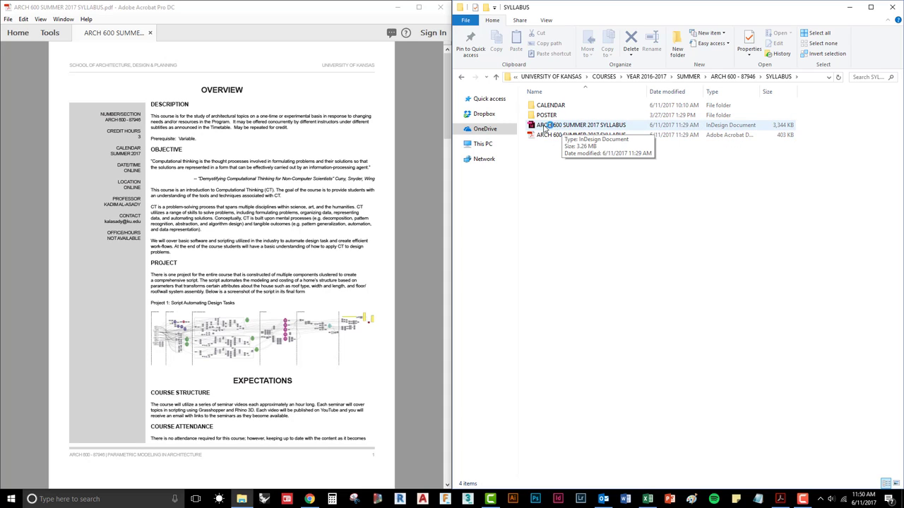
{"action": "mouse_move", "coordinate": [583, 135]}
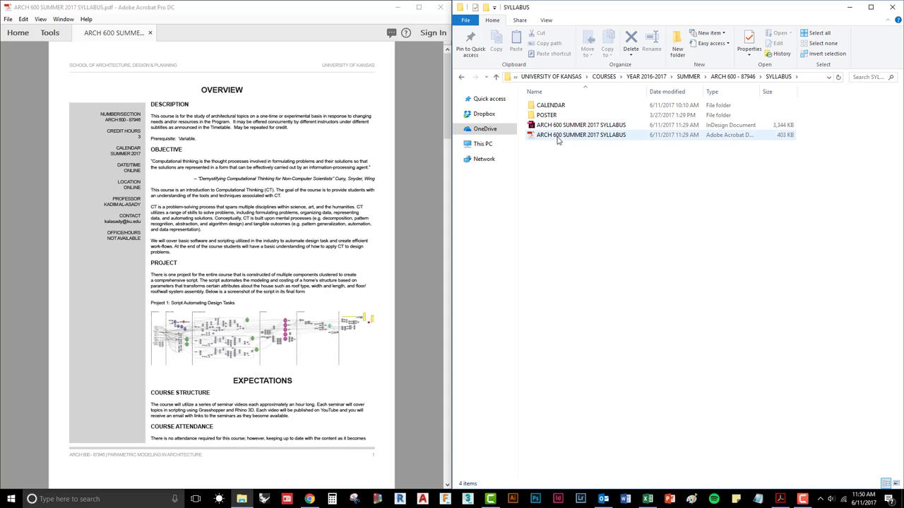
{"action": "mouse_move", "coordinate": [548, 138]}
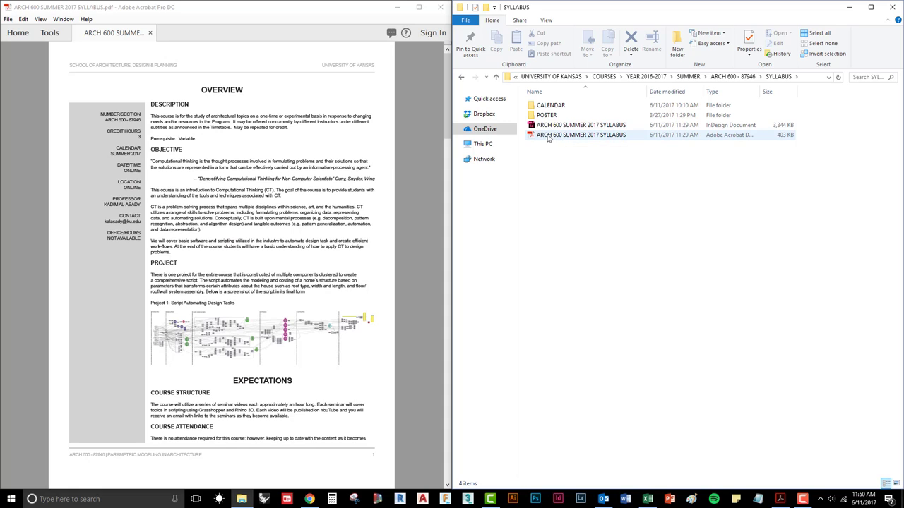
{"action": "double_click", "coordinate": [551, 105]}
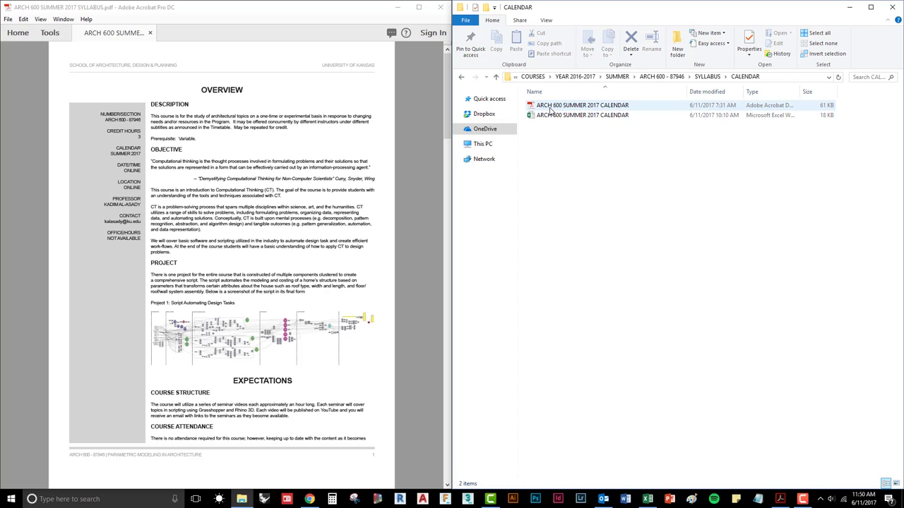
{"action": "left_click", "coordinate": [572, 146]}
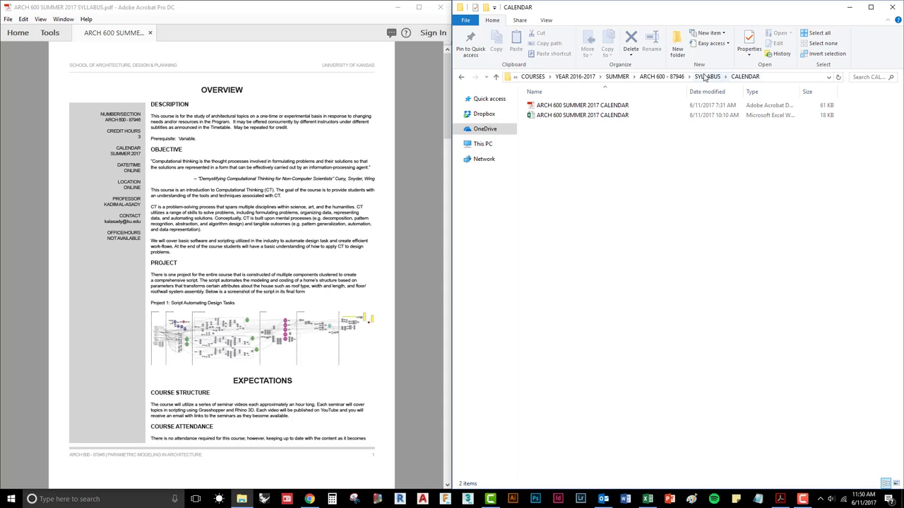
{"action": "left_click", "coordinate": [661, 76]}
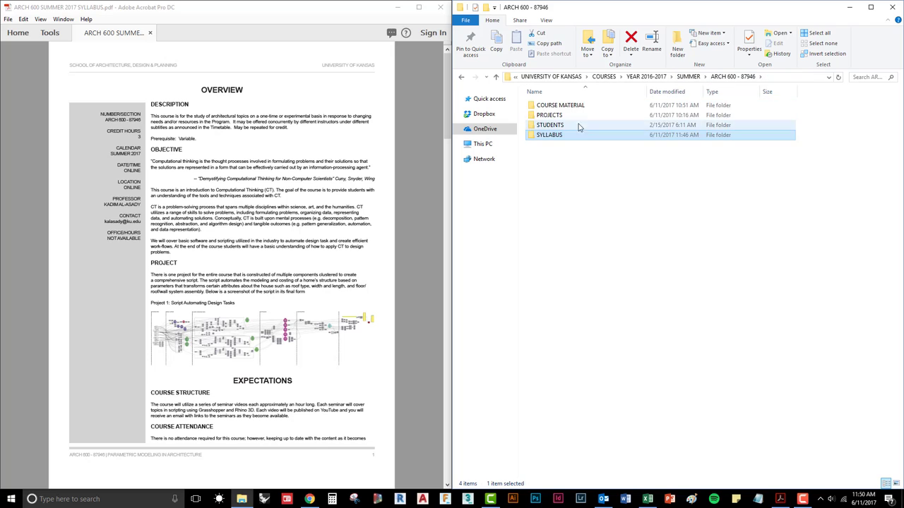
Look through COURSE MATERIAL > RELATED READINGS, then go back up and select REFERENCES
{"action": "double_click", "coordinate": [561, 105]}
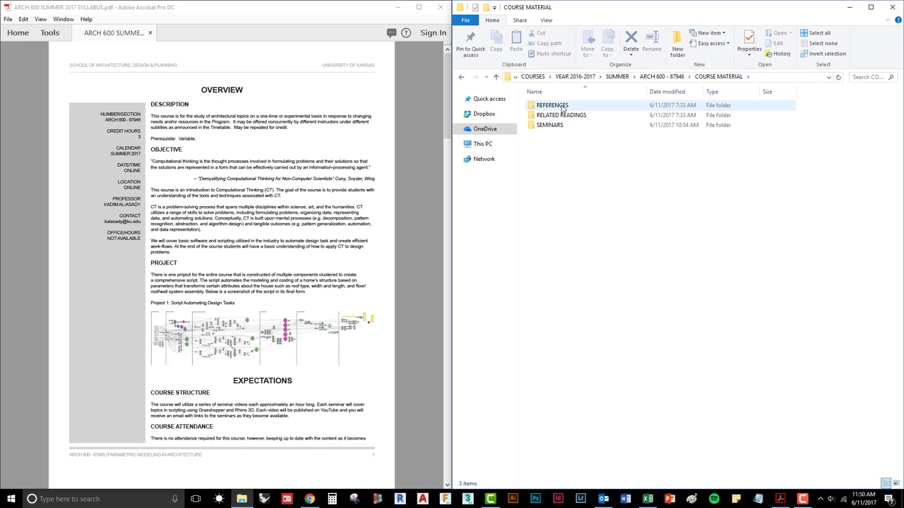
{"action": "double_click", "coordinate": [561, 115]}
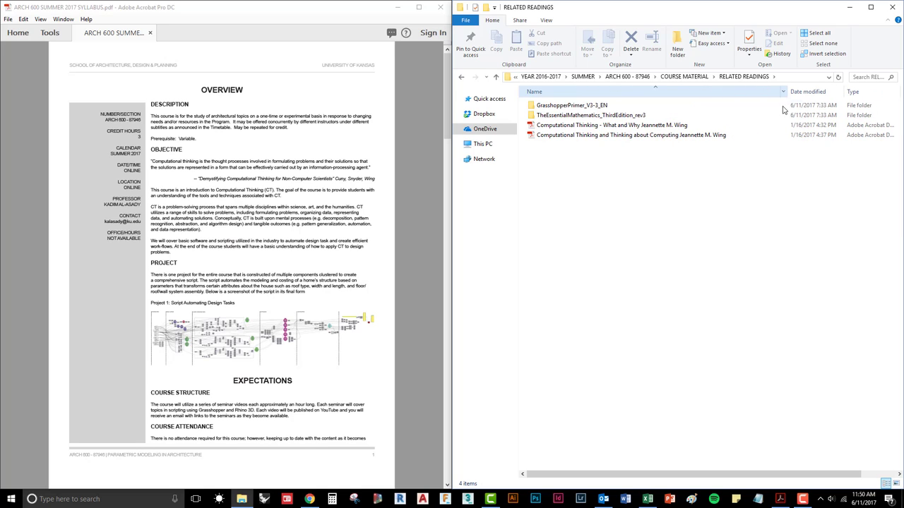
{"action": "mouse_move", "coordinate": [592, 115]}
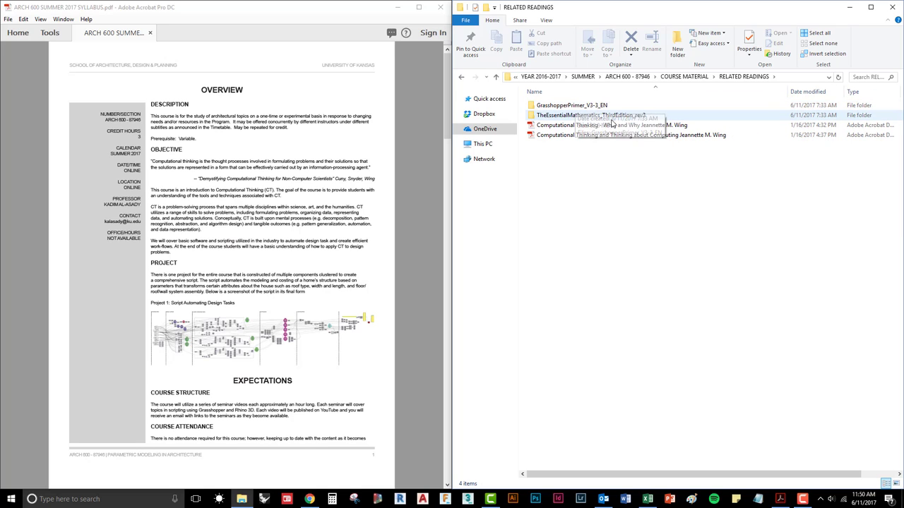
{"action": "mouse_move", "coordinate": [609, 185]}
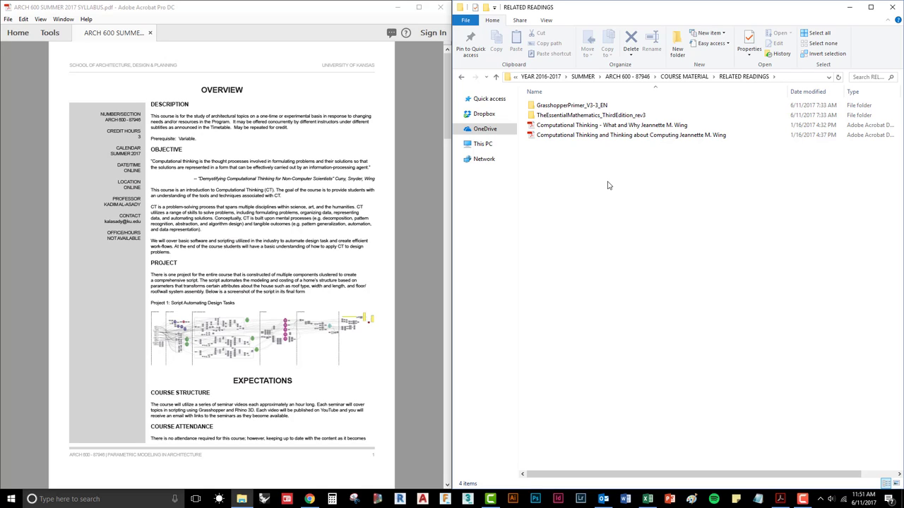
{"action": "mouse_move", "coordinate": [689, 85]}
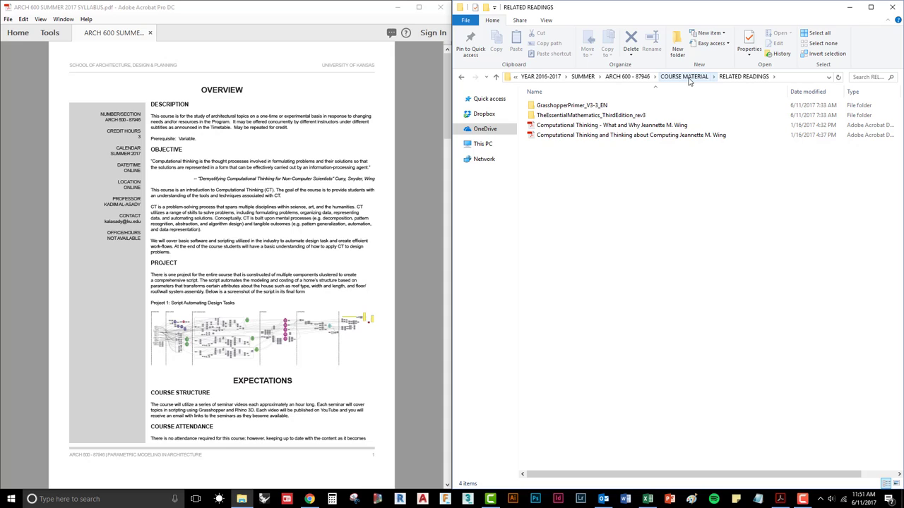
{"action": "left_click", "coordinate": [683, 76]}
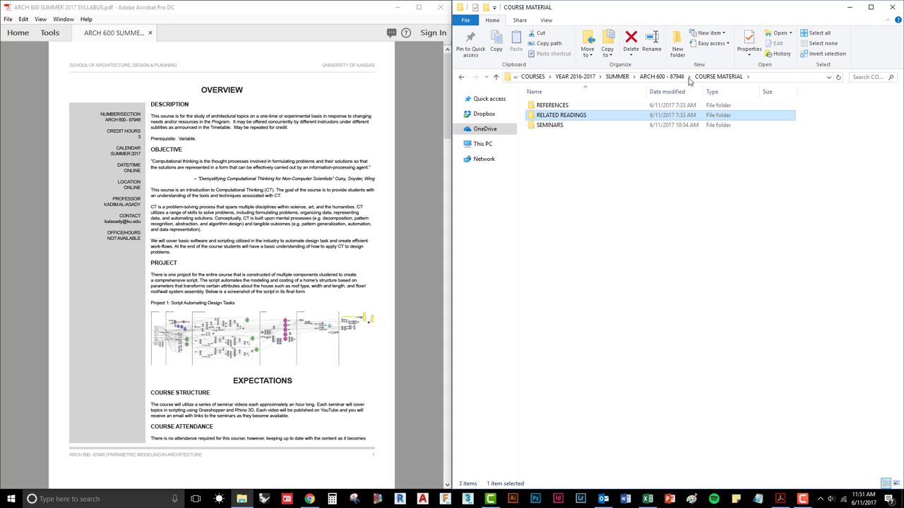
{"action": "left_click", "coordinate": [552, 104]}
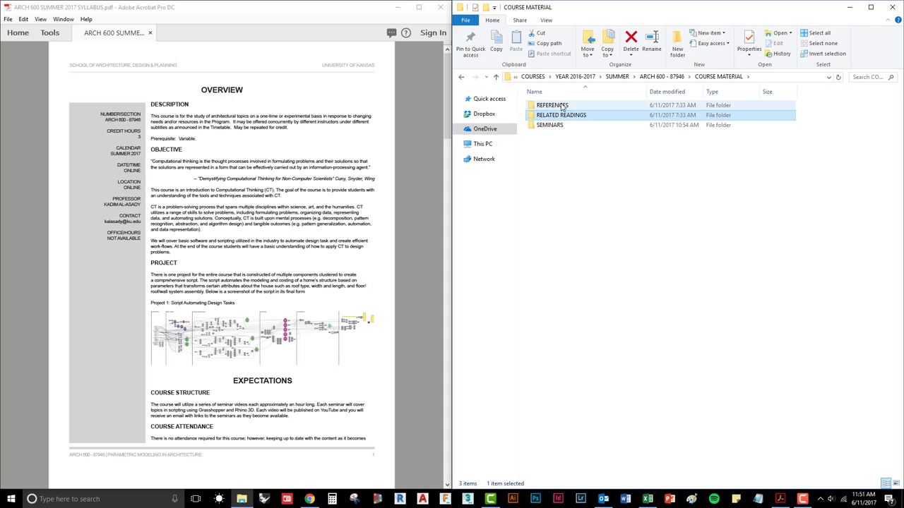
Open the REFERENCES folder and browse its web shortcuts like Digital Toolbox
{"action": "double_click", "coordinate": [552, 105]}
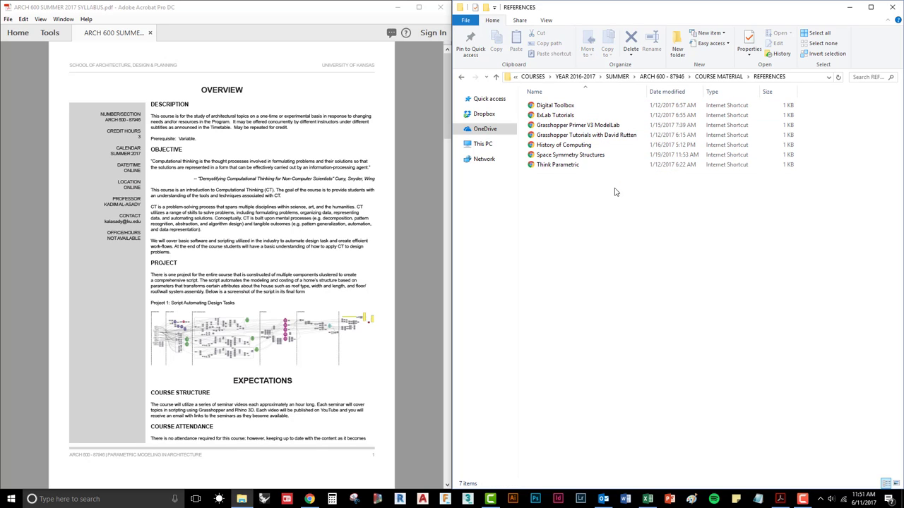
{"action": "left_click", "coordinate": [577, 125]}
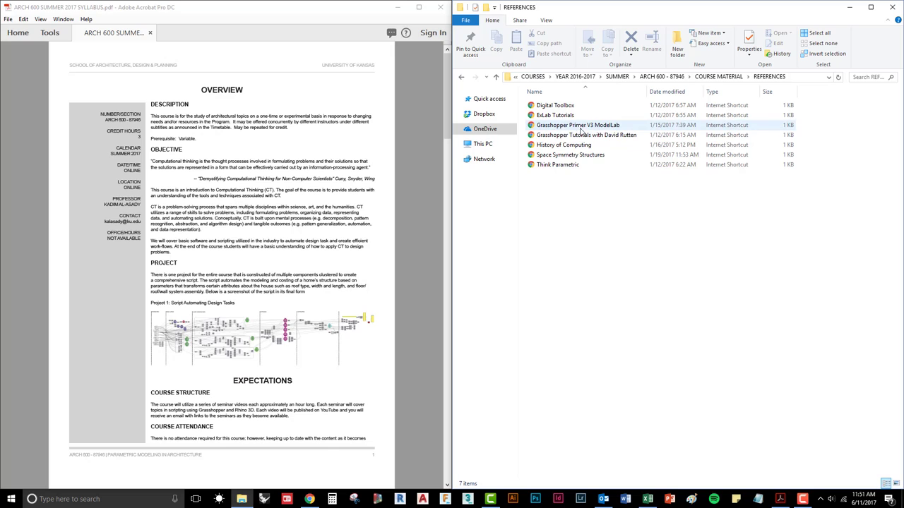
{"action": "mouse_move", "coordinate": [596, 132]}
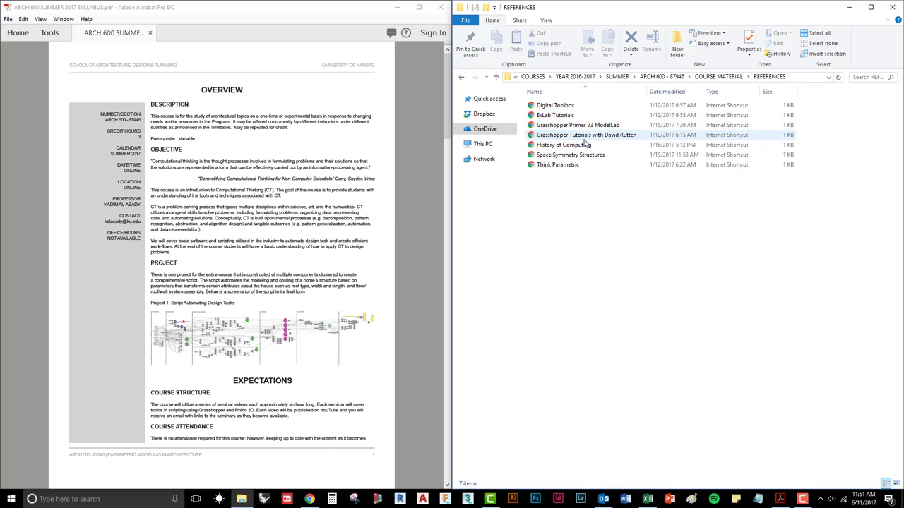
{"action": "left_click", "coordinate": [570, 154]}
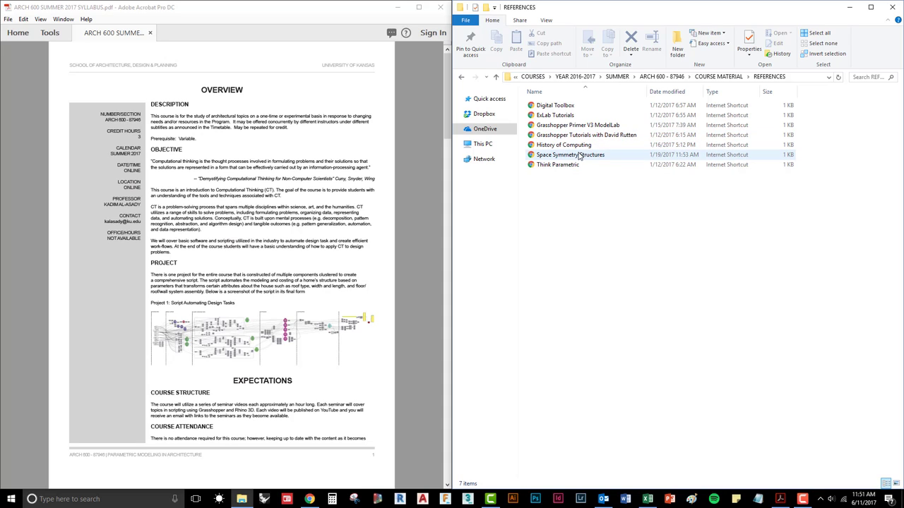
{"action": "left_click", "coordinate": [583, 186]}
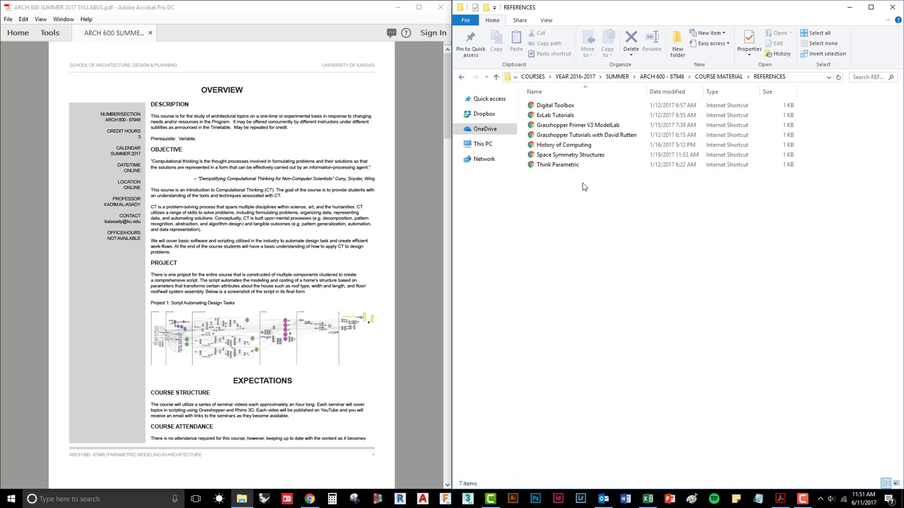
{"action": "mouse_move", "coordinate": [555, 105]}
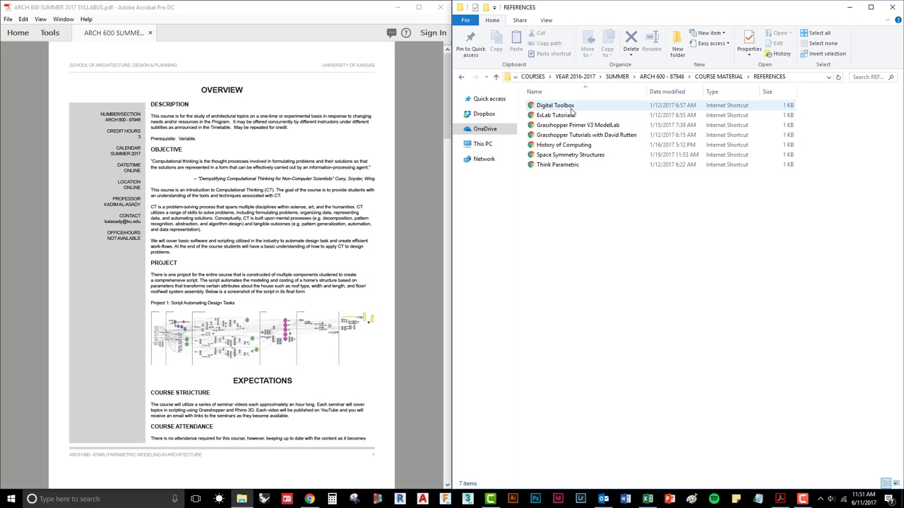
{"action": "mouse_move", "coordinate": [555, 105]}
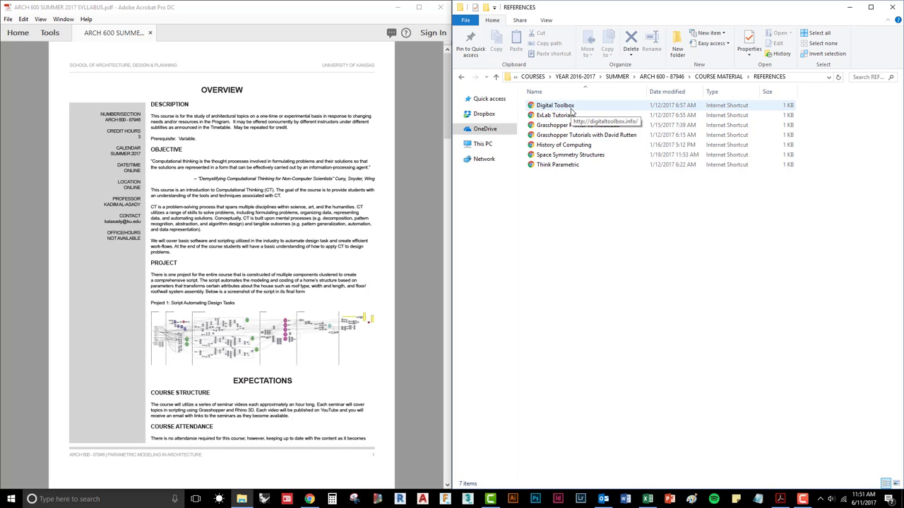
{"action": "mouse_move", "coordinate": [590, 217]}
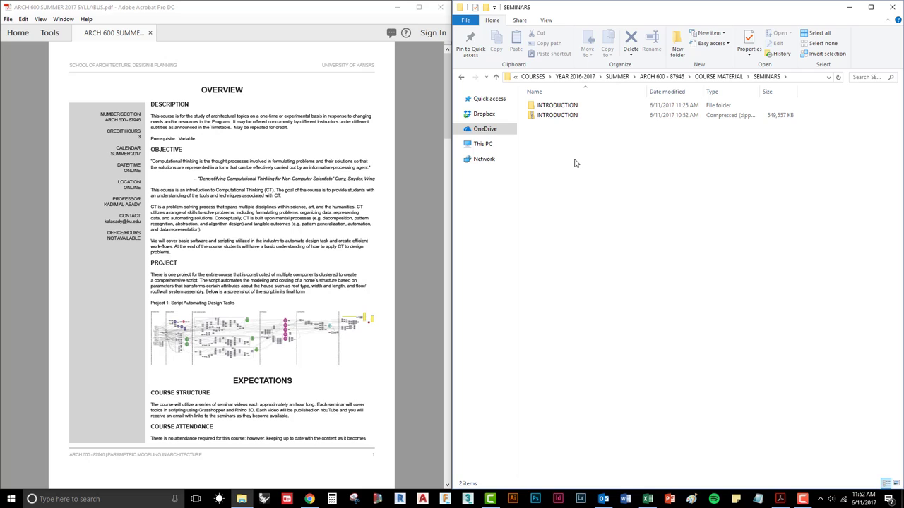
{"action": "mouse_move", "coordinate": [559, 119]}
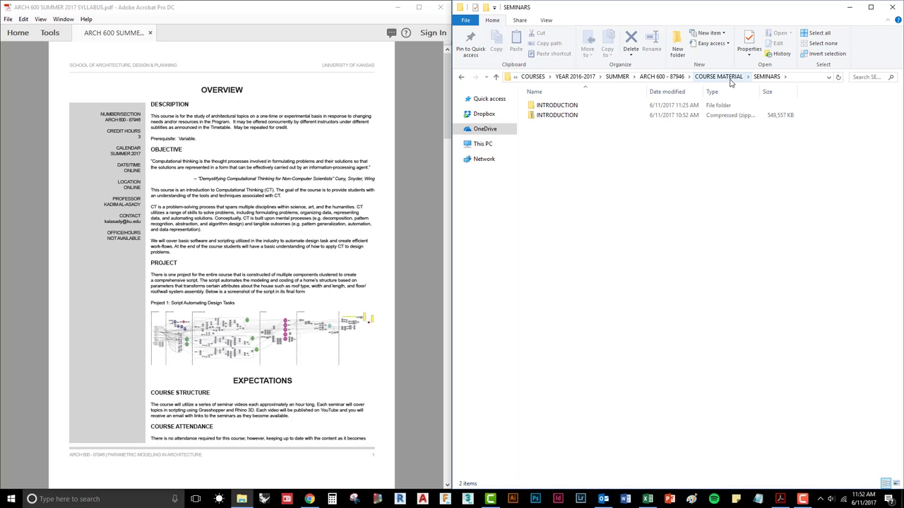
Browse PROJECTS > PROJECT 1 > SUBMISSIONS, then return to the ARCH 600 - 87946 folder
{"action": "left_click", "coordinate": [718, 76]}
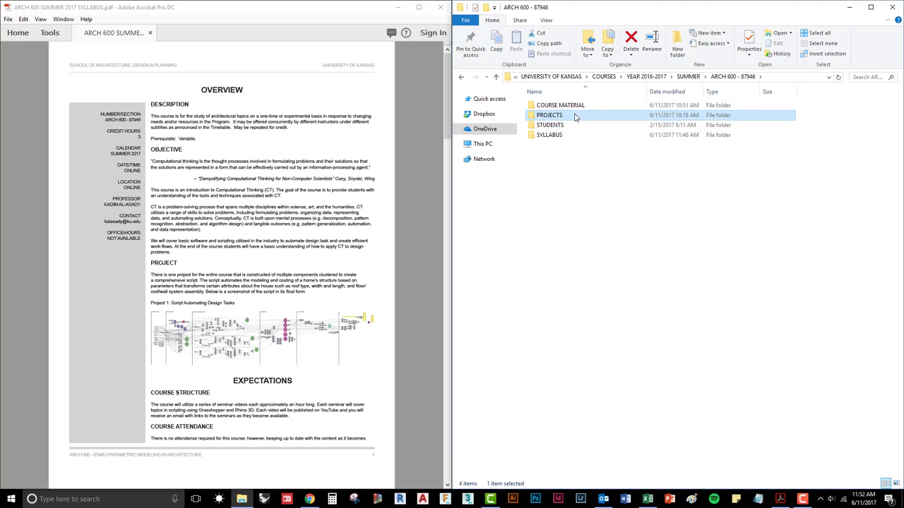
{"action": "double_click", "coordinate": [549, 114]}
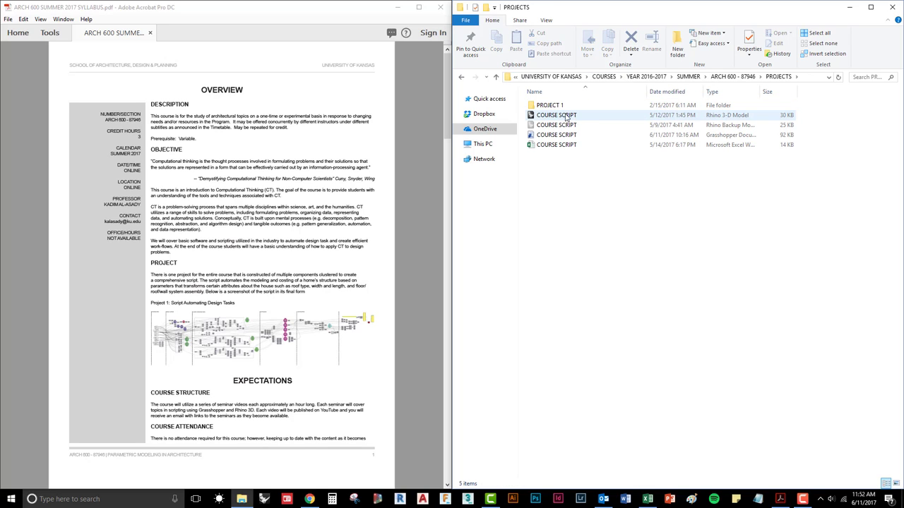
{"action": "double_click", "coordinate": [549, 104]}
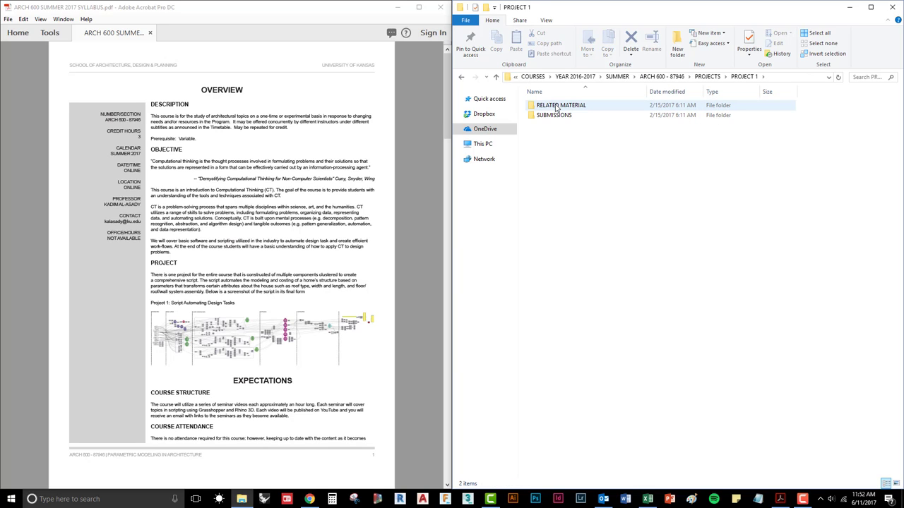
{"action": "double_click", "coordinate": [561, 104]}
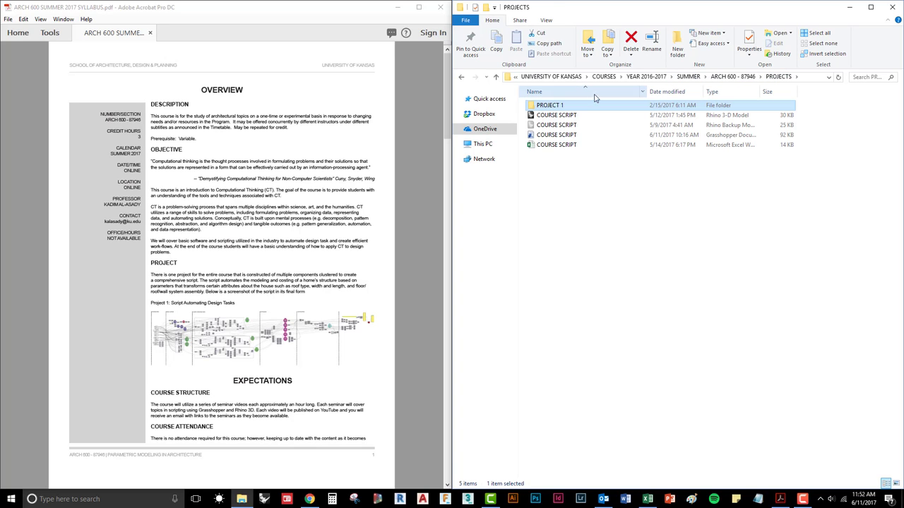
{"action": "double_click", "coordinate": [549, 105]}
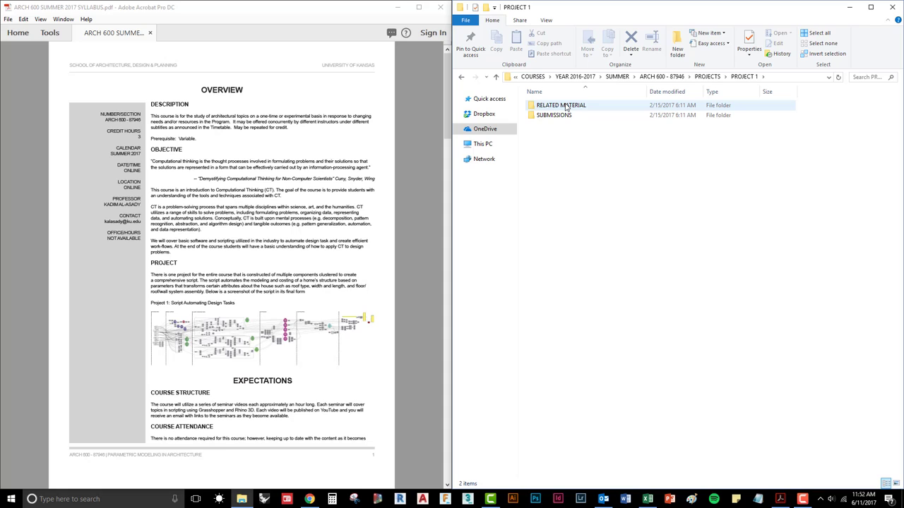
{"action": "left_click", "coordinate": [561, 104]}
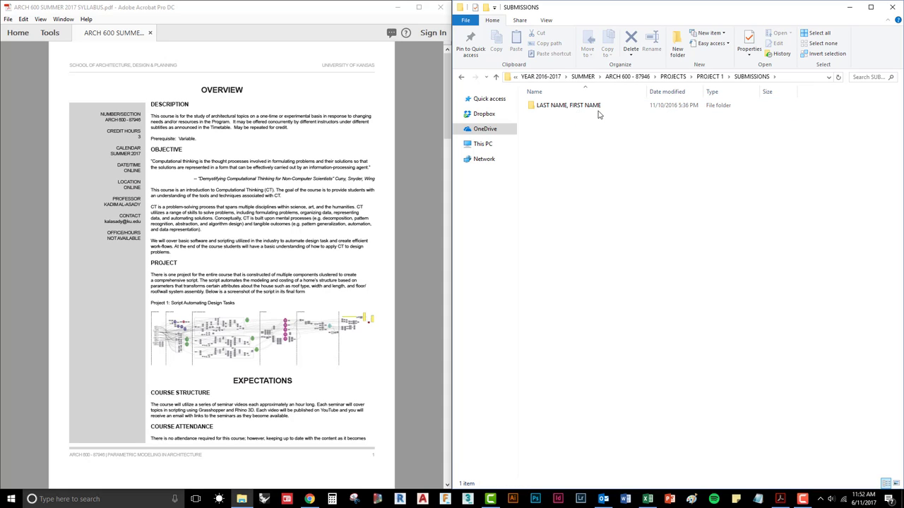
{"action": "left_click", "coordinate": [461, 76]}
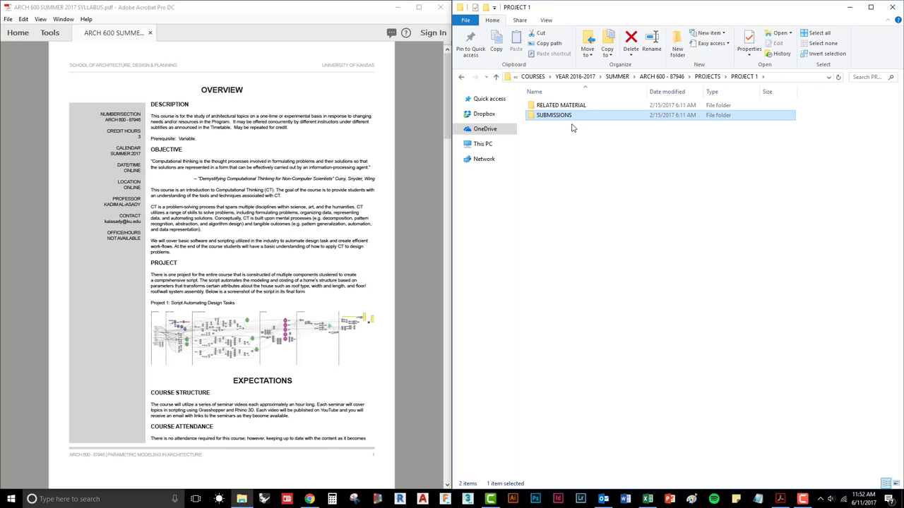
{"action": "mouse_move", "coordinate": [703, 123]}
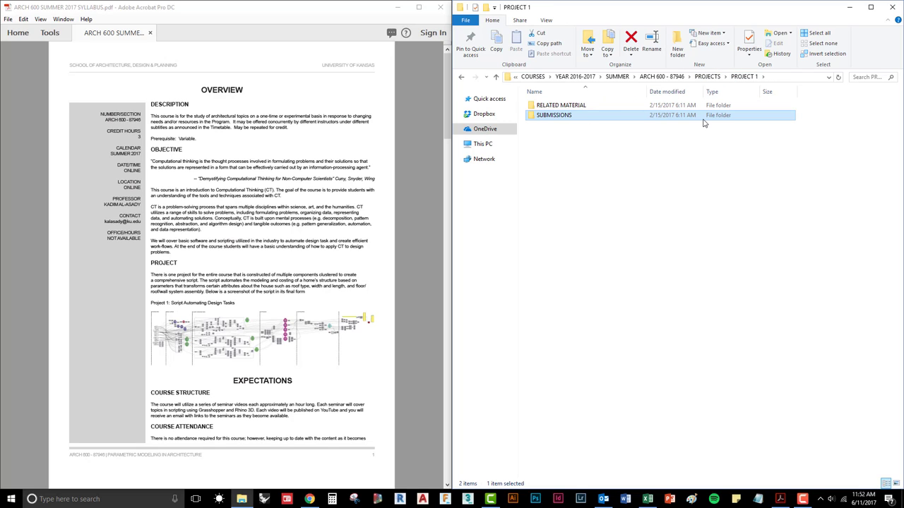
{"action": "mouse_move", "coordinate": [698, 122]}
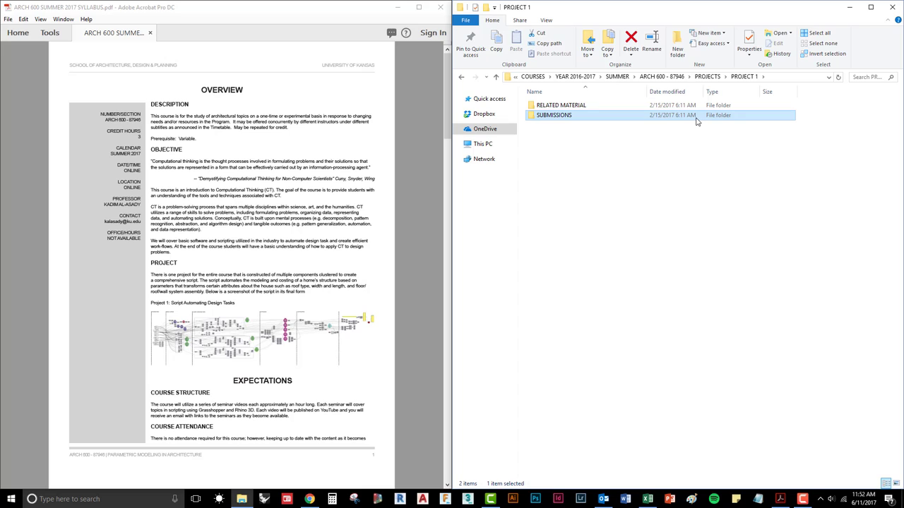
{"action": "mouse_move", "coordinate": [681, 131]}
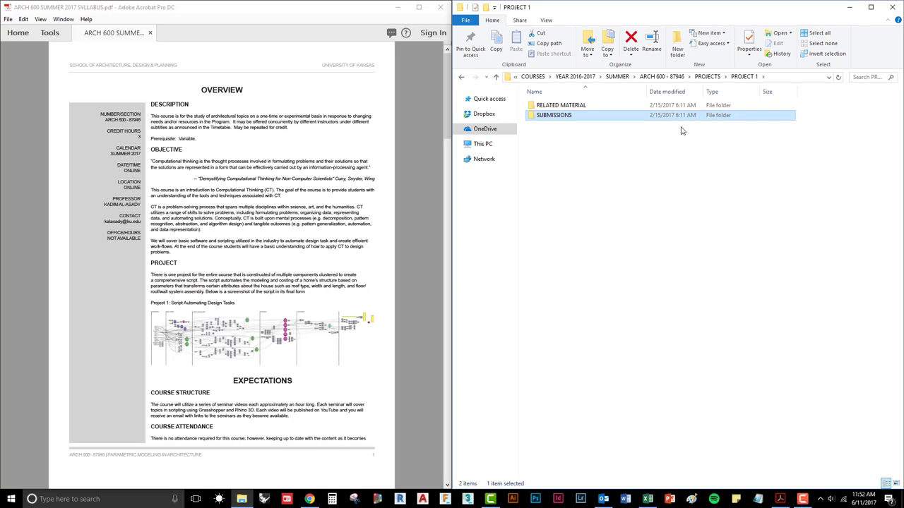
{"action": "mouse_move", "coordinate": [660, 77]}
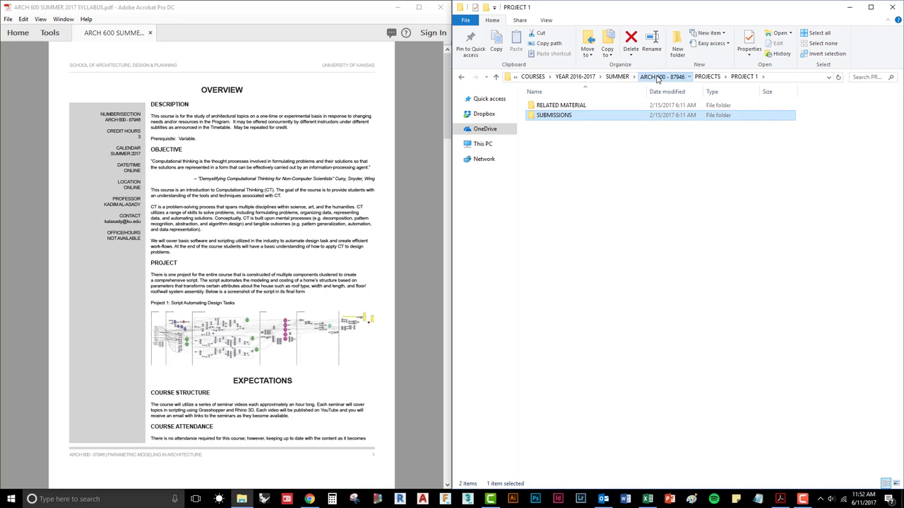
{"action": "left_click", "coordinate": [661, 76]}
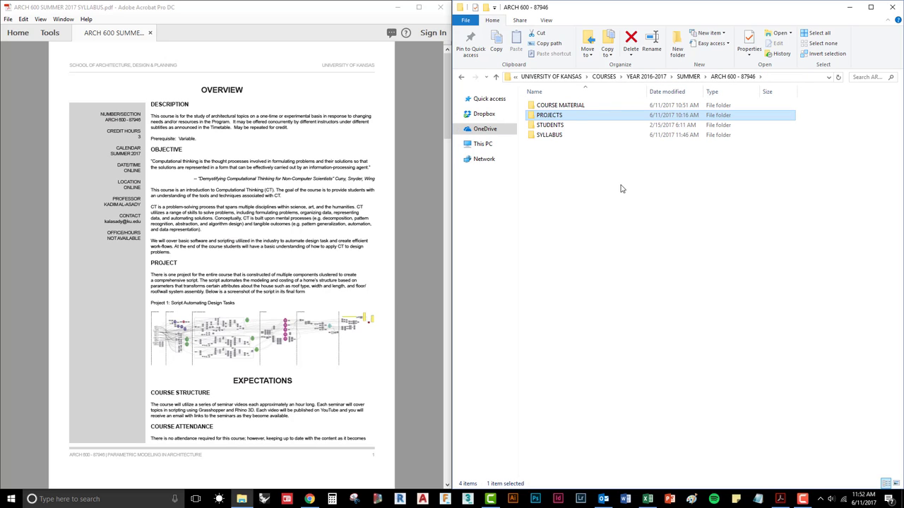
{"action": "mouse_move", "coordinate": [549, 177]}
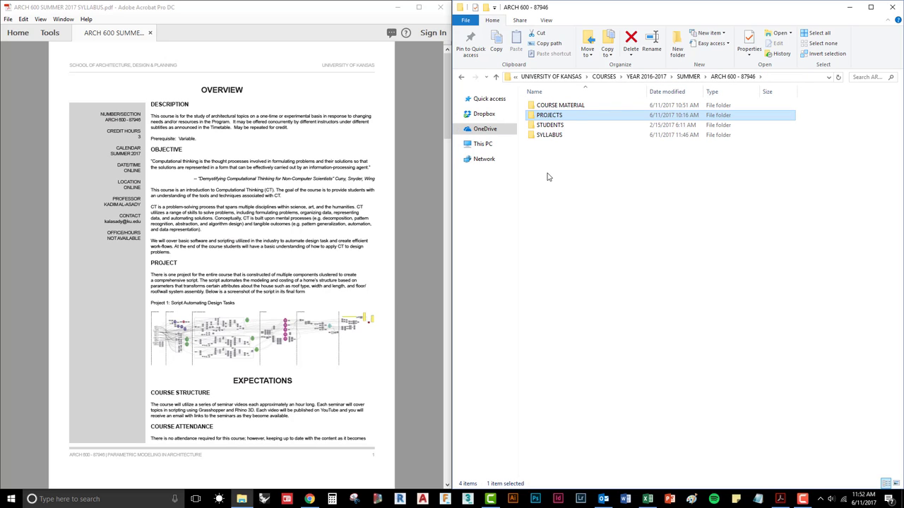
{"action": "mouse_move", "coordinate": [523, 182]}
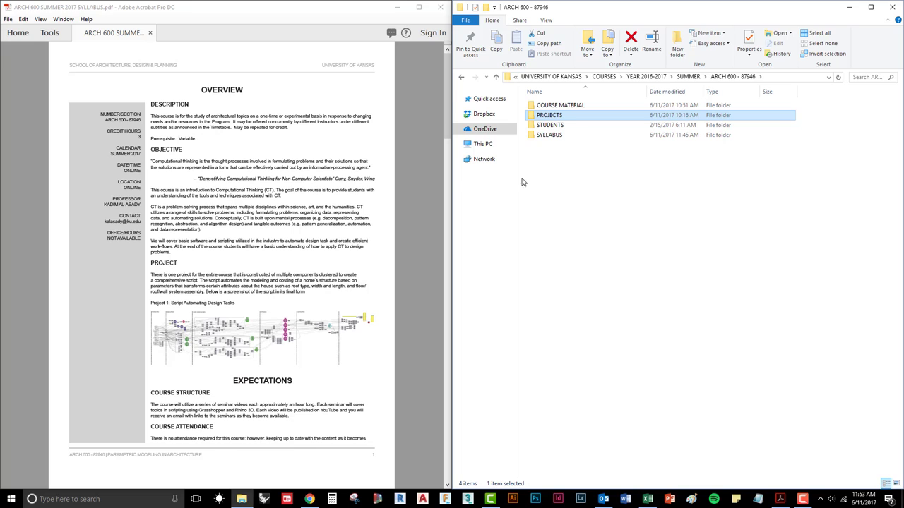
{"action": "mouse_move", "coordinate": [403, 168]}
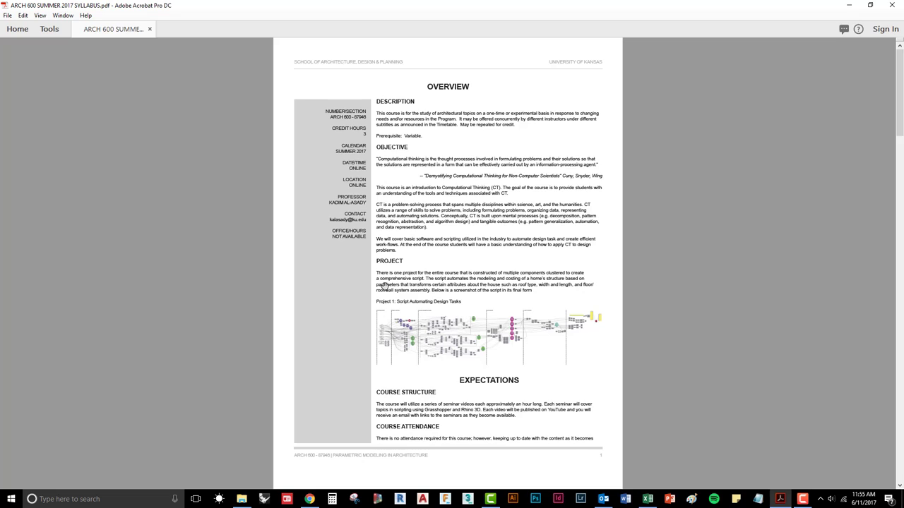
{"action": "mouse_move", "coordinate": [590, 339]}
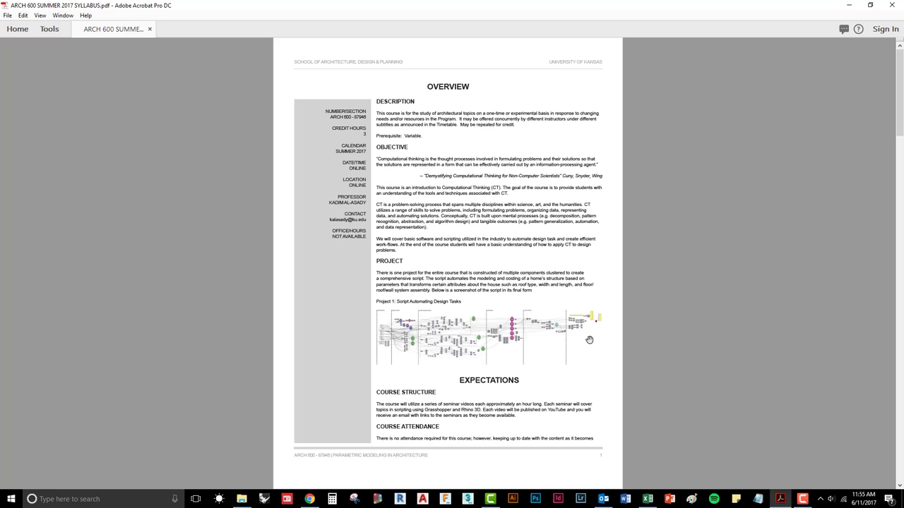
{"action": "mouse_move", "coordinate": [597, 344]}
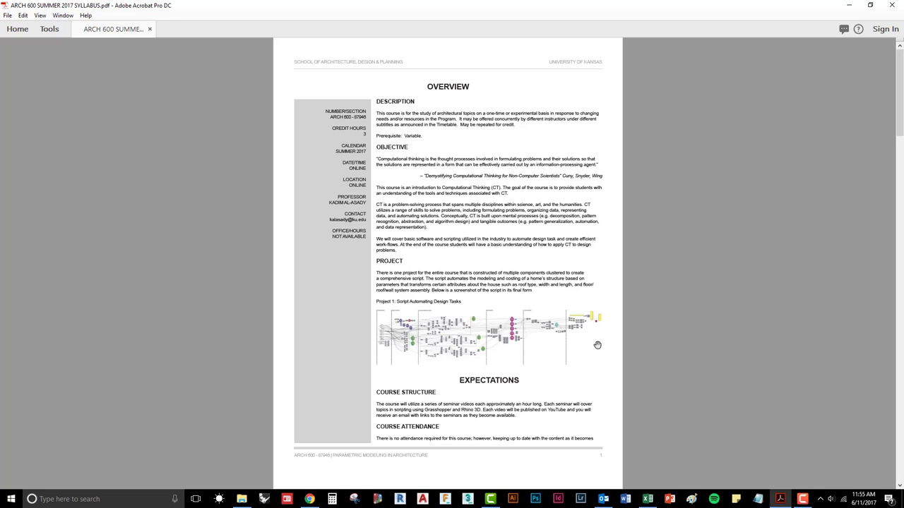
{"action": "mouse_move", "coordinate": [544, 365]}
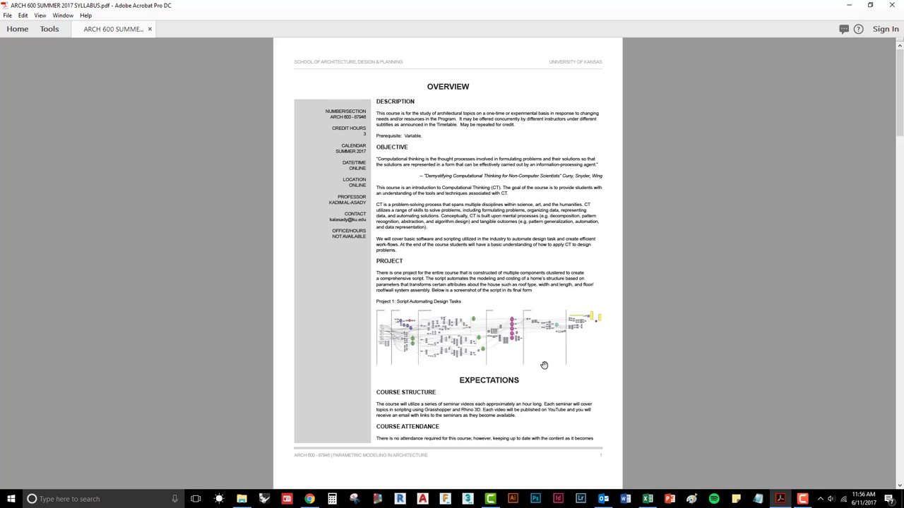
Scroll to syllabus page 2: Required Resources, Course Evaluation and Course Deliverables
{"action": "scroll", "scroll_direction": "down", "scroll_amount": 3}
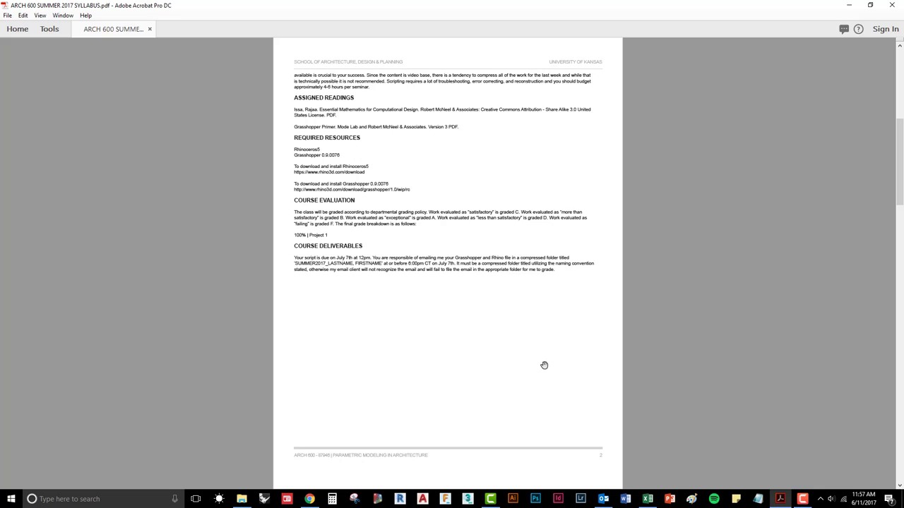
{"action": "mouse_move", "coordinate": [513, 156]}
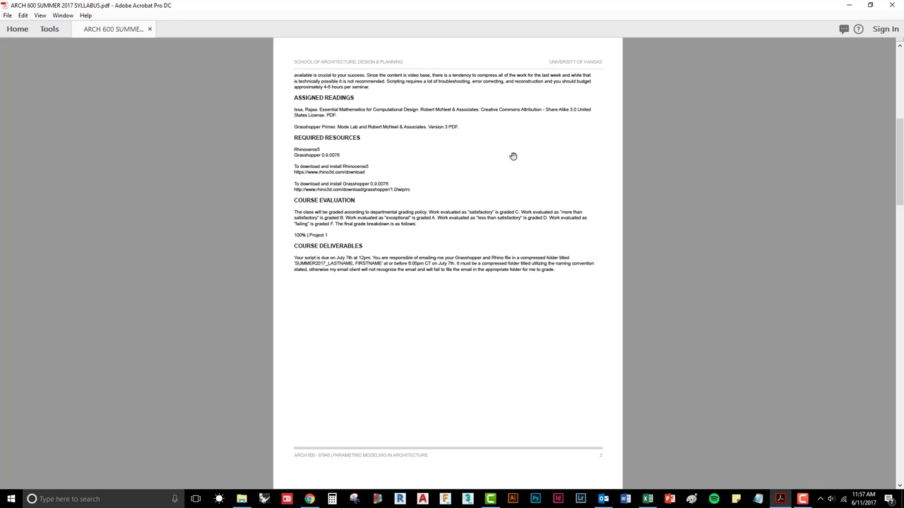
{"action": "mouse_move", "coordinate": [365, 113]}
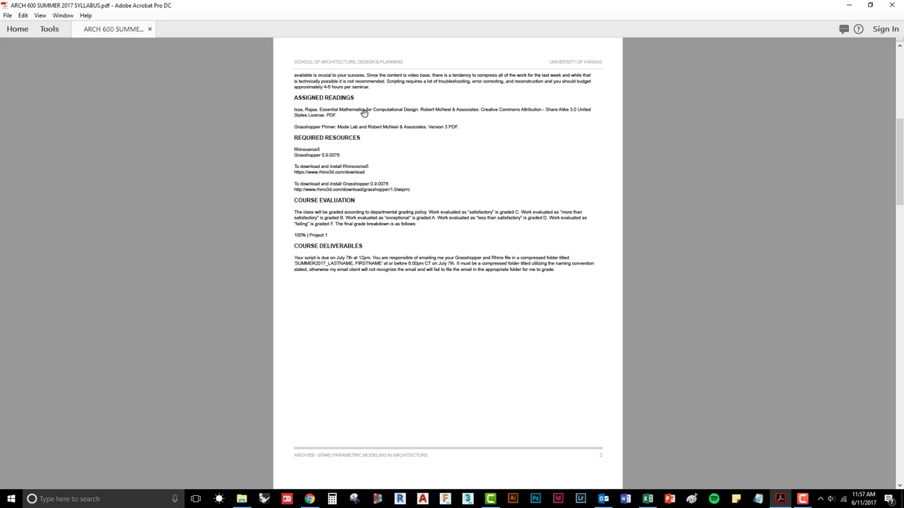
{"action": "mouse_move", "coordinate": [473, 175]}
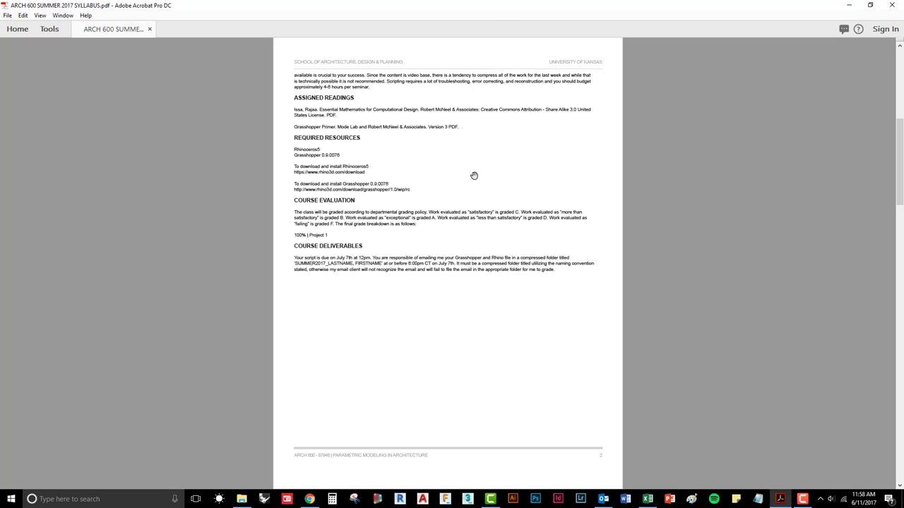
{"action": "mouse_move", "coordinate": [451, 287]}
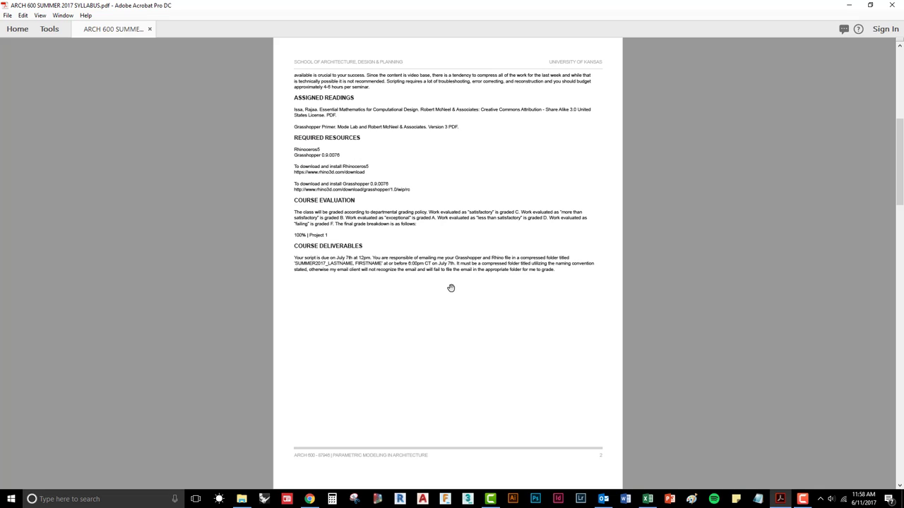
{"action": "mouse_move", "coordinate": [458, 275]}
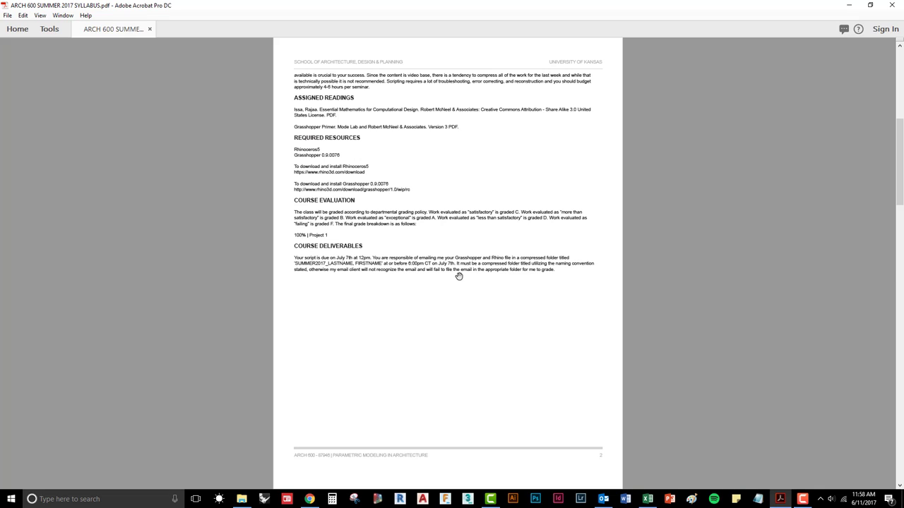
{"action": "scroll", "scroll_direction": "down", "scroll_amount": 3}
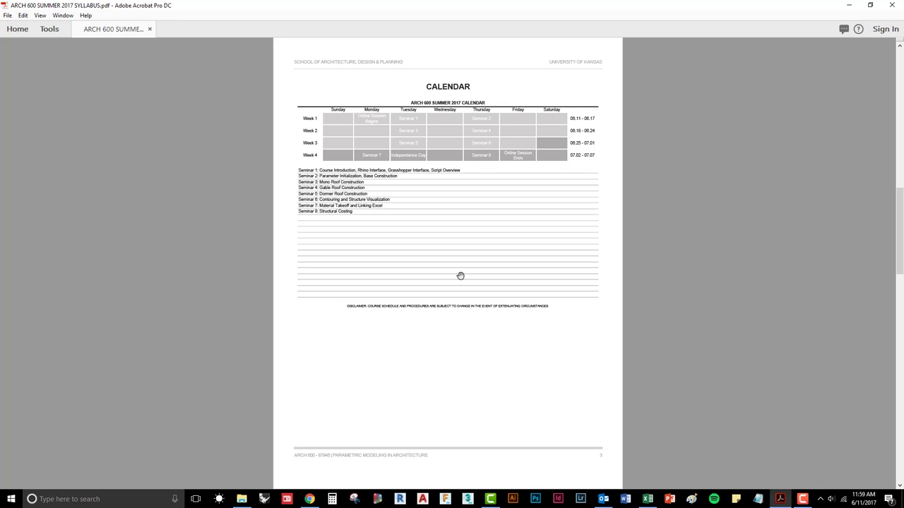
{"action": "mouse_move", "coordinate": [444, 298]}
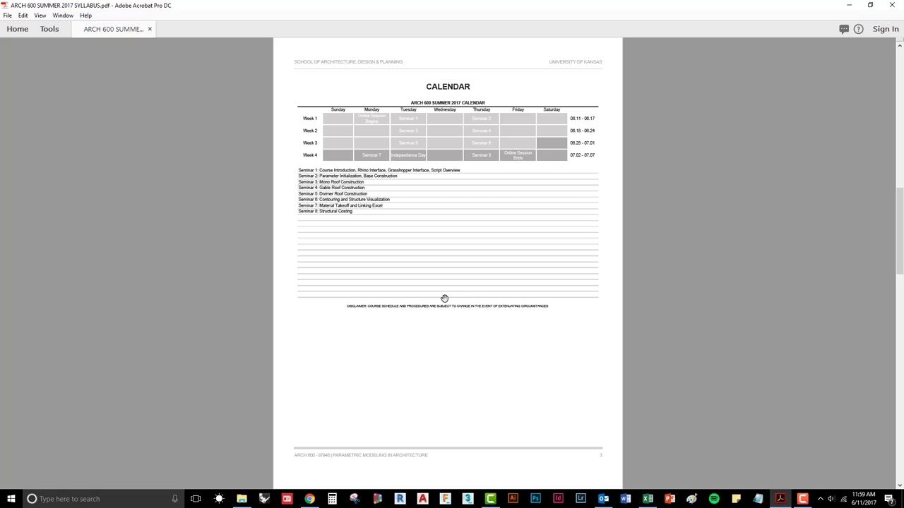
{"action": "mouse_move", "coordinate": [456, 296]}
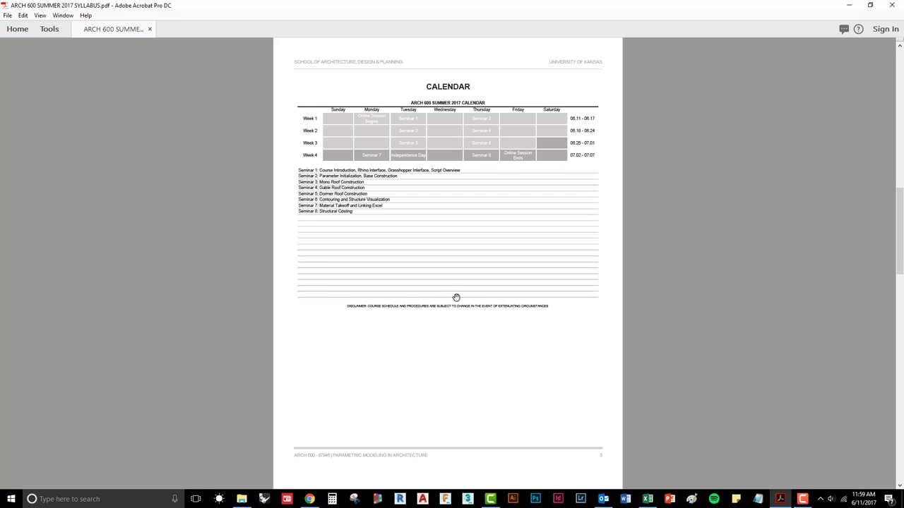
Scroll to the syllabus calendar page with the summer seminar schedule
{"action": "scroll", "scroll_direction": "down", "scroll_amount": 3}
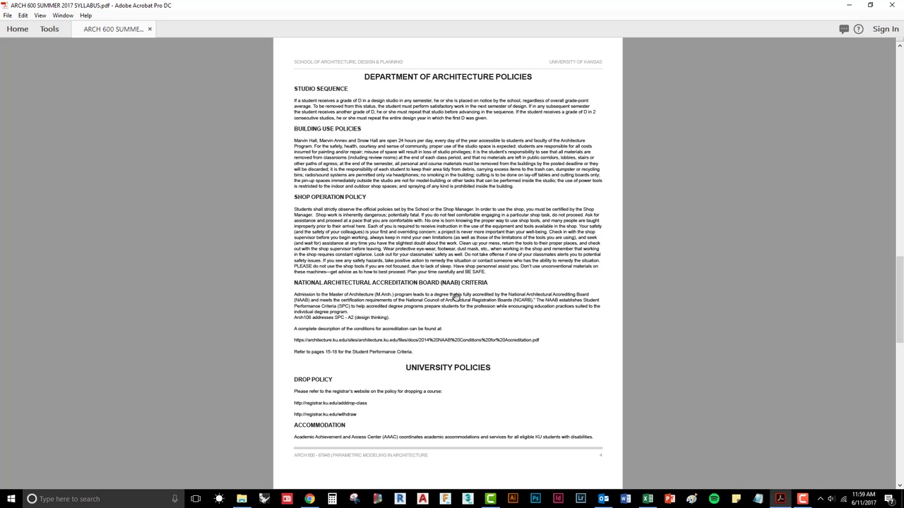
Scroll to syllabus page 5 on nondiscrimination and religious observances
{"action": "scroll", "scroll_direction": "down", "scroll_amount": 3}
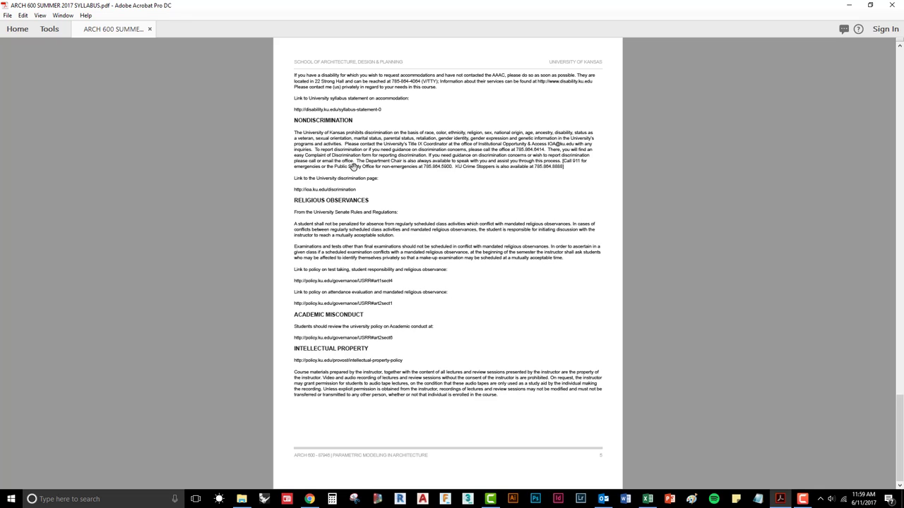
{"action": "mouse_move", "coordinate": [406, 203]}
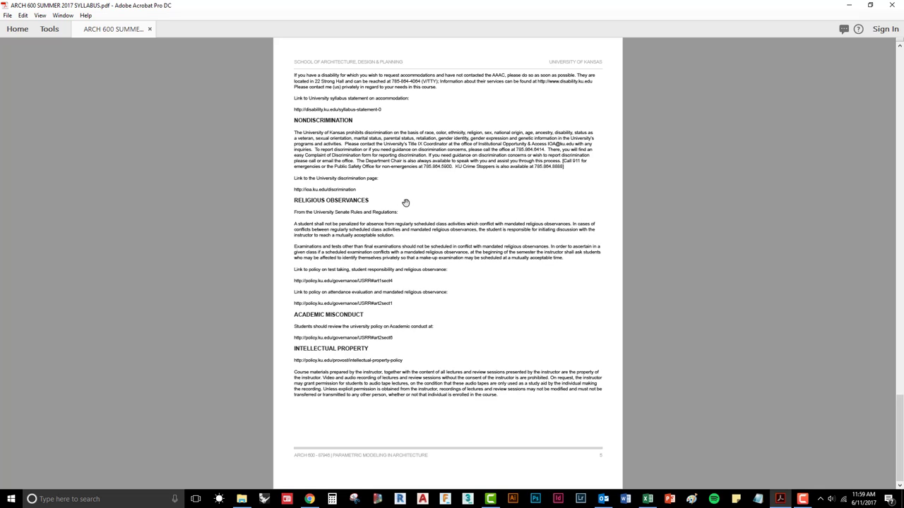
{"action": "mouse_move", "coordinate": [448, 201]}
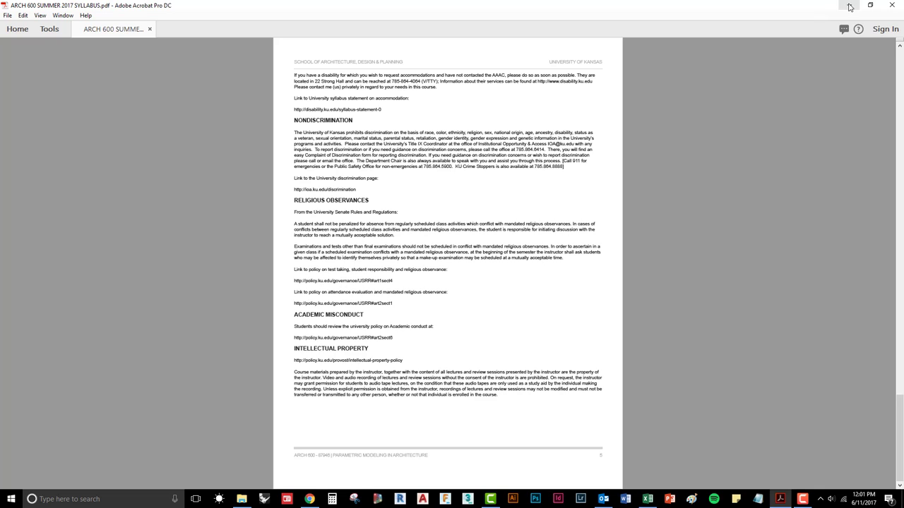
Minimize Acrobat and File Explorer, then launch Rhinoceros 5 from the Start menu
{"action": "left_click", "coordinate": [850, 7]}
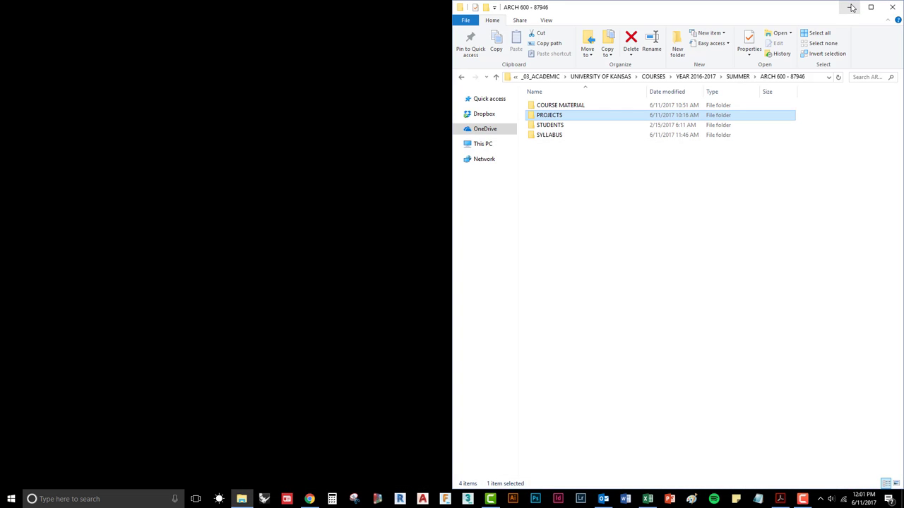
{"action": "left_click", "coordinate": [10, 499]}
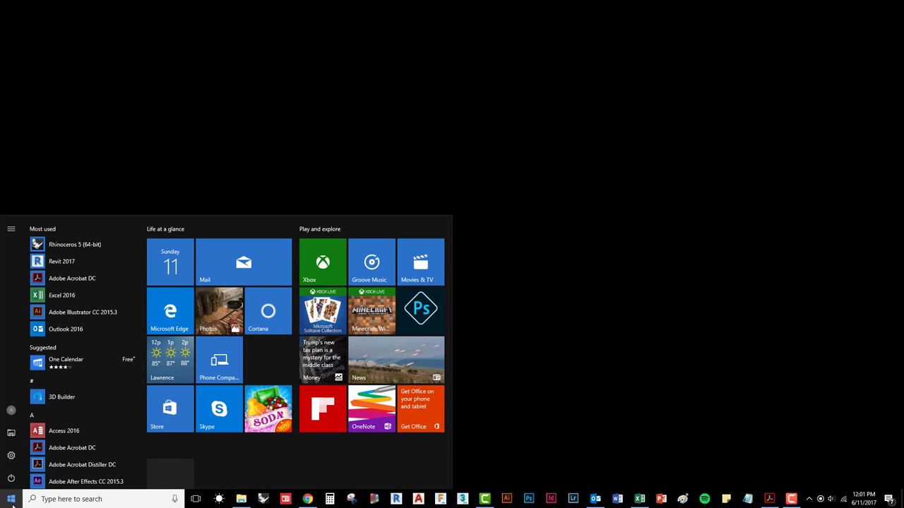
{"action": "scroll", "scroll_direction": "down", "scroll_amount": 3}
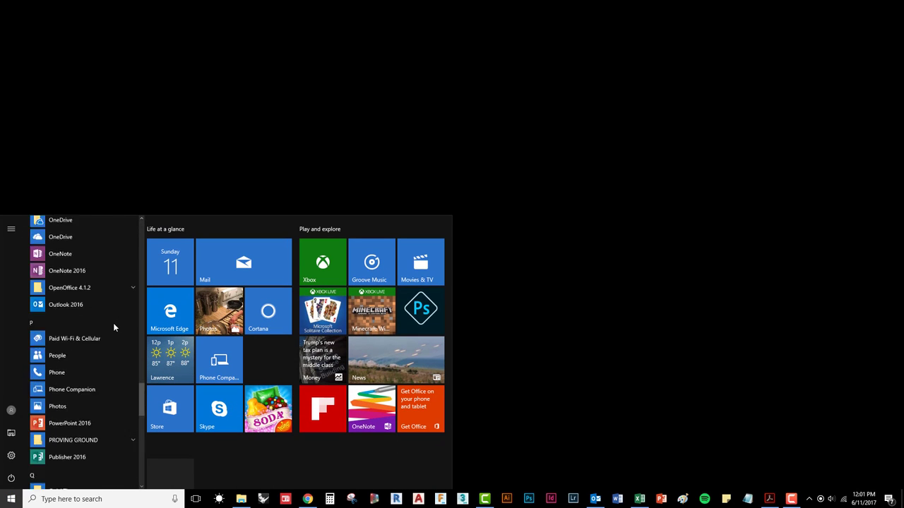
{"action": "scroll", "scroll_direction": "down", "scroll_amount": 3}
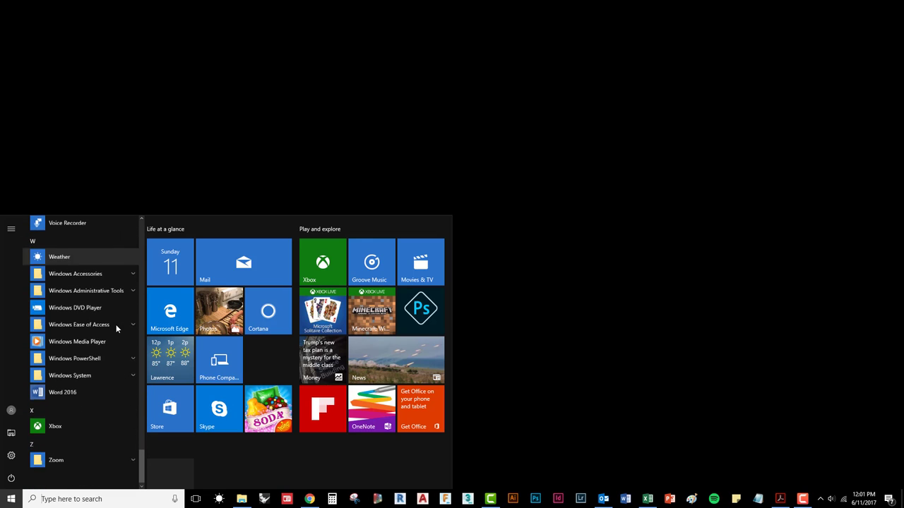
{"action": "scroll", "scroll_direction": "up", "scroll_amount": 3}
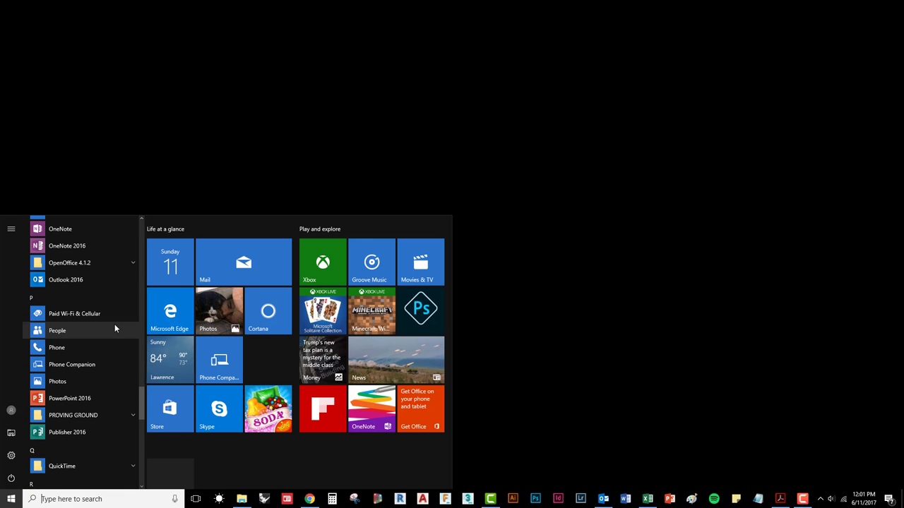
{"action": "scroll", "scroll_direction": "down", "scroll_amount": 3}
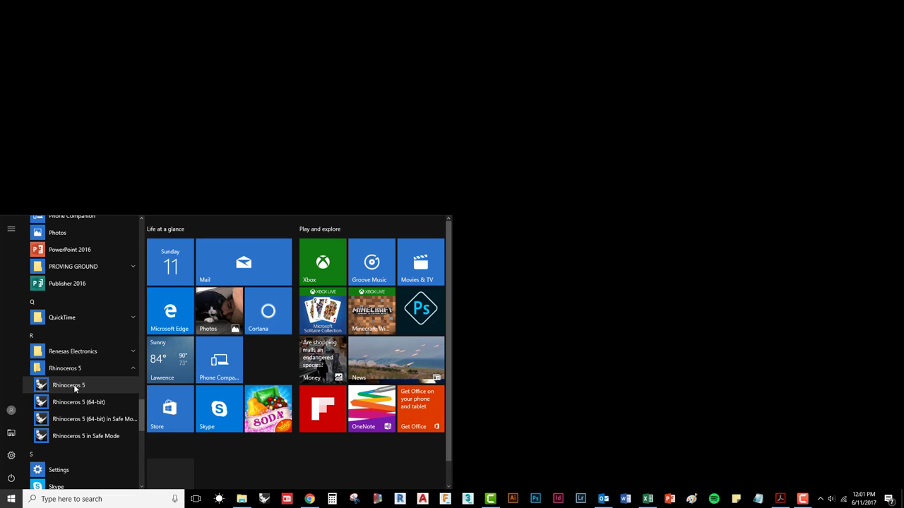
{"action": "left_click", "coordinate": [68, 385]}
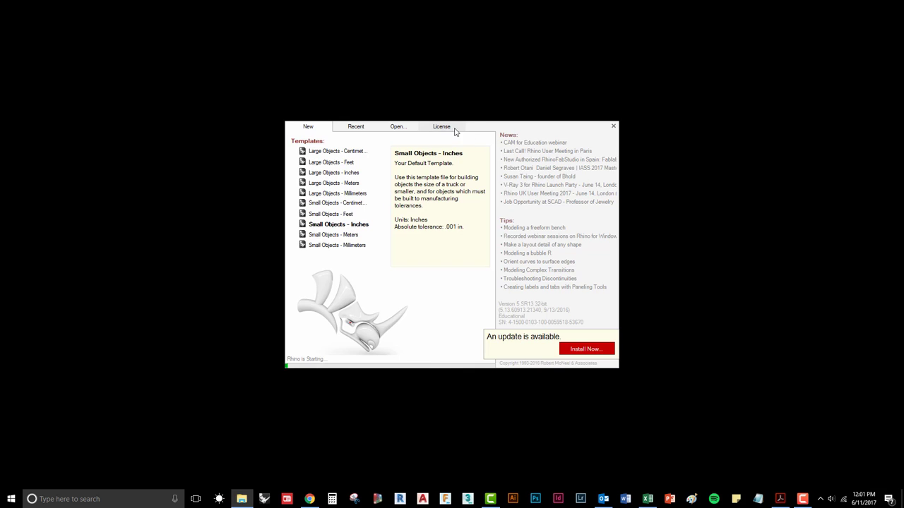
Check the License and Recent tabs on the Rhino splash screen, then return to New
{"action": "left_click", "coordinate": [441, 126]}
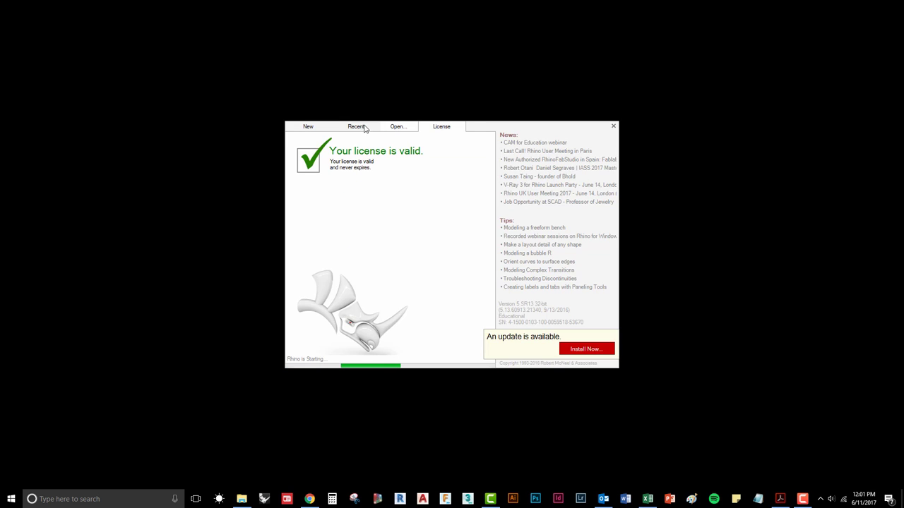
{"action": "left_click", "coordinate": [398, 126]}
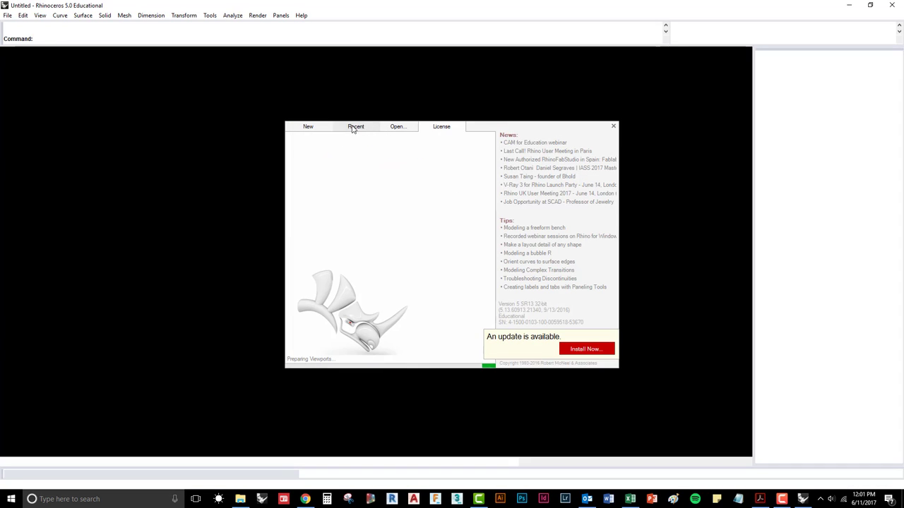
{"action": "left_click", "coordinate": [308, 126]}
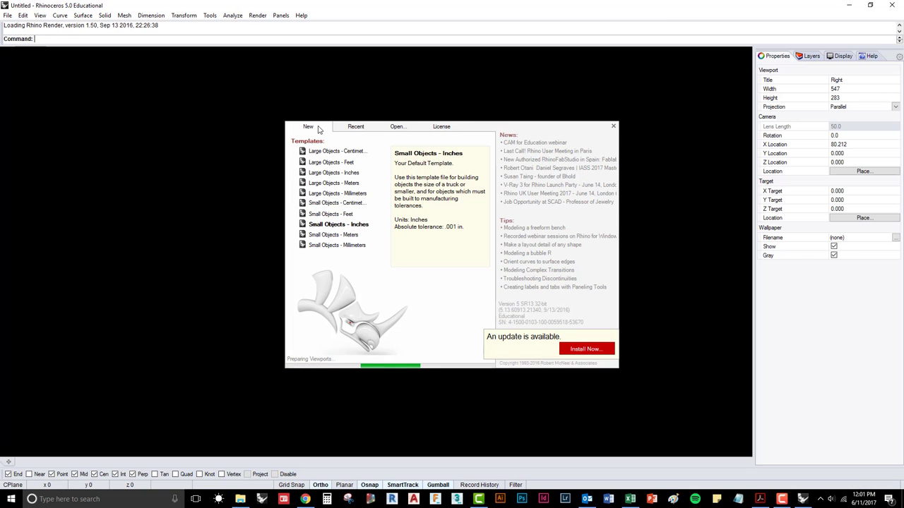
{"action": "mouse_move", "coordinate": [352, 228]}
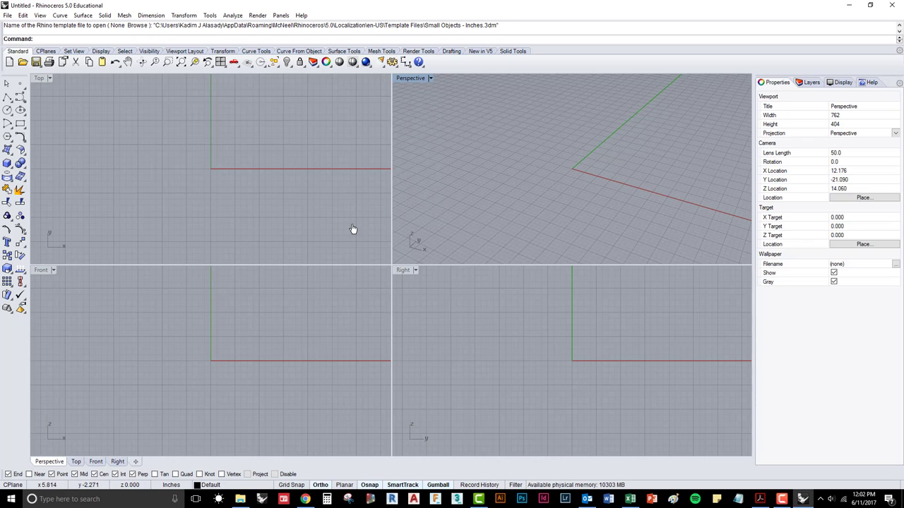
{"action": "mouse_move", "coordinate": [176, 498]}
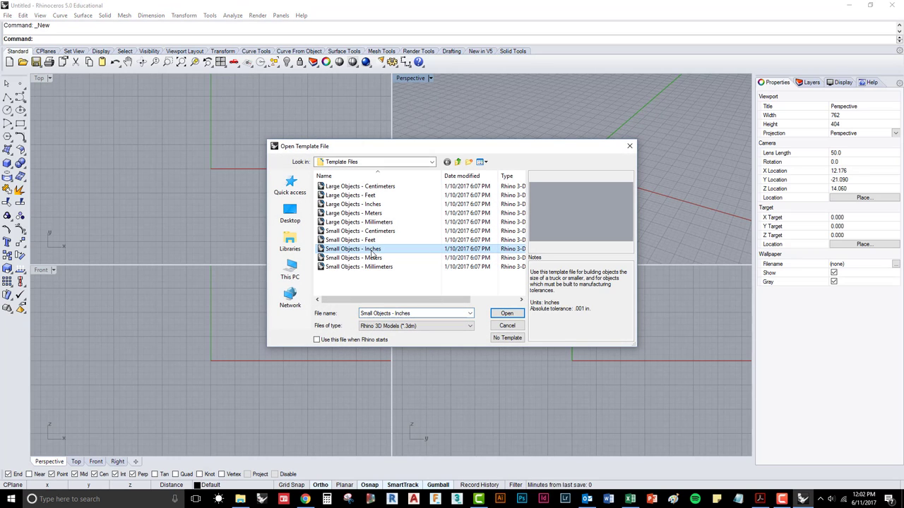
Choose the Small Objects - Inches template for the new model
{"action": "left_click", "coordinate": [506, 313]}
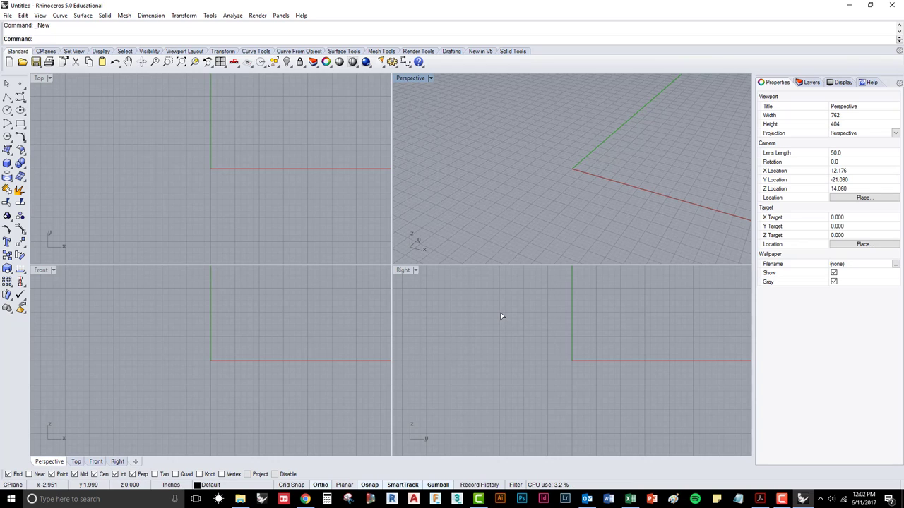
{"action": "type", "text": "U"}
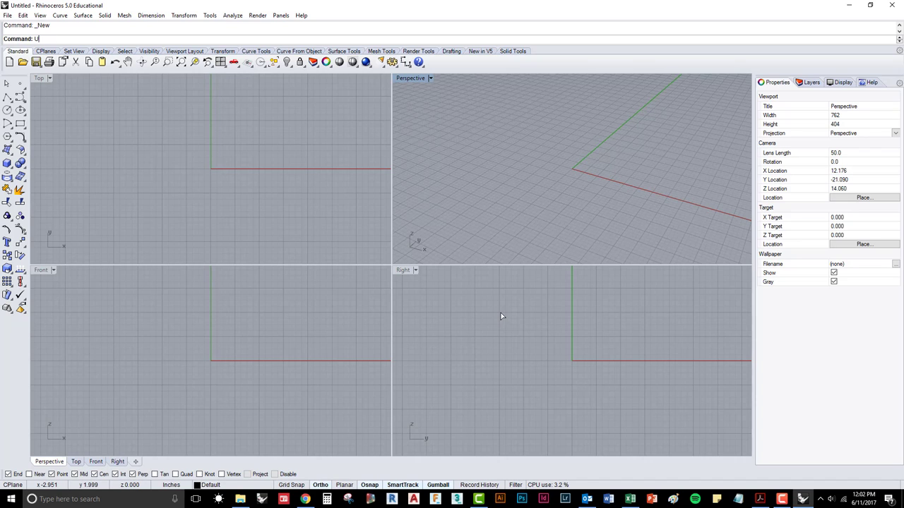
{"action": "type", "text": "nits"}
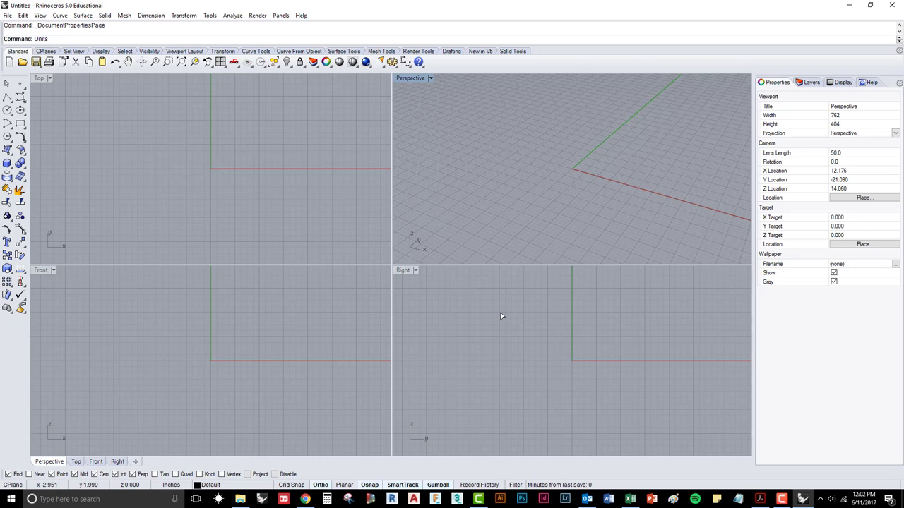
{"action": "left_click", "coordinate": [187, 26]}
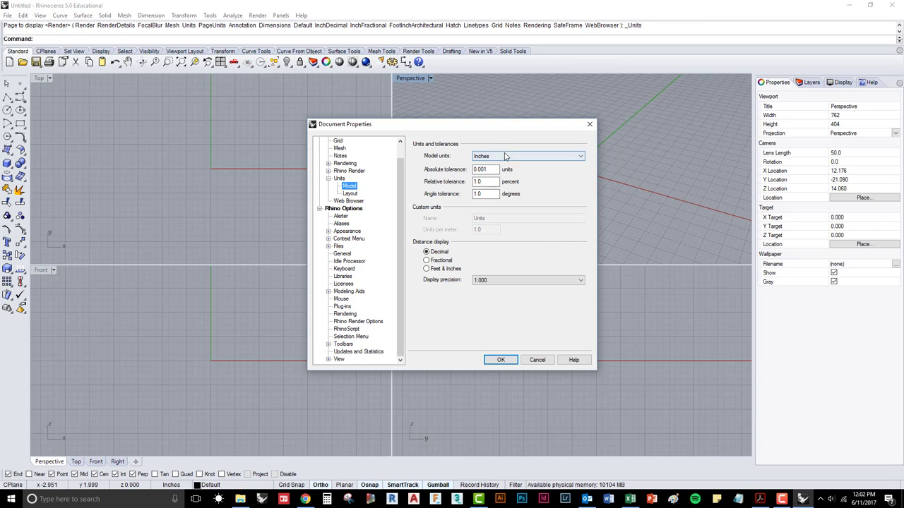
{"action": "left_click", "coordinate": [579, 156]}
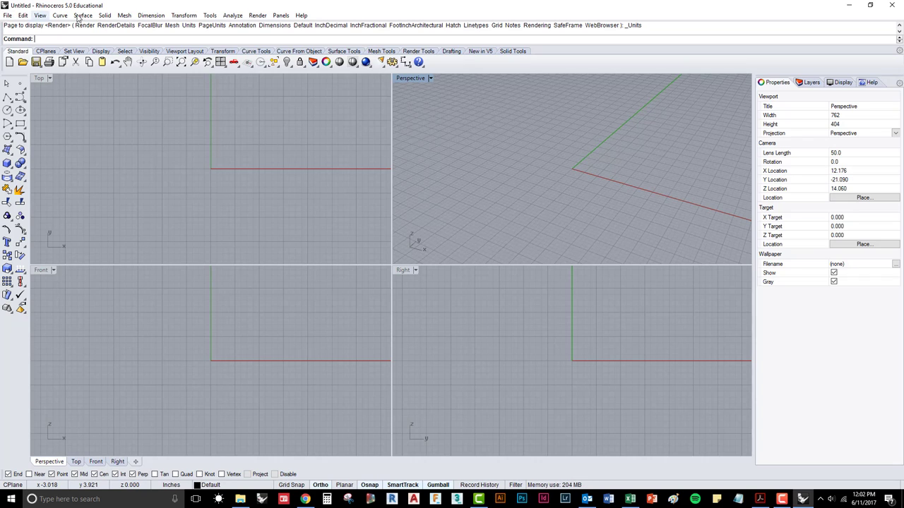
{"action": "mouse_move", "coordinate": [105, 14]}
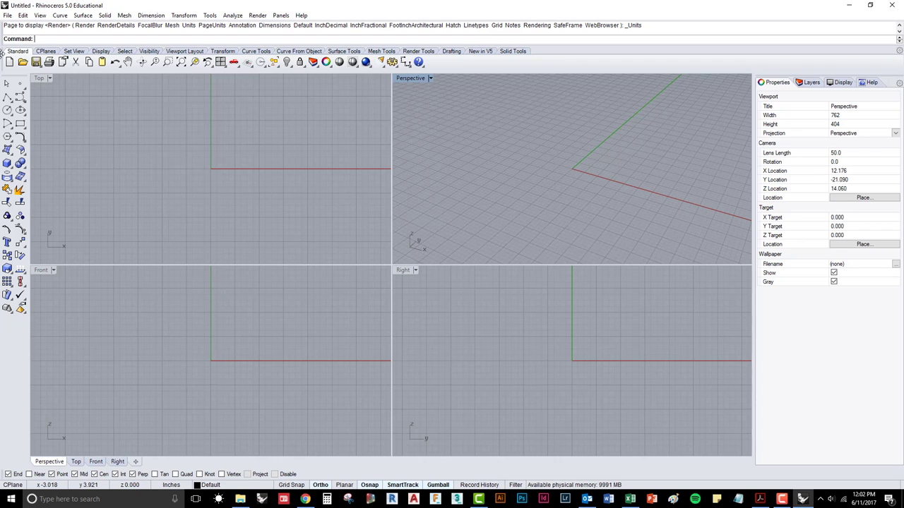
{"action": "mouse_move", "coordinate": [625, 69]}
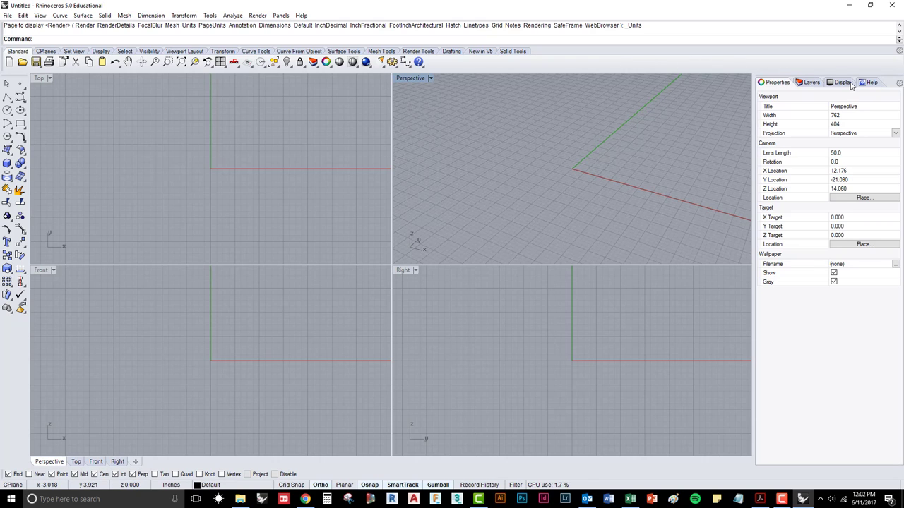
{"action": "mouse_move", "coordinate": [362, 292]}
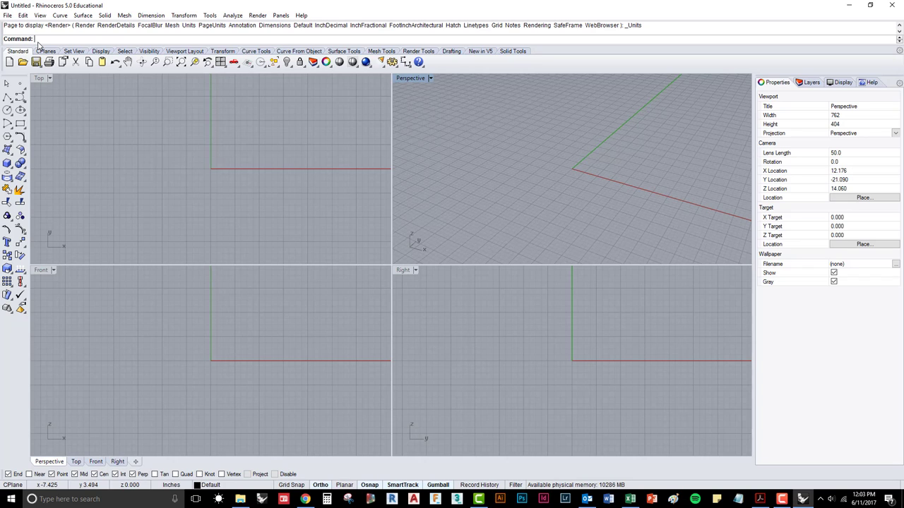
Enter Line at the command prompt without drawing, then show the Set View tools
{"action": "type", "text": "Line"}
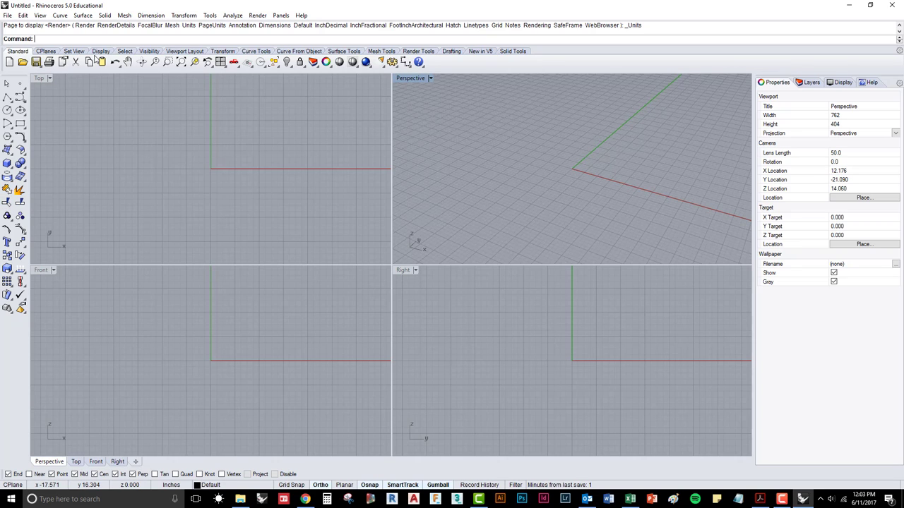
{"action": "left_click", "coordinate": [16, 51]}
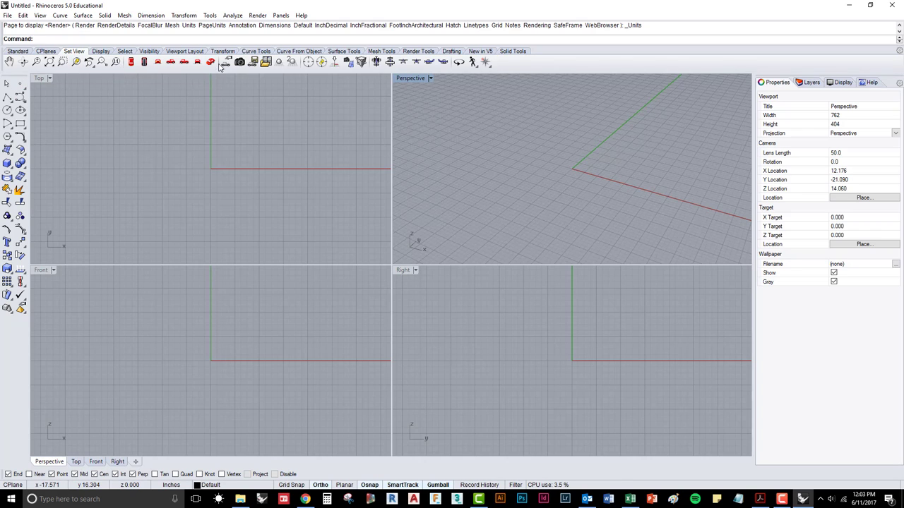
{"action": "mouse_move", "coordinate": [218, 74]}
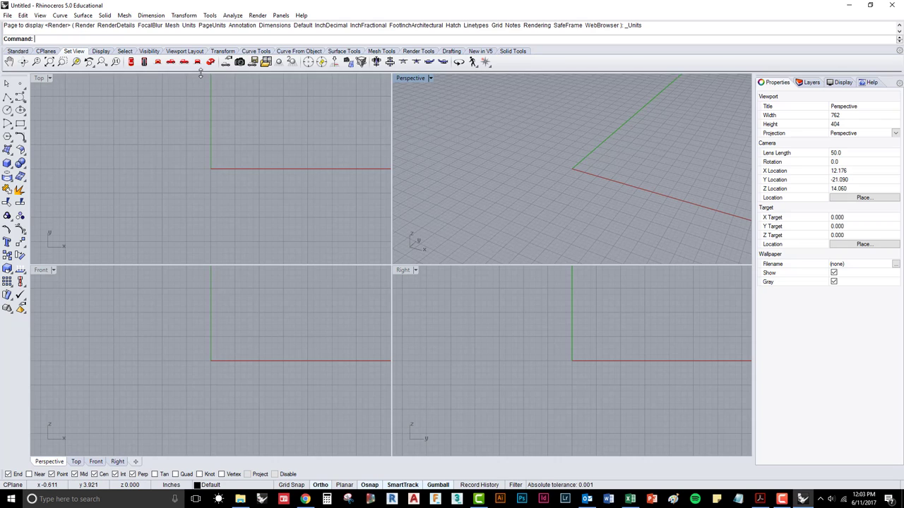
{"action": "right_click", "coordinate": [574, 64]}
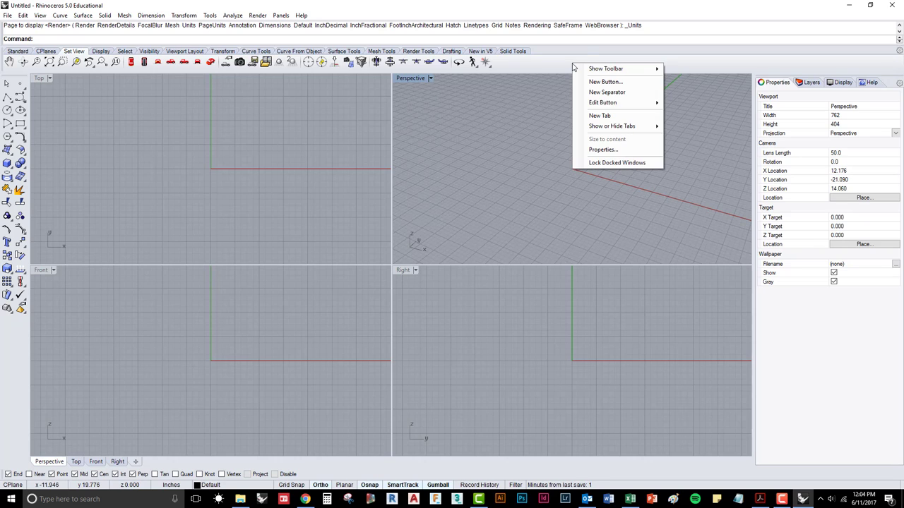
{"action": "left_click", "coordinate": [605, 69]}
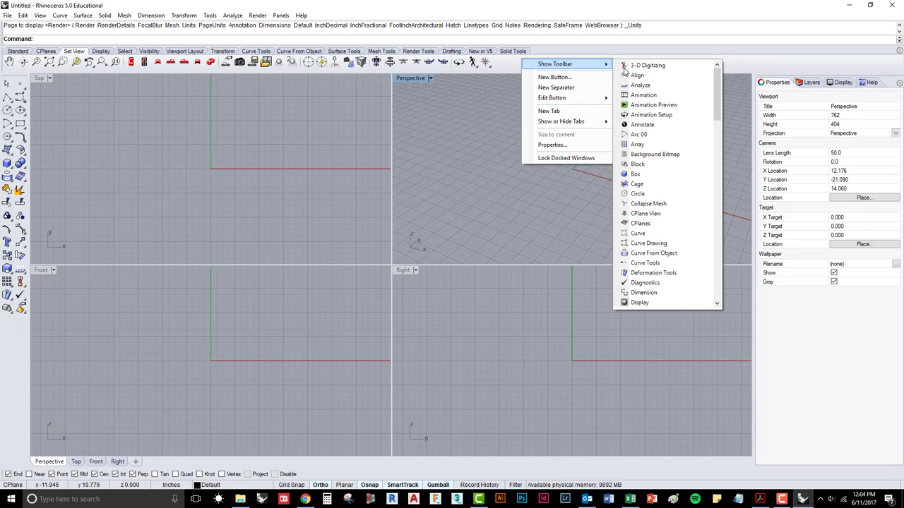
{"action": "scroll", "scroll_direction": "down", "scroll_amount": 3}
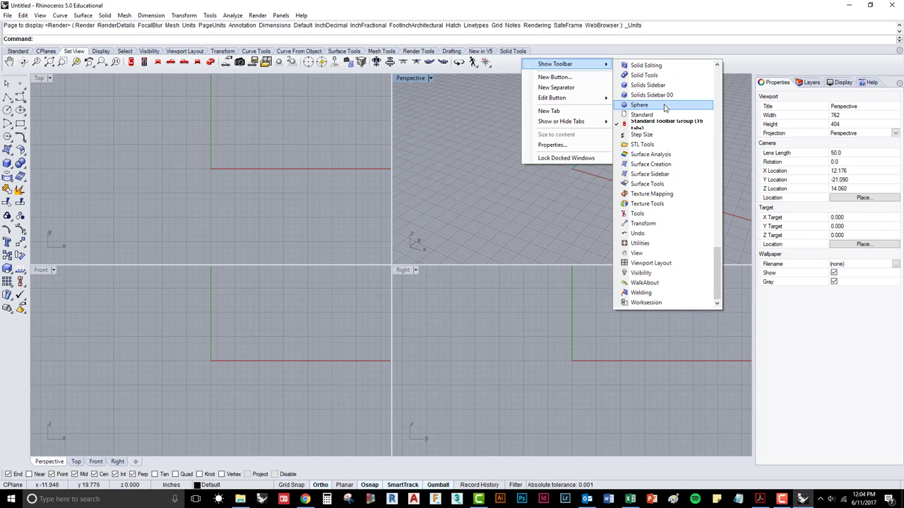
{"action": "mouse_move", "coordinate": [664, 154]}
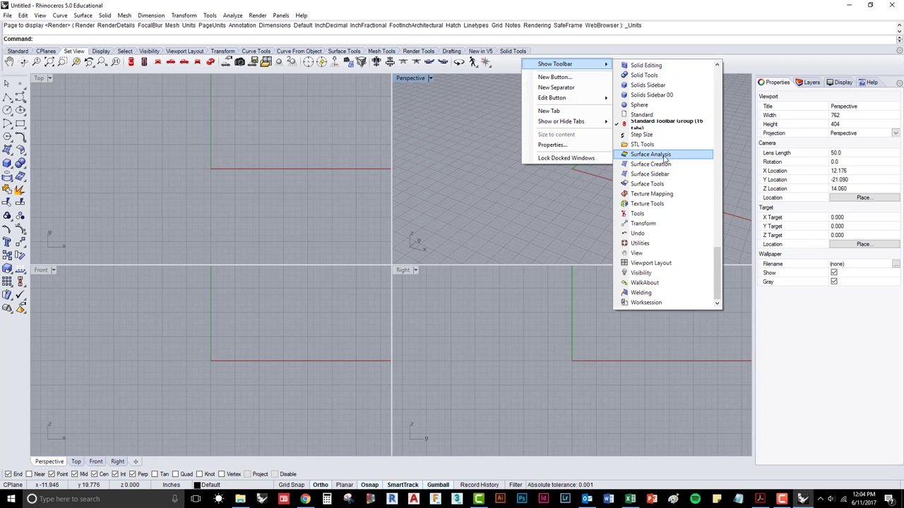
{"action": "left_click", "coordinate": [650, 164]}
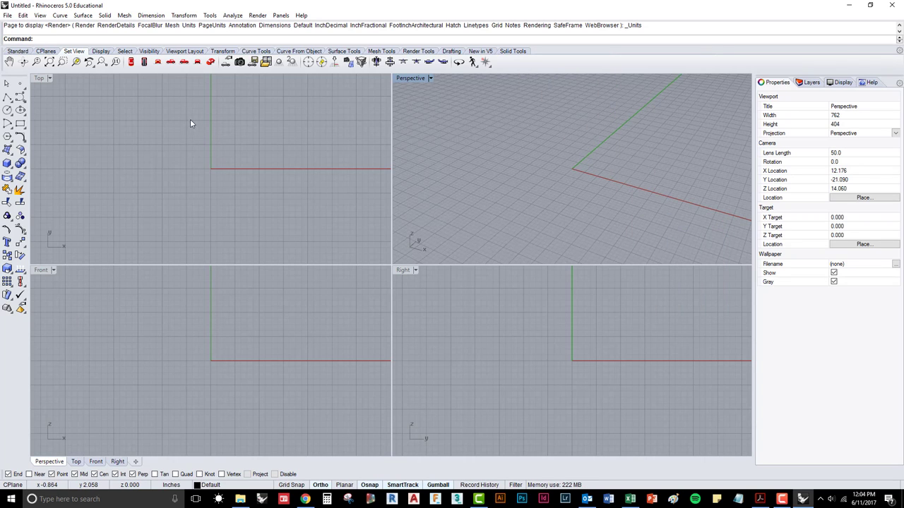
{"action": "mouse_move", "coordinate": [110, 176]}
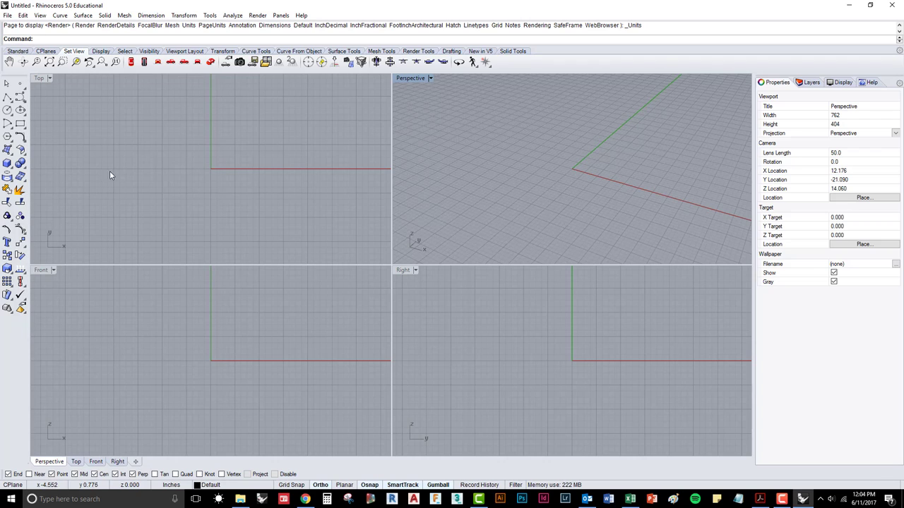
{"action": "mouse_move", "coordinate": [286, 119]}
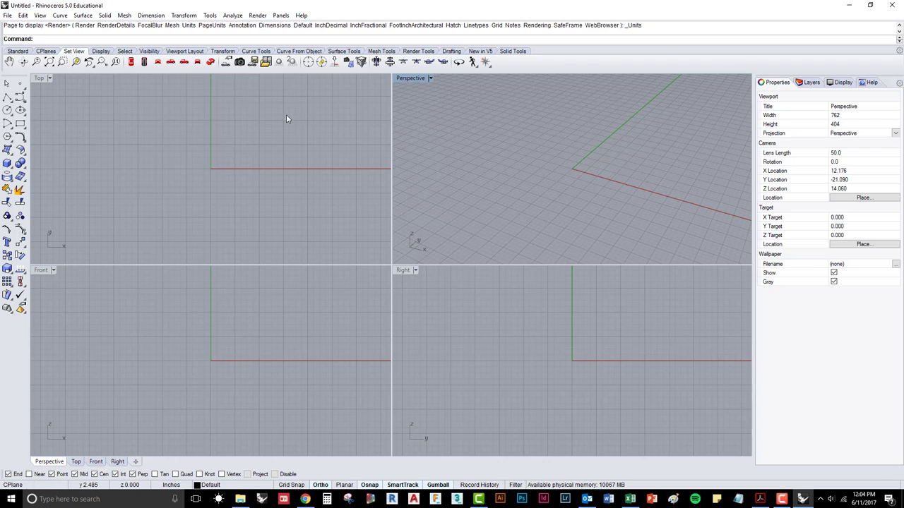
{"action": "mouse_move", "coordinate": [539, 66]}
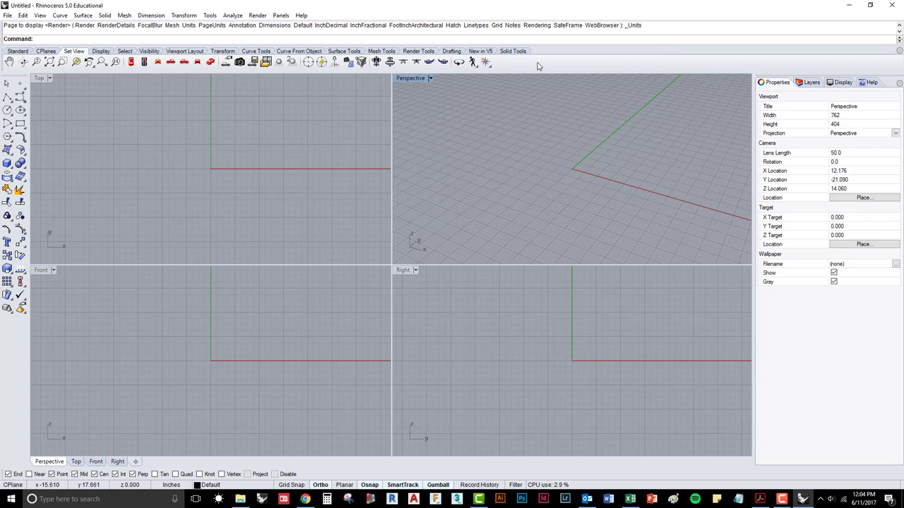
{"action": "right_click", "coordinate": [539, 65]}
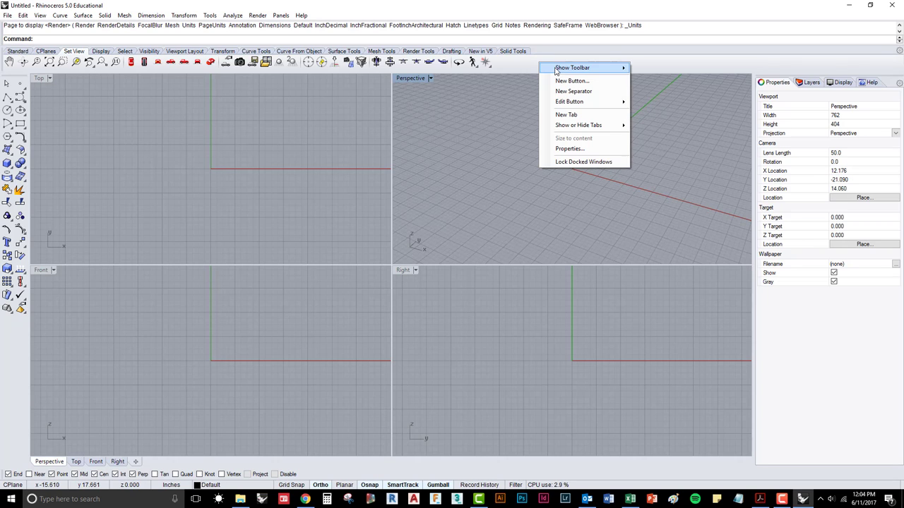
{"action": "left_click", "coordinate": [572, 67]}
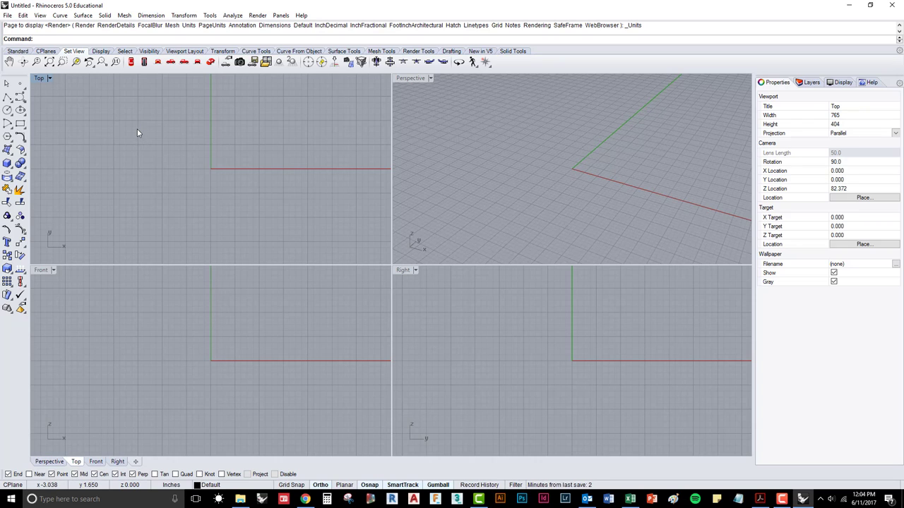
{"action": "mouse_move", "coordinate": [20, 83]}
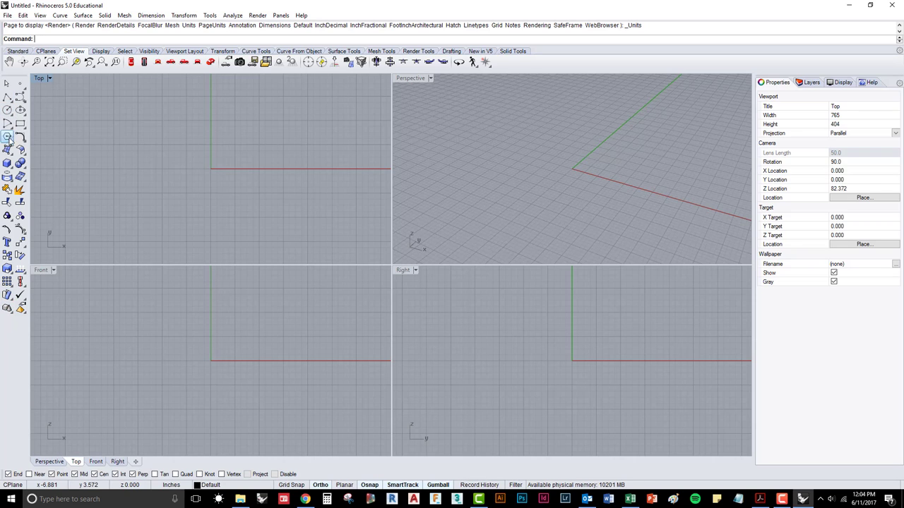
{"action": "mouse_move", "coordinate": [8, 110]}
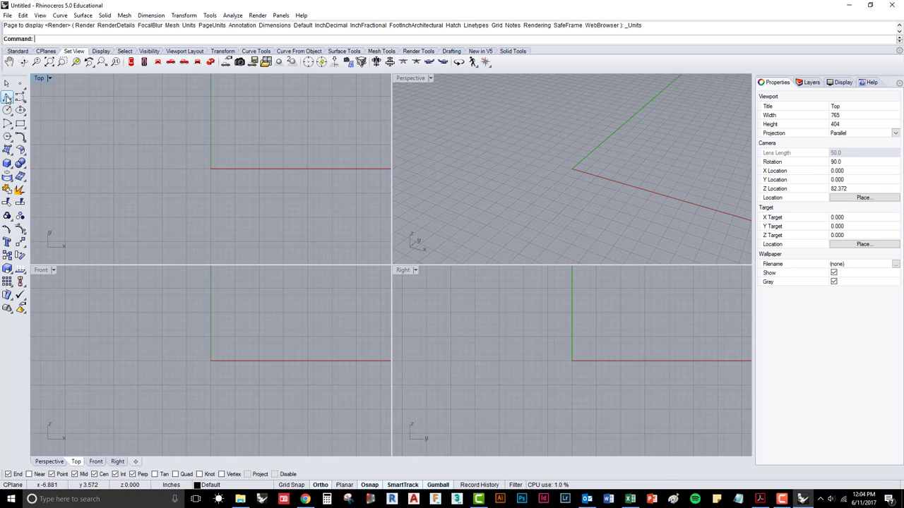
{"action": "mouse_move", "coordinate": [10, 100]}
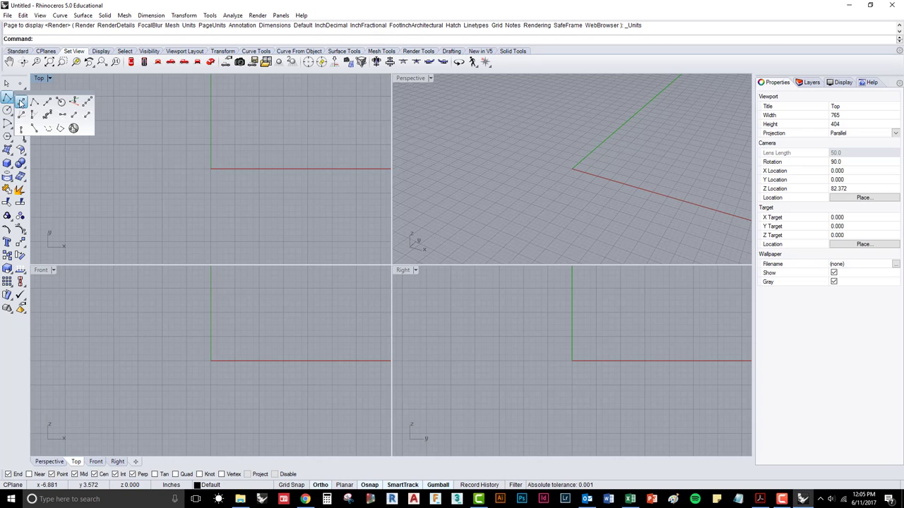
{"action": "mouse_move", "coordinate": [47, 102]}
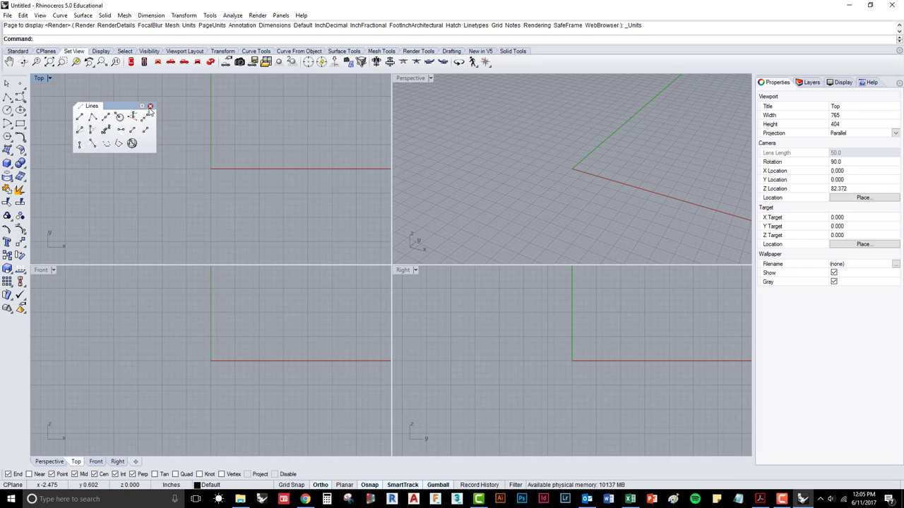
{"action": "left_click", "coordinate": [150, 106]}
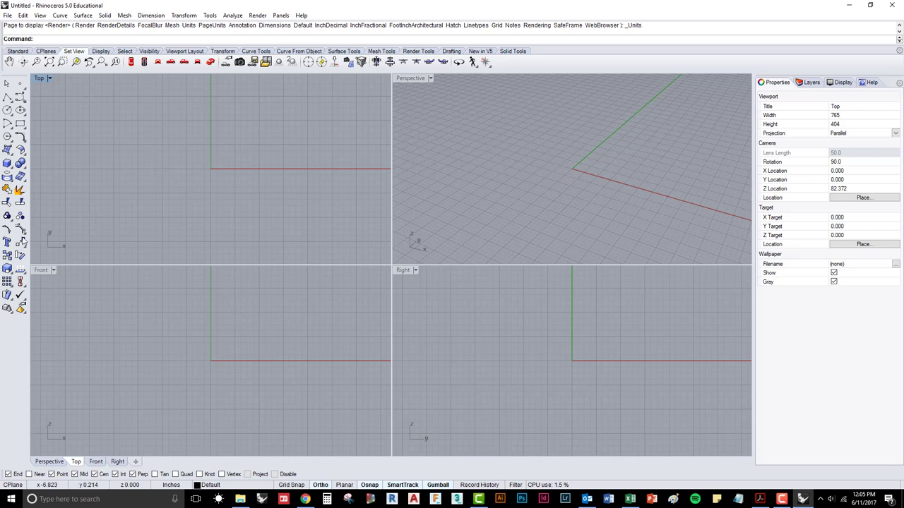
{"action": "mouse_move", "coordinate": [51, 254]}
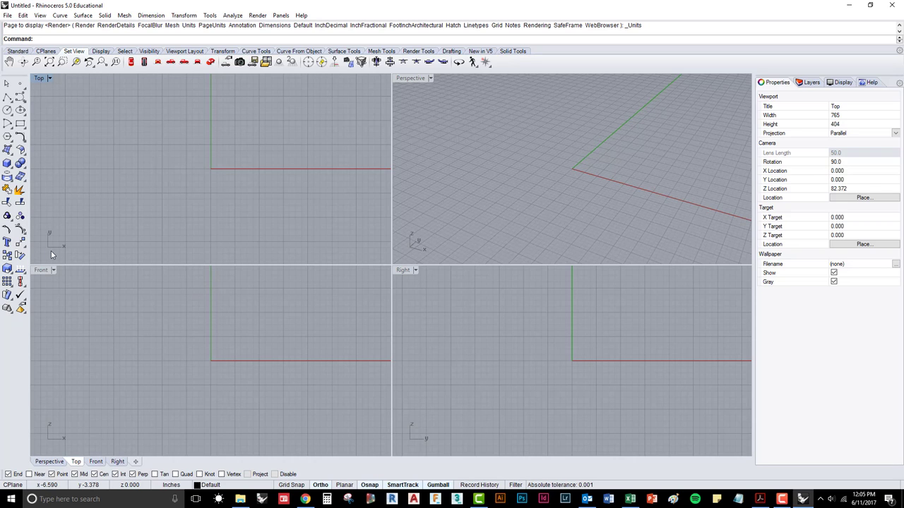
{"action": "mouse_move", "coordinate": [106, 339]}
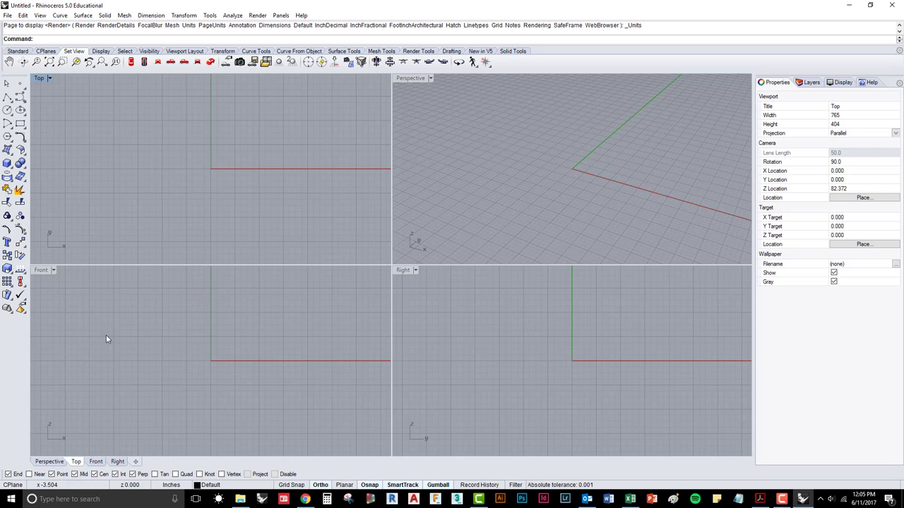
{"action": "mouse_move", "coordinate": [56, 84]}
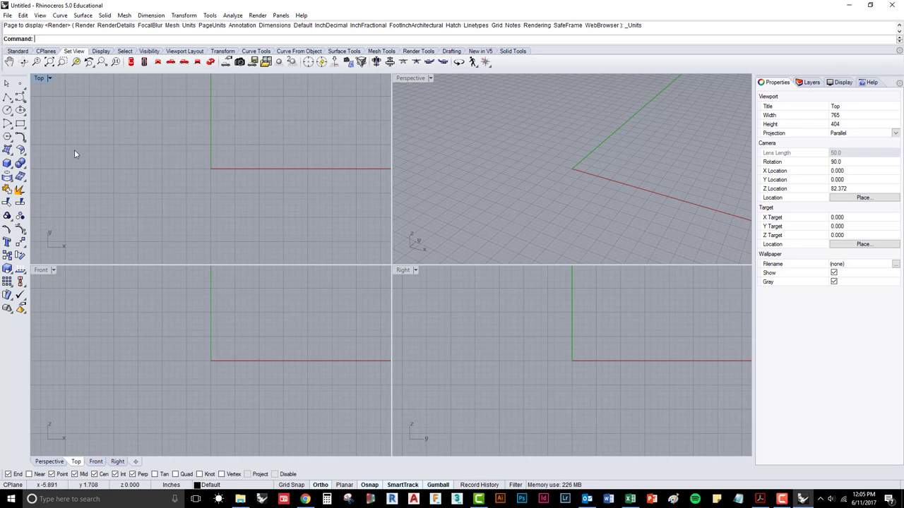
{"action": "mouse_move", "coordinate": [215, 340]}
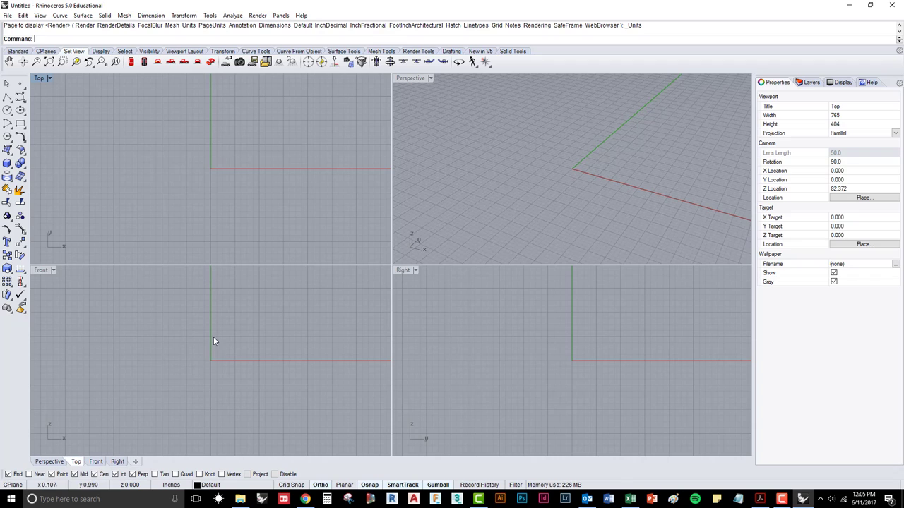
{"action": "mouse_move", "coordinate": [770, 93]}
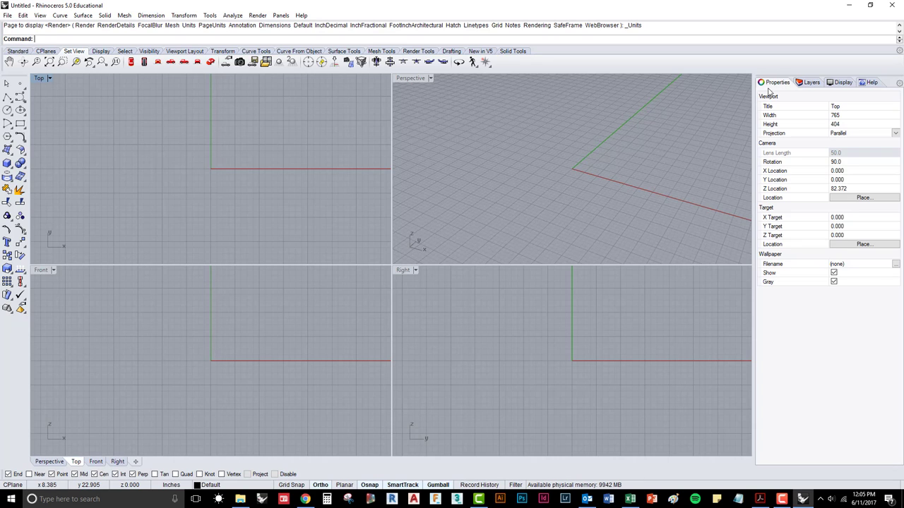
{"action": "mouse_move", "coordinate": [777, 83]}
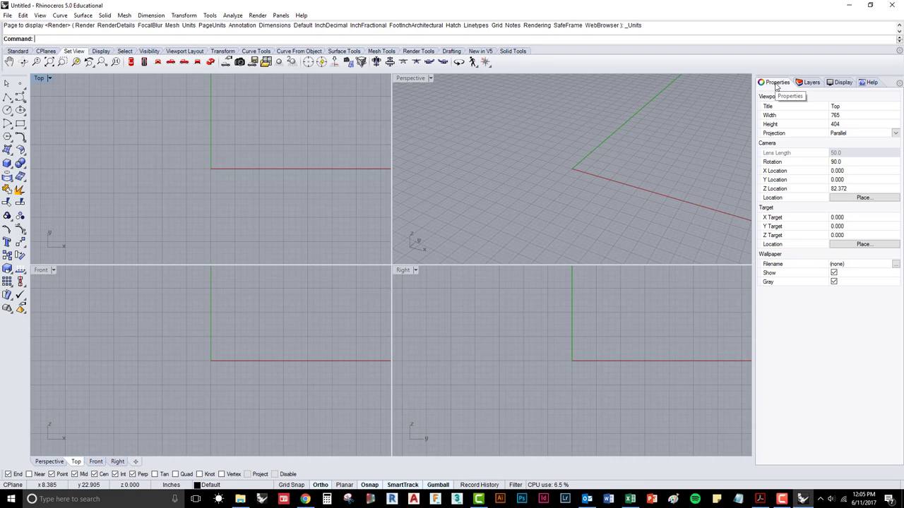
Check the Top view's display settings, then show the help pages and start a search
{"action": "left_click", "coordinate": [841, 82]}
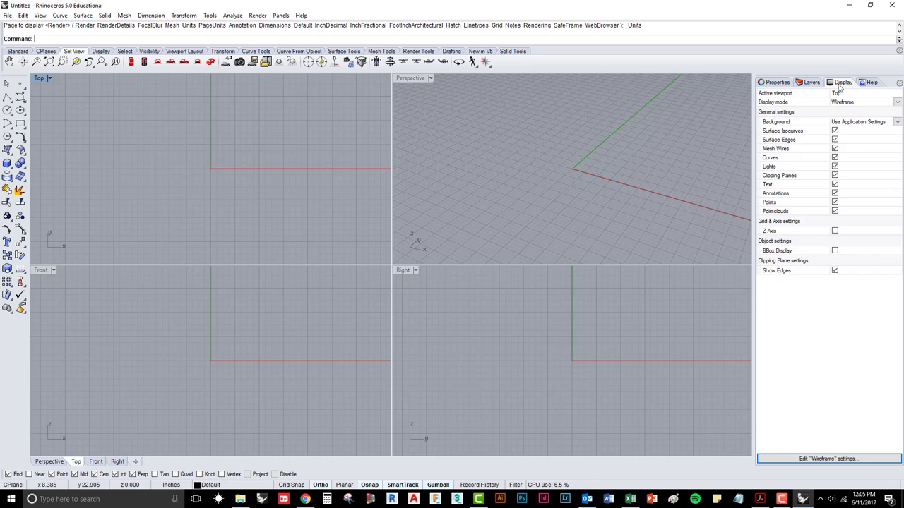
{"action": "left_click", "coordinate": [871, 82]}
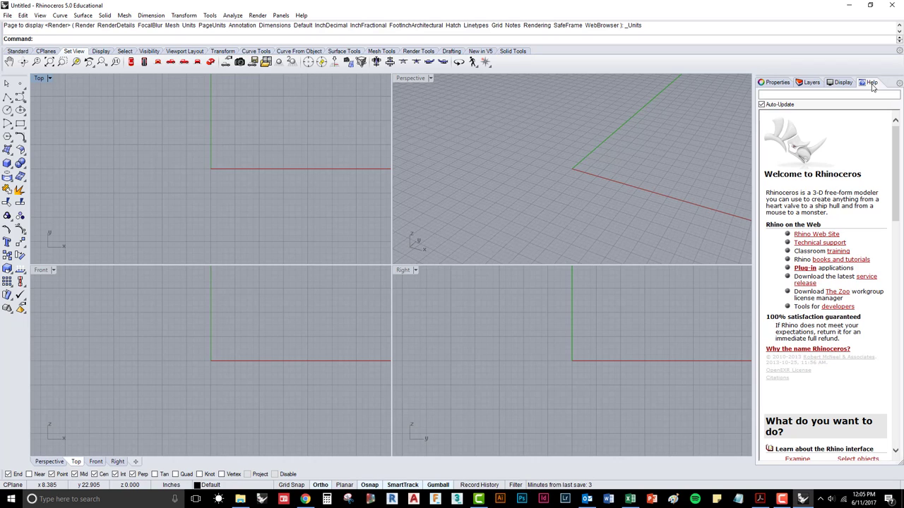
{"action": "mouse_move", "coordinate": [818, 102]}
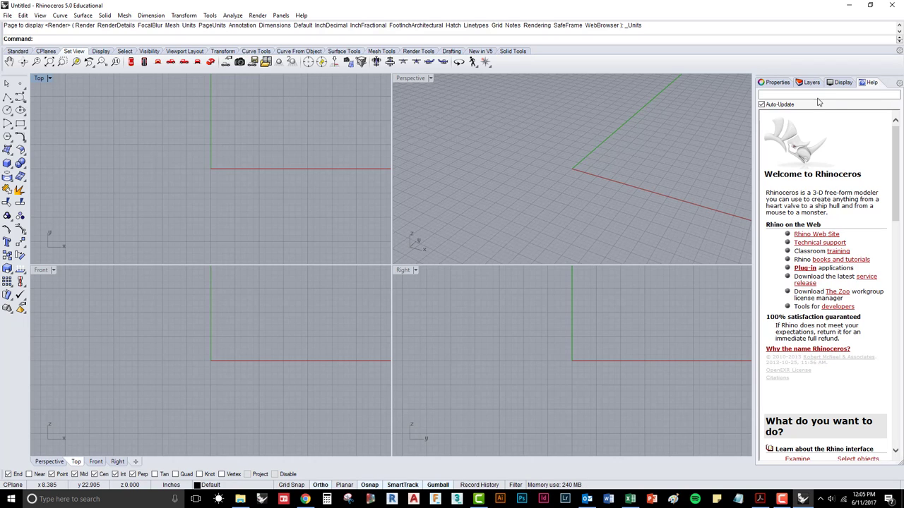
{"action": "left_click", "coordinate": [826, 94]}
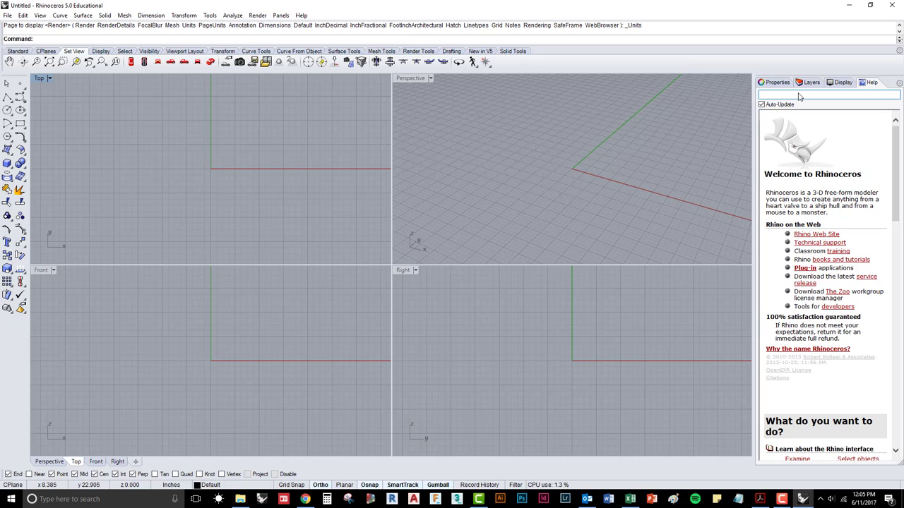
{"action": "mouse_move", "coordinate": [618, 174]}
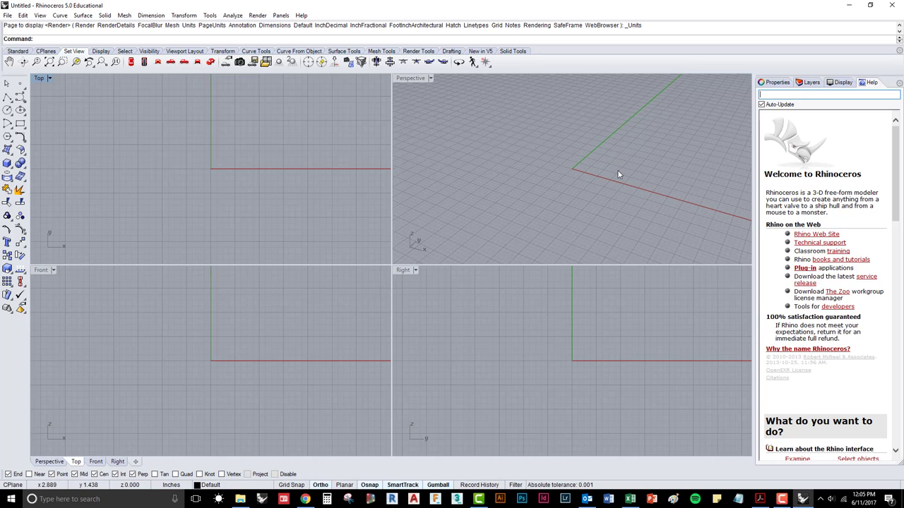
{"action": "mouse_move", "coordinate": [486, 144]}
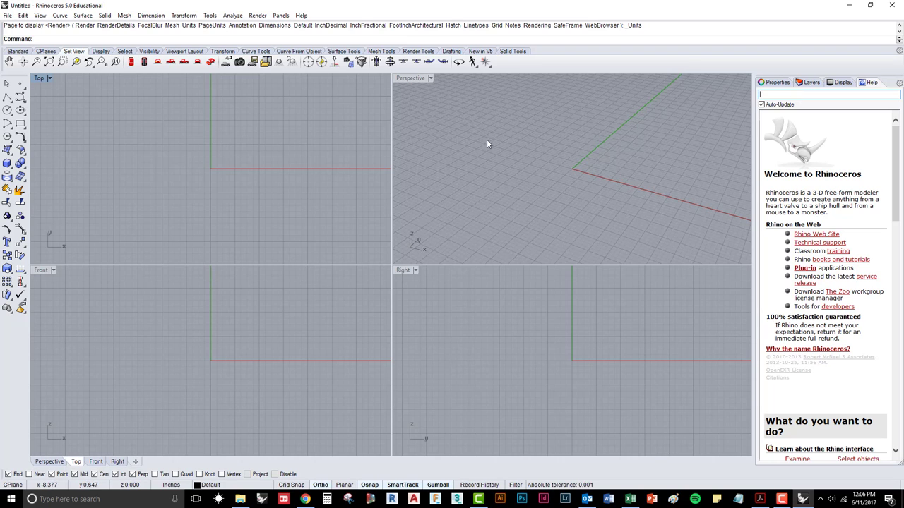
{"action": "mouse_move", "coordinate": [94, 153]}
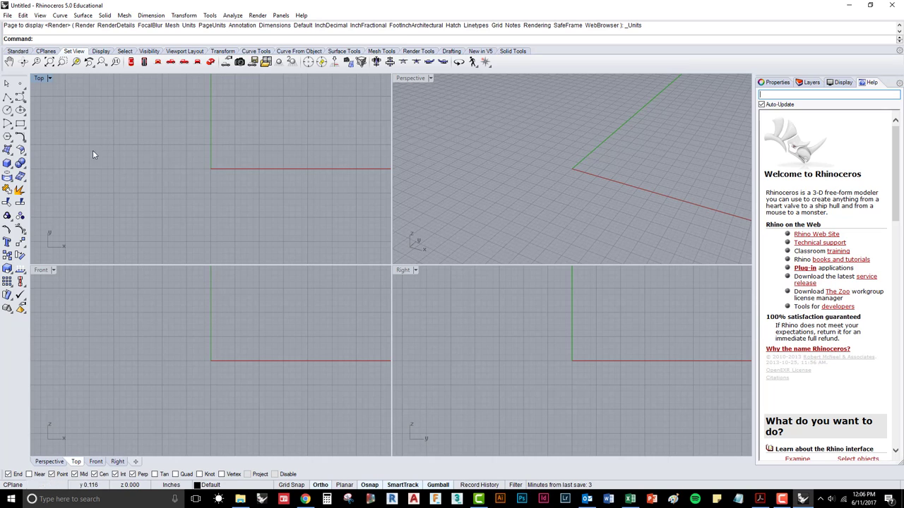
{"action": "mouse_move", "coordinate": [309, 253]}
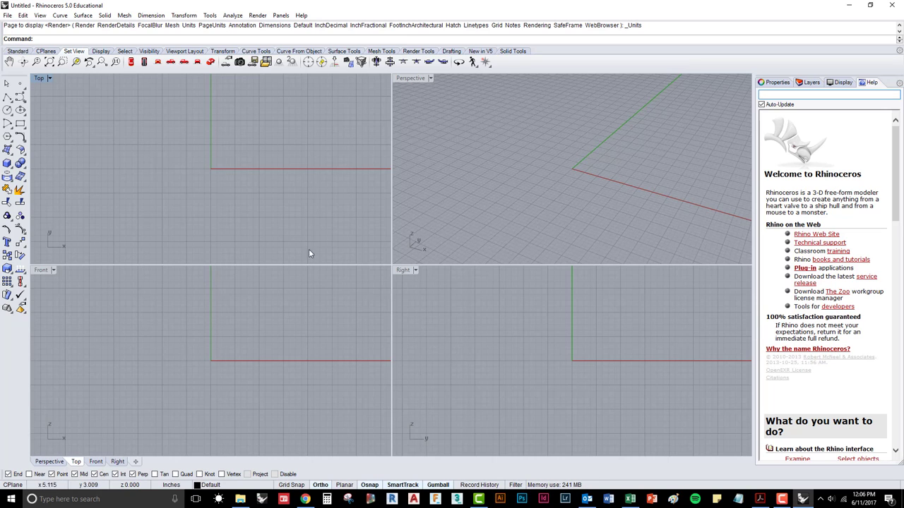
{"action": "mouse_move", "coordinate": [532, 129]}
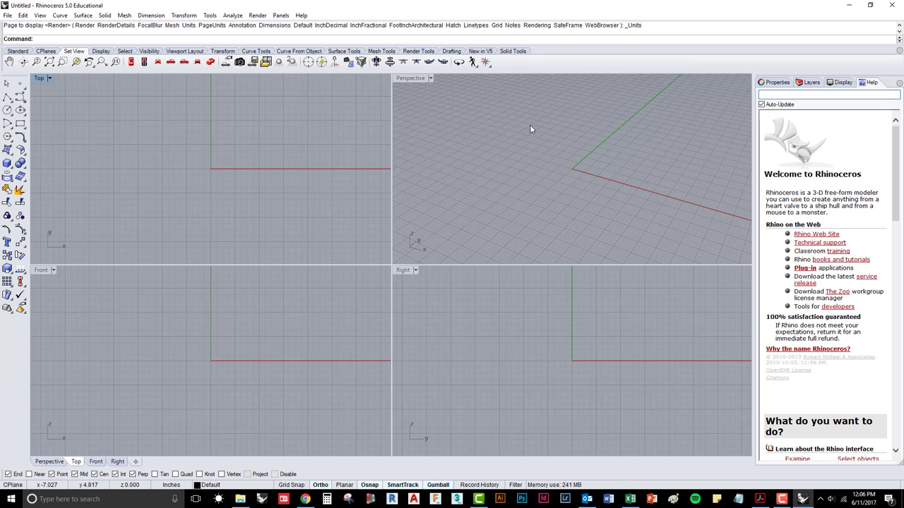
{"action": "mouse_move", "coordinate": [189, 339]}
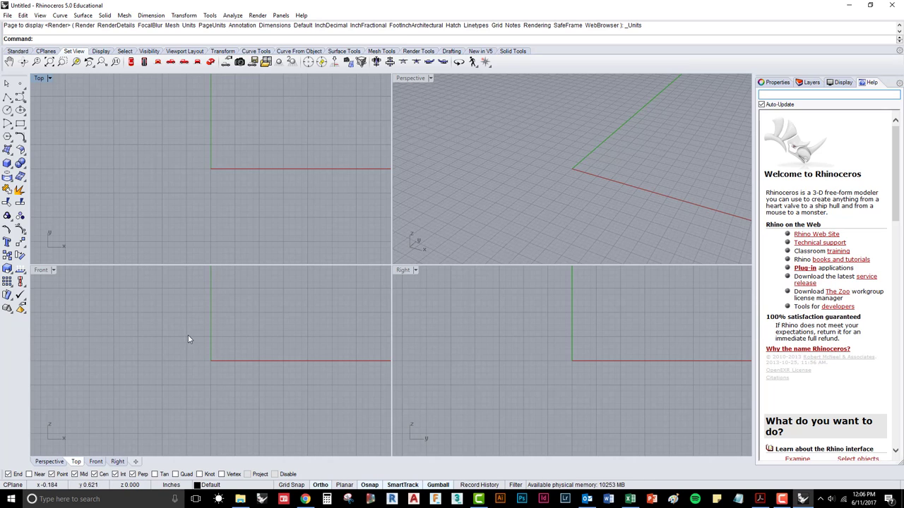
{"action": "mouse_move", "coordinate": [311, 261]}
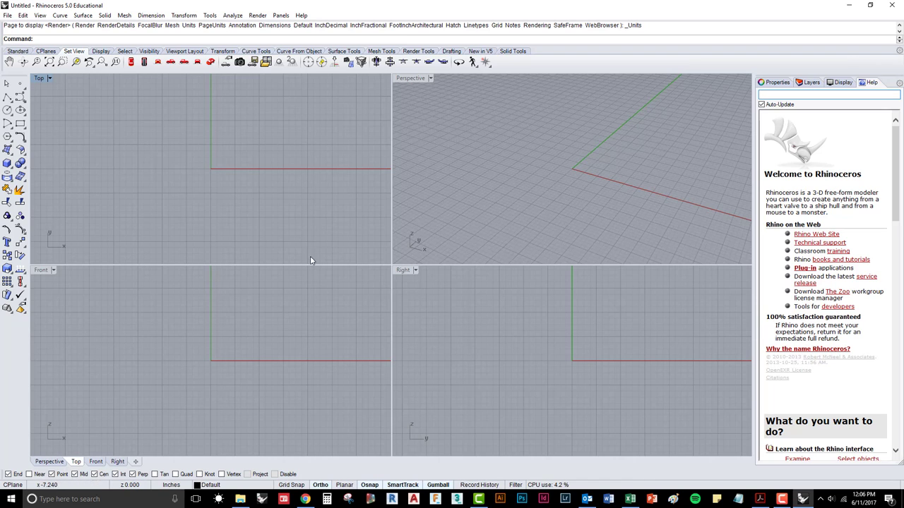
{"action": "mouse_move", "coordinate": [424, 85]}
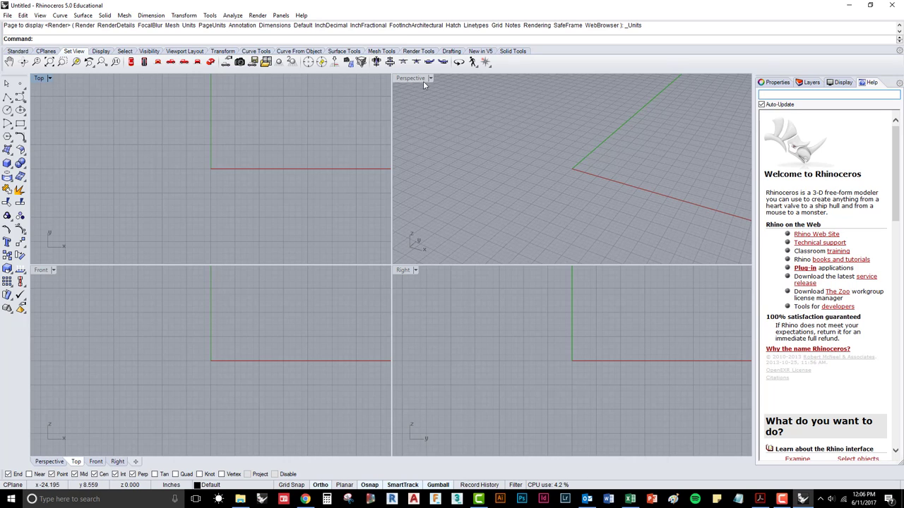
{"action": "mouse_move", "coordinate": [42, 275]}
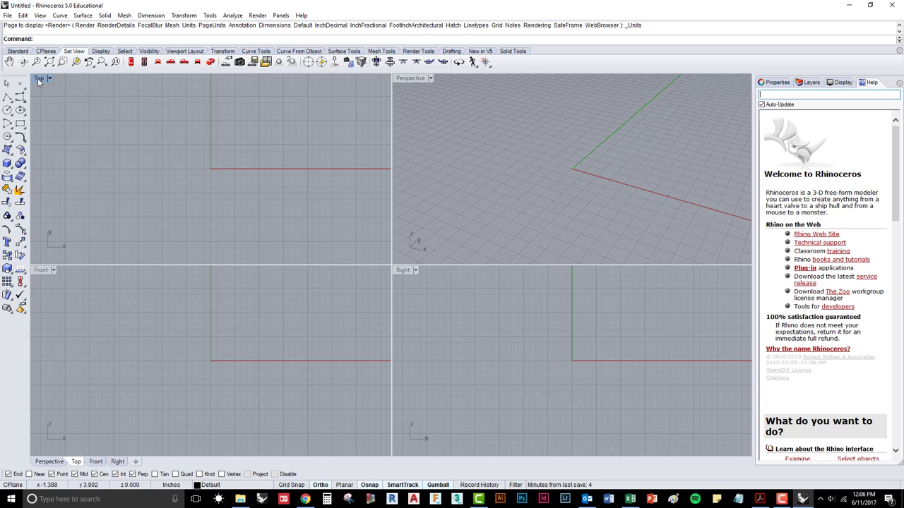
{"action": "mouse_move", "coordinate": [153, 146]}
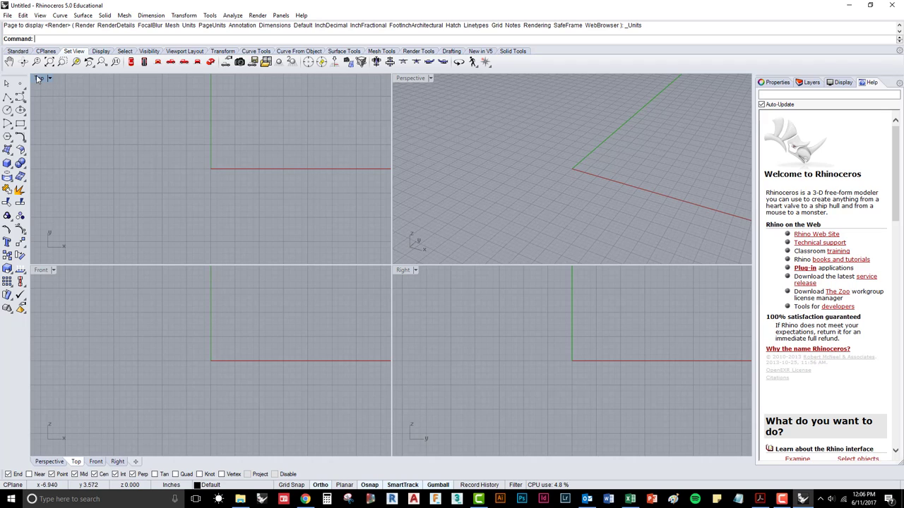
Maximize the Top viewport, restore the four-view layout, and maximize it again
{"action": "double_click", "coordinate": [39, 77]}
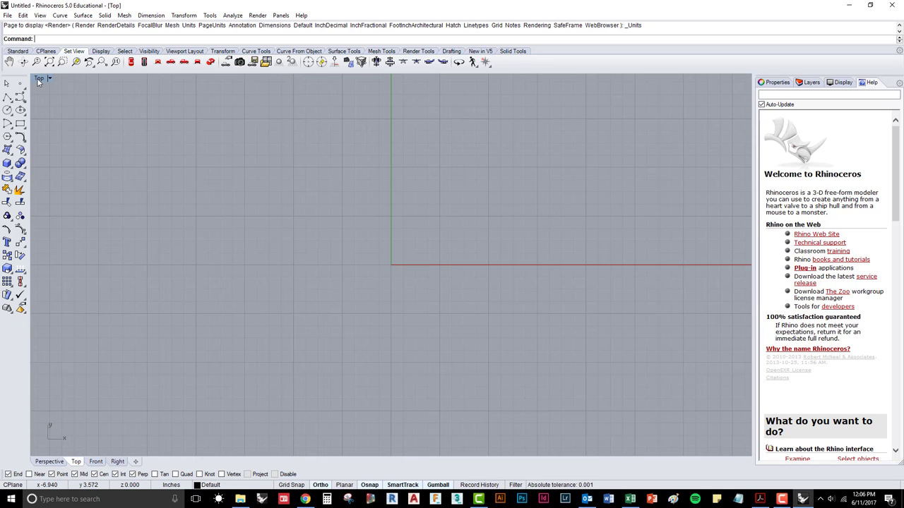
{"action": "mouse_move", "coordinate": [341, 236]}
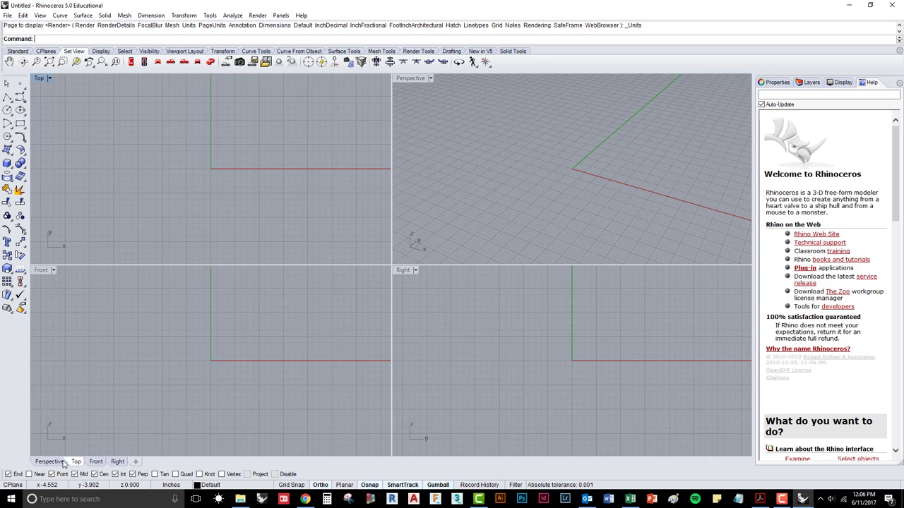
{"action": "mouse_move", "coordinate": [37, 80]}
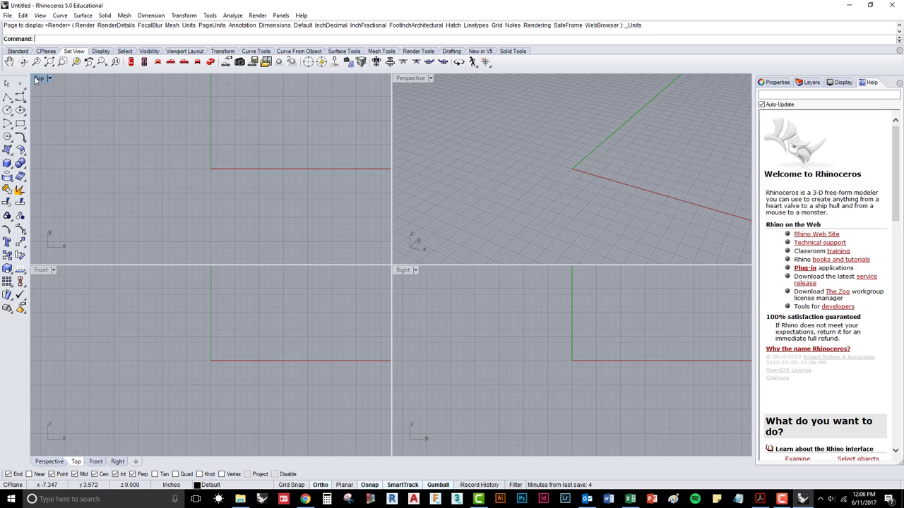
{"action": "double_click", "coordinate": [40, 78]}
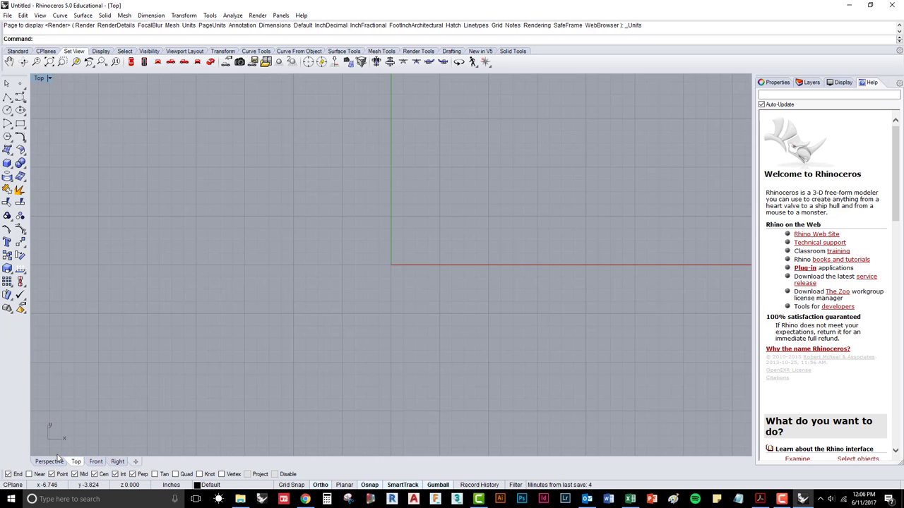
Cycle the full-size view through Perspective, Front, Right and Top, ending on Perspective
{"action": "left_click", "coordinate": [49, 461]}
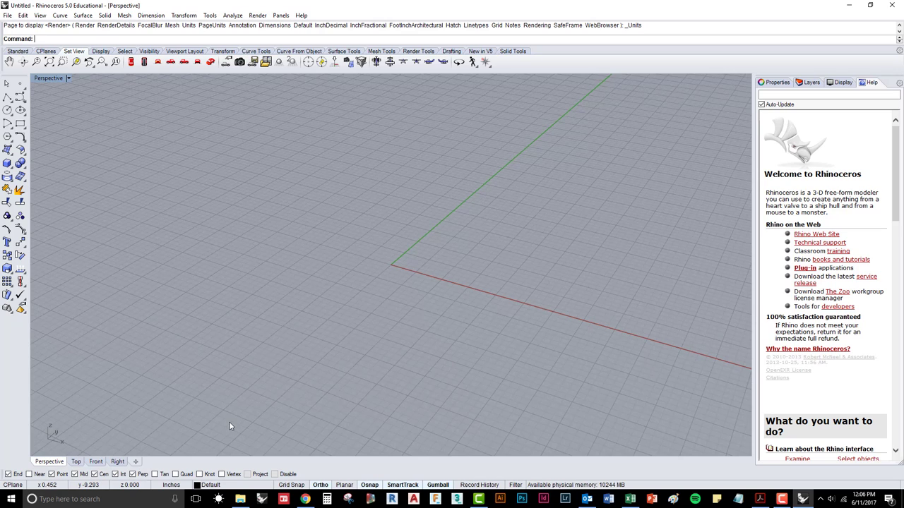
{"action": "left_click", "coordinate": [96, 461]}
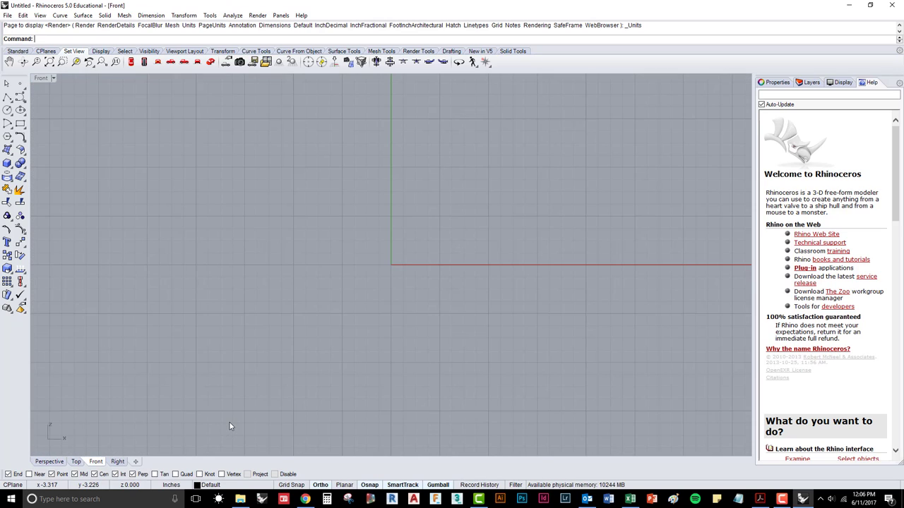
{"action": "left_click", "coordinate": [117, 461]}
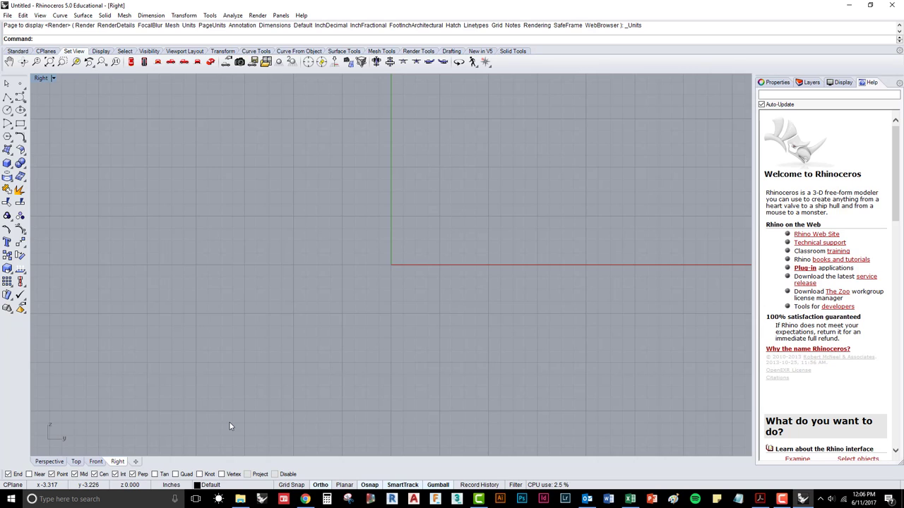
{"action": "left_click", "coordinate": [75, 461]}
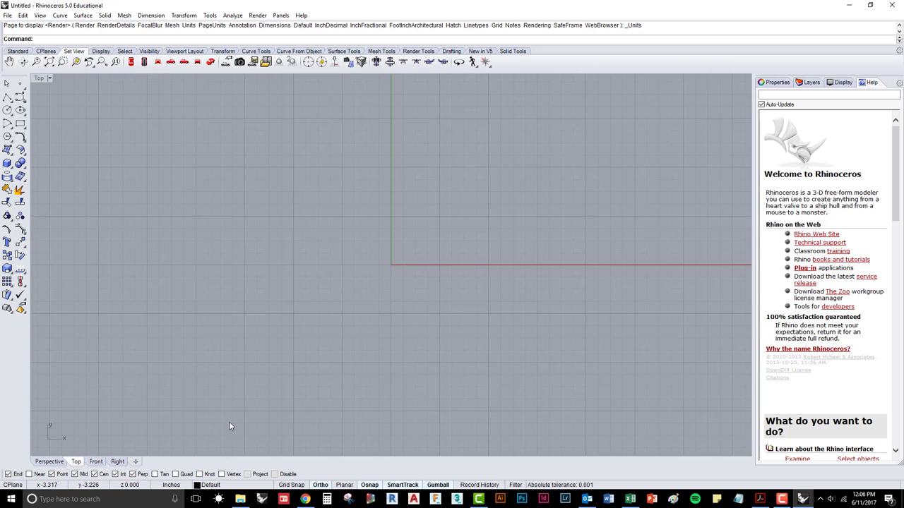
{"action": "left_click", "coordinate": [49, 460]}
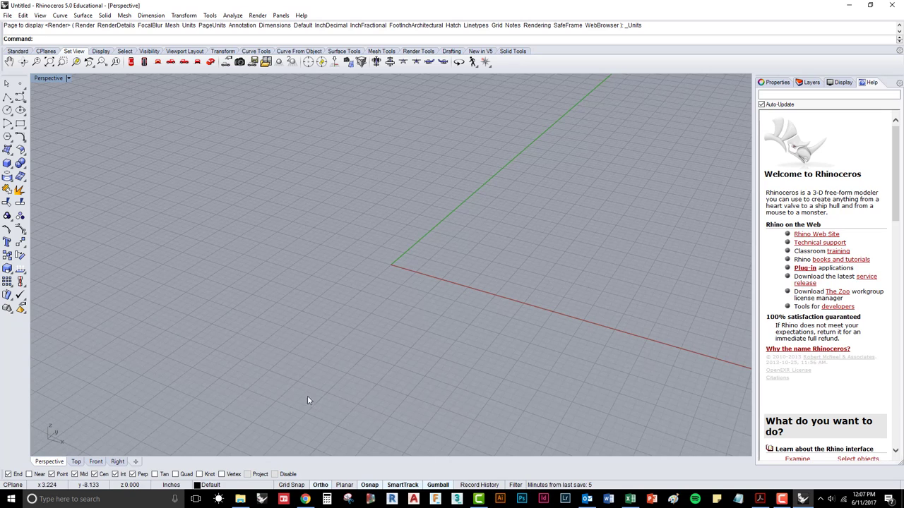
{"action": "mouse_move", "coordinate": [276, 329]}
{"action": "type", "text": "Grass"}
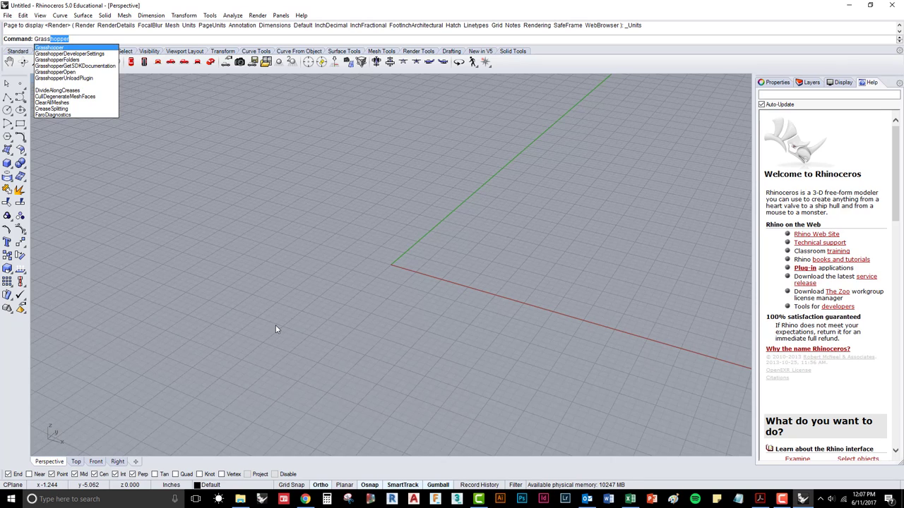
Run the Grasshopper command from the command-line suggestions
{"action": "left_click", "coordinate": [50, 47]}
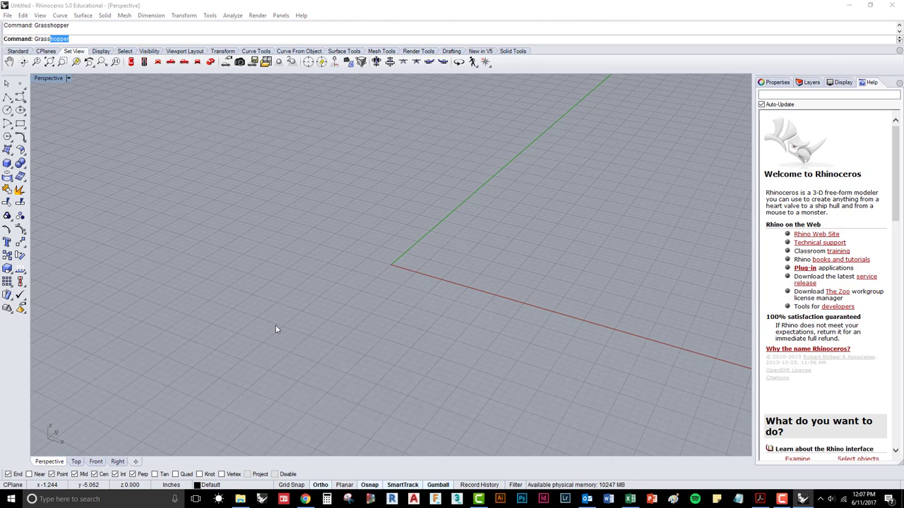
{"action": "key", "text": "Return"}
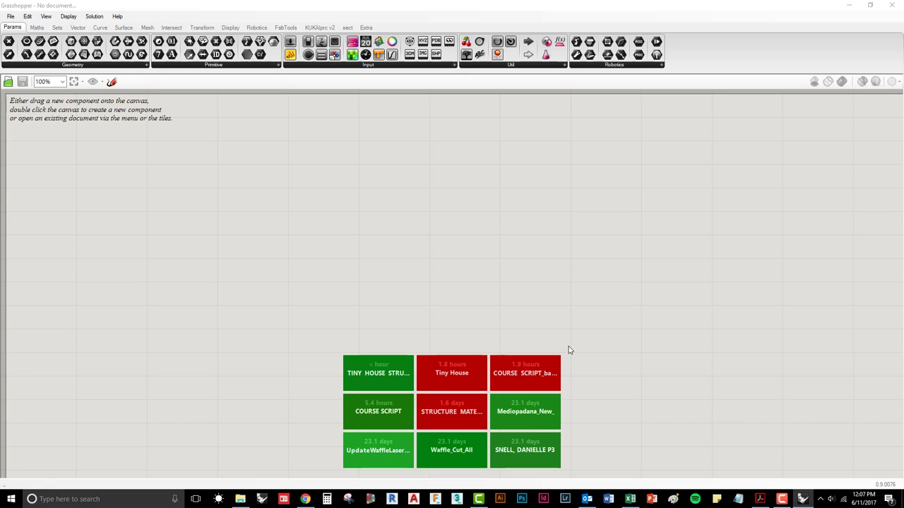
{"action": "mouse_move", "coordinate": [352, 54]}
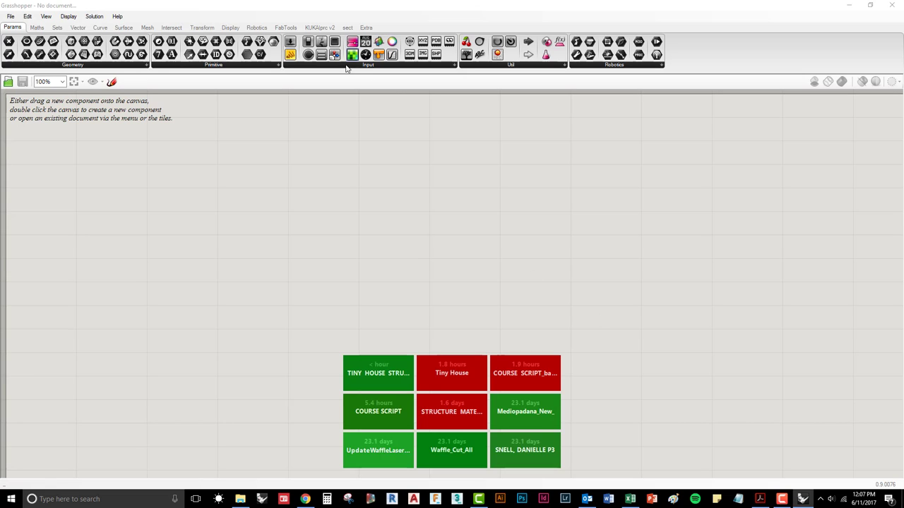
{"action": "mouse_move", "coordinate": [343, 81]}
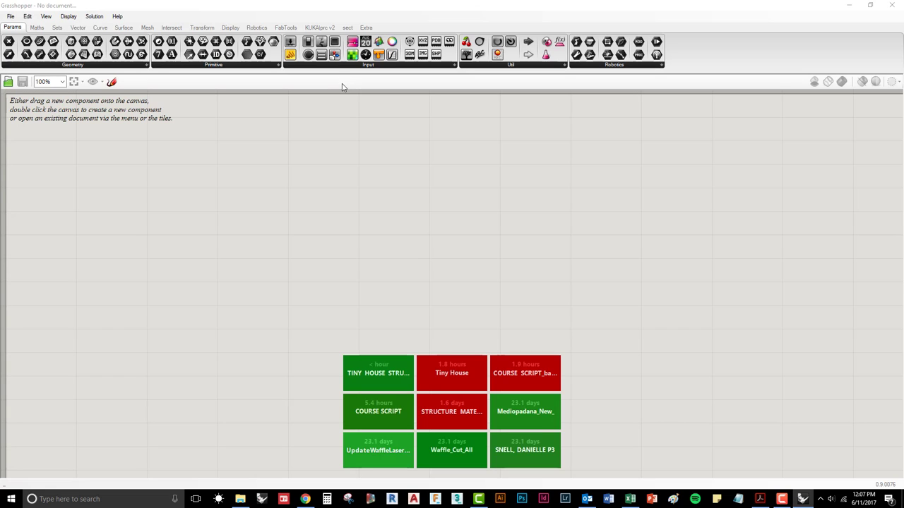
{"action": "mouse_move", "coordinate": [326, 111]}
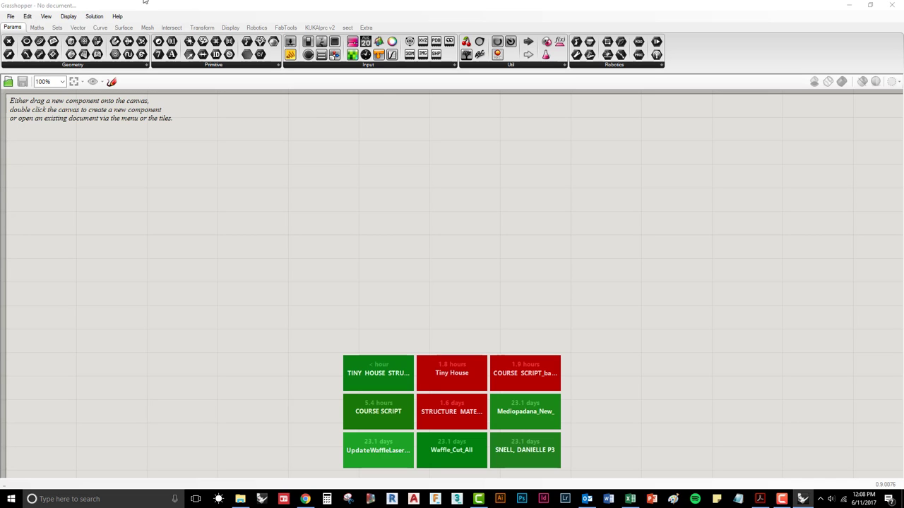
{"action": "mouse_move", "coordinate": [379, 129]}
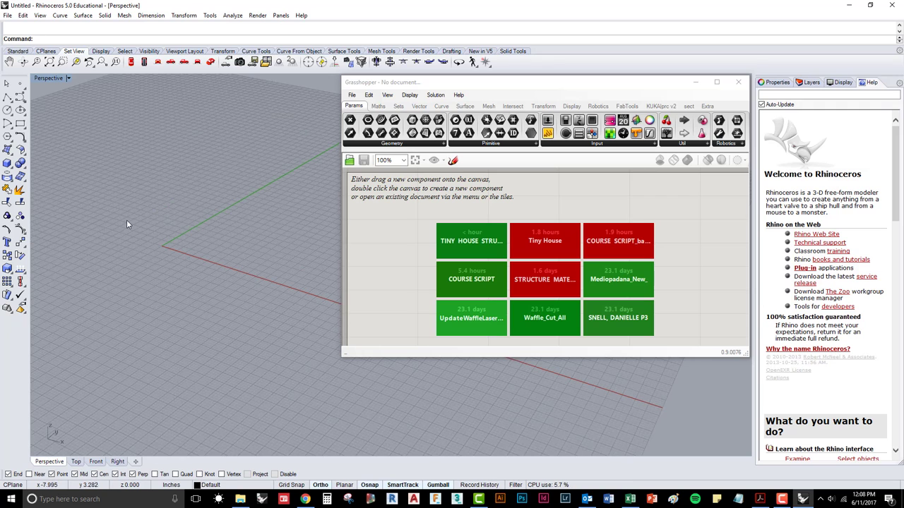
{"action": "mouse_move", "coordinate": [127, 224]}
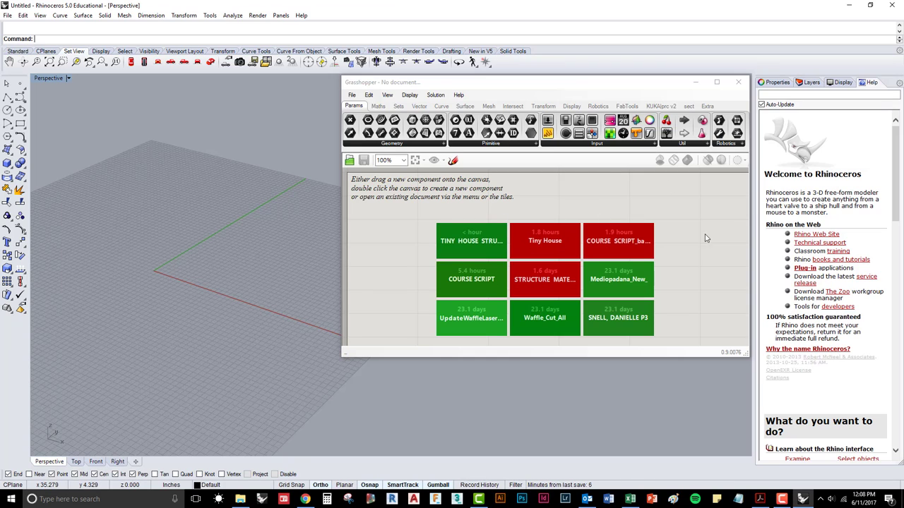
{"action": "mouse_move", "coordinate": [20, 256]}
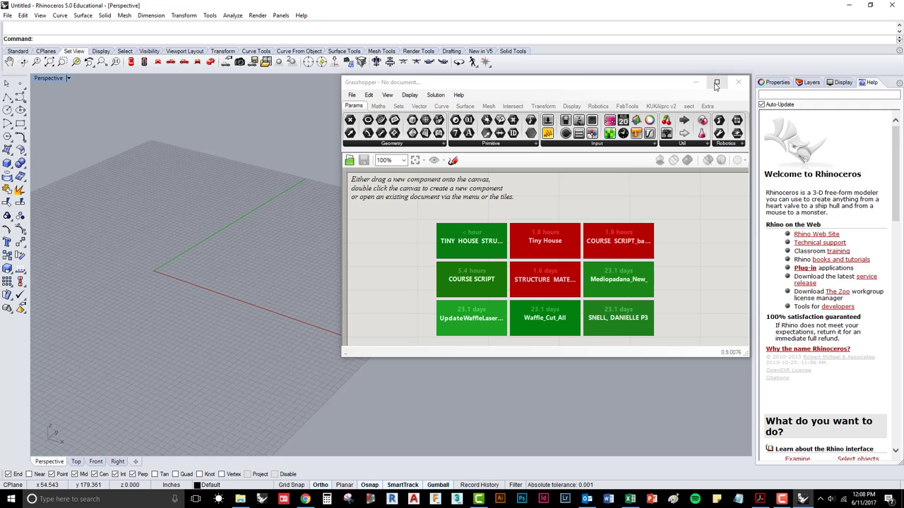
{"action": "mouse_move", "coordinate": [717, 83]}
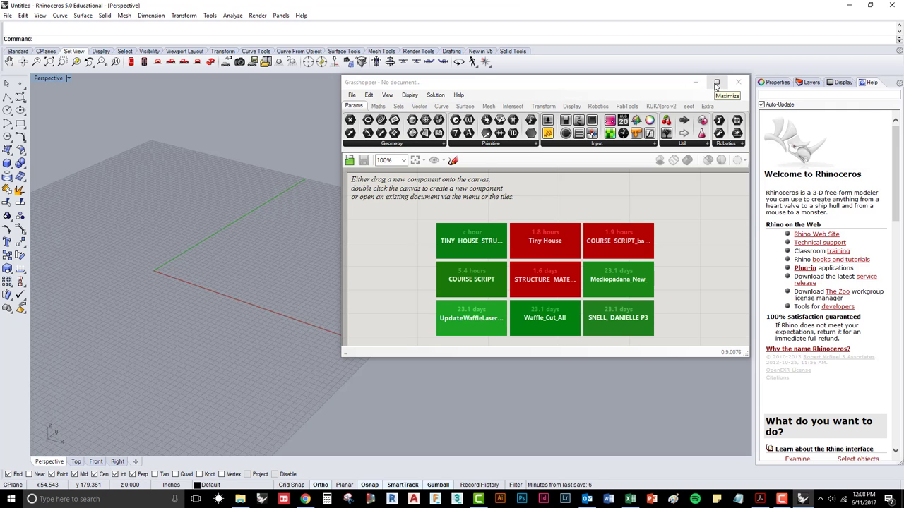
Maximize the Grasshopper editor and browse the File, Edit and Help menus
{"action": "left_click", "coordinate": [716, 82]}
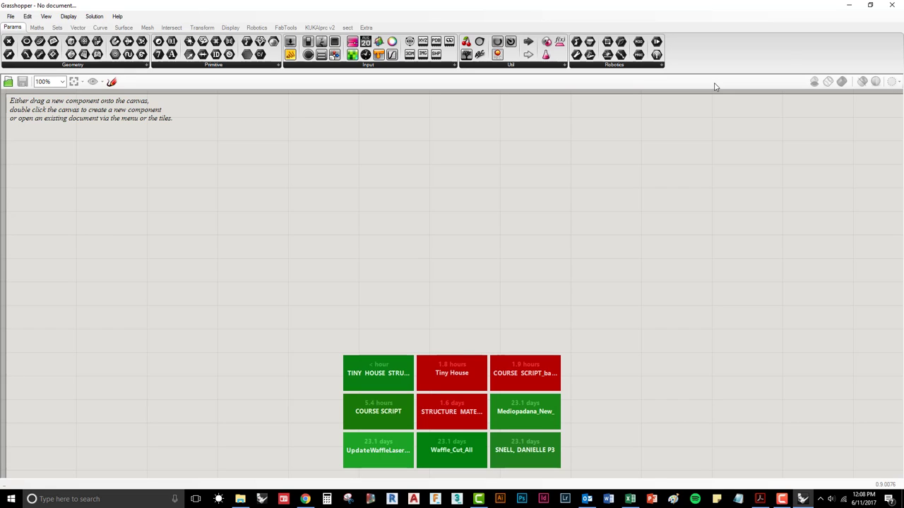
{"action": "mouse_move", "coordinate": [252, 167]}
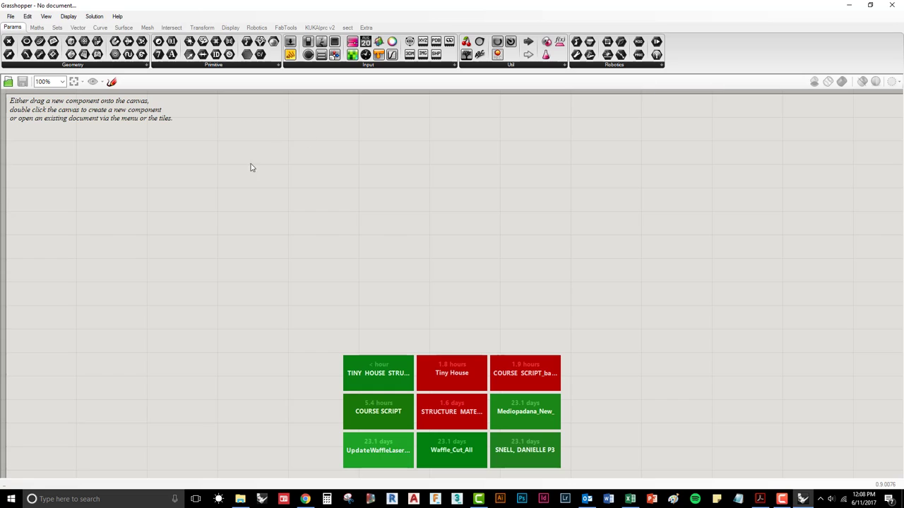
{"action": "mouse_move", "coordinate": [434, 291]}
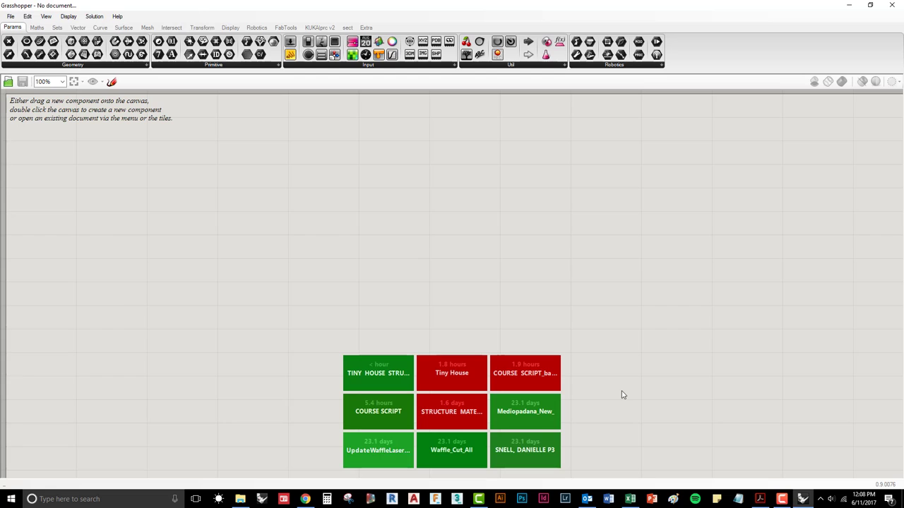
{"action": "mouse_move", "coordinate": [127, 96]}
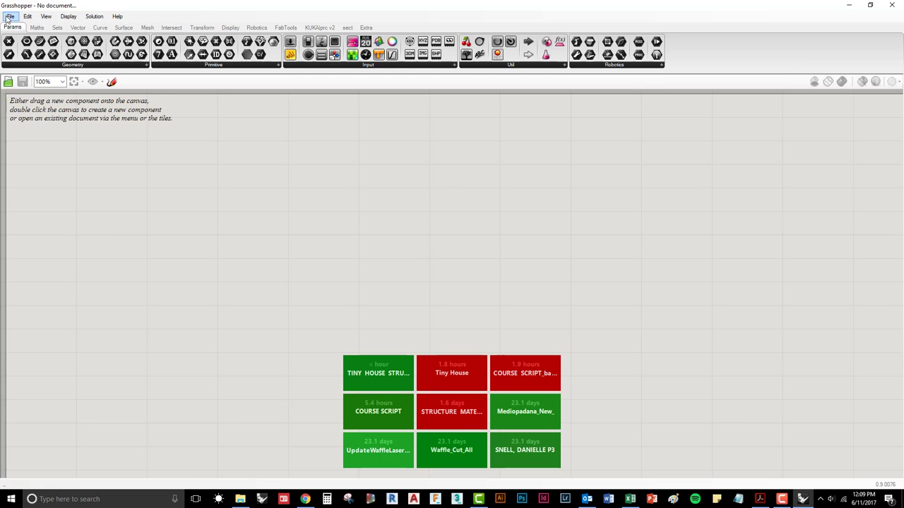
{"action": "left_click", "coordinate": [10, 16]}
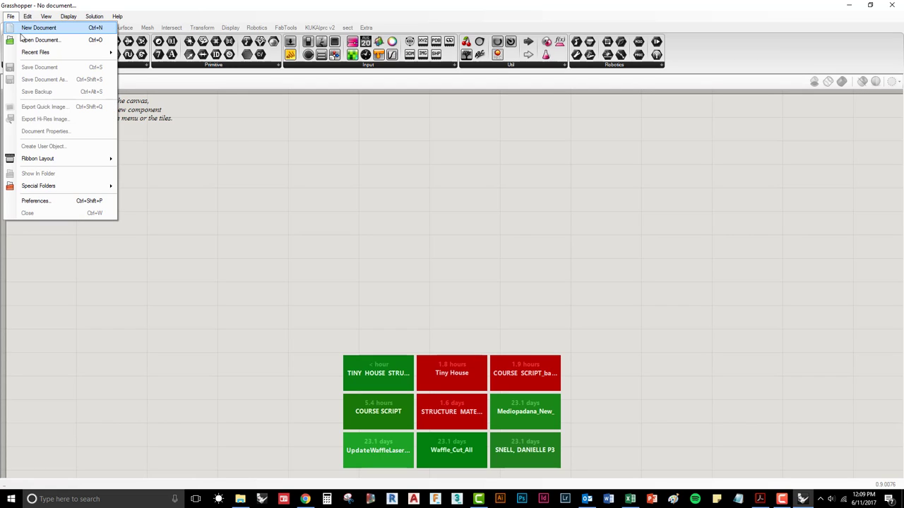
{"action": "mouse_move", "coordinate": [40, 39]}
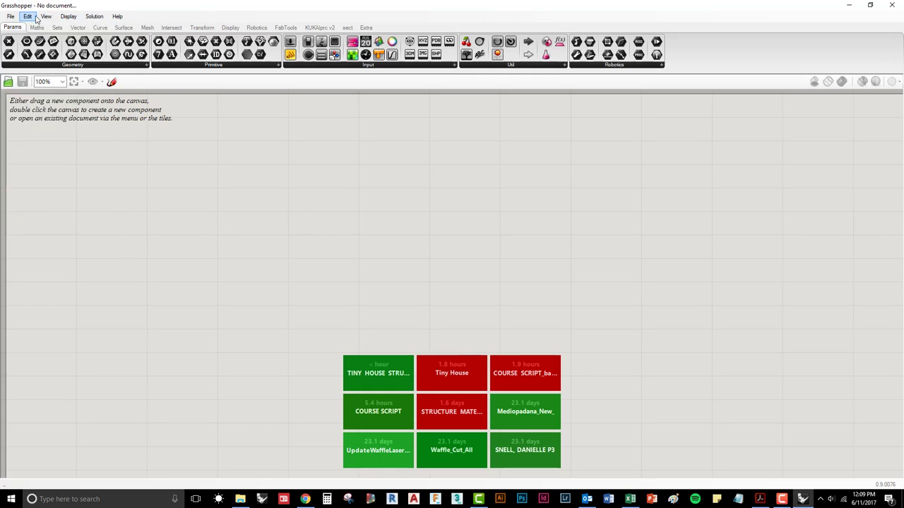
{"action": "left_click", "coordinate": [117, 17]}
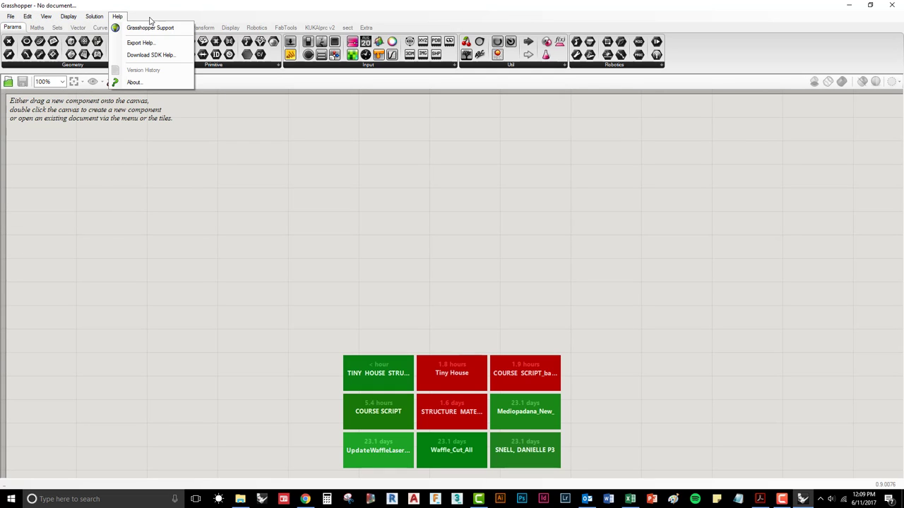
{"action": "left_click", "coordinate": [11, 16]}
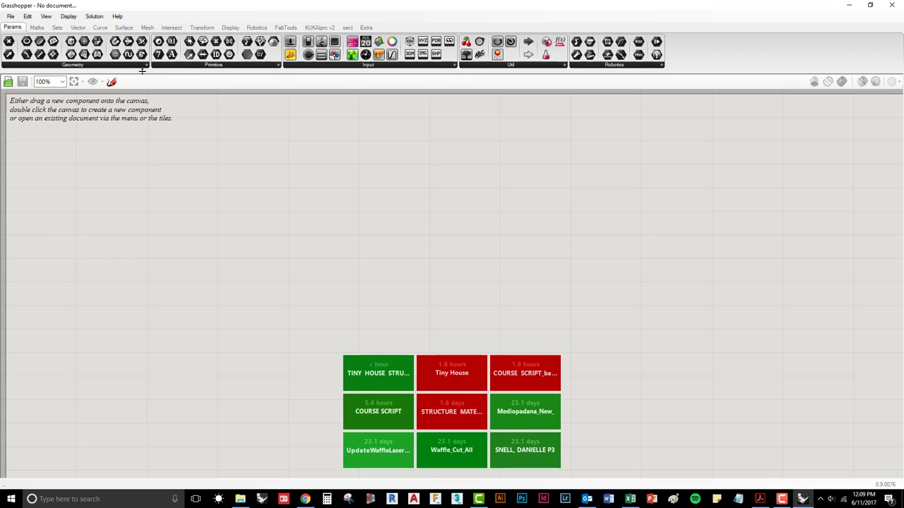
{"action": "mouse_move", "coordinate": [53, 41]}
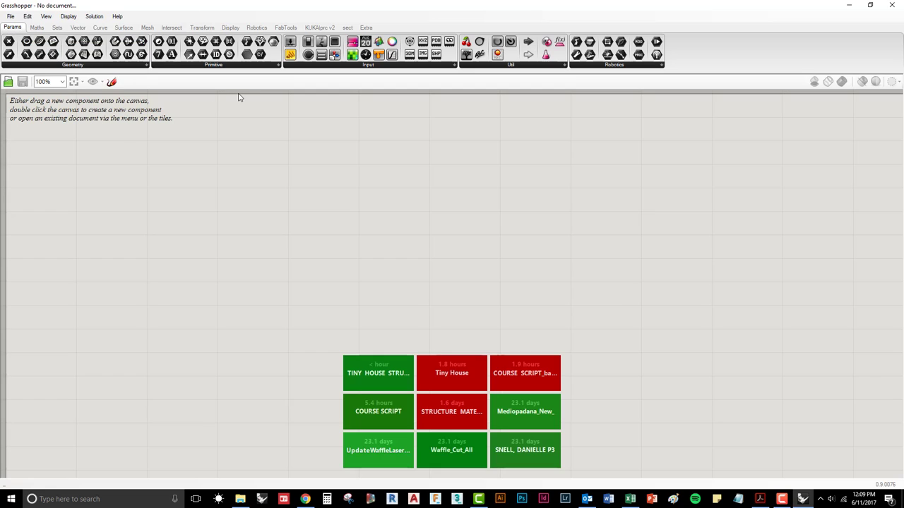
Place a Number Slider, drag it to 0.920 then 0.010, and select it
{"action": "left_click", "coordinate": [368, 64]}
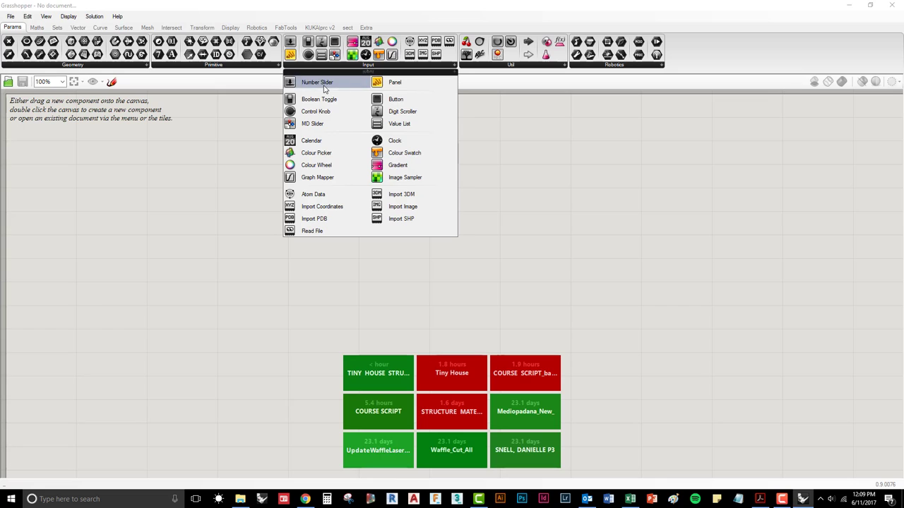
{"action": "left_click", "coordinate": [271, 162]}
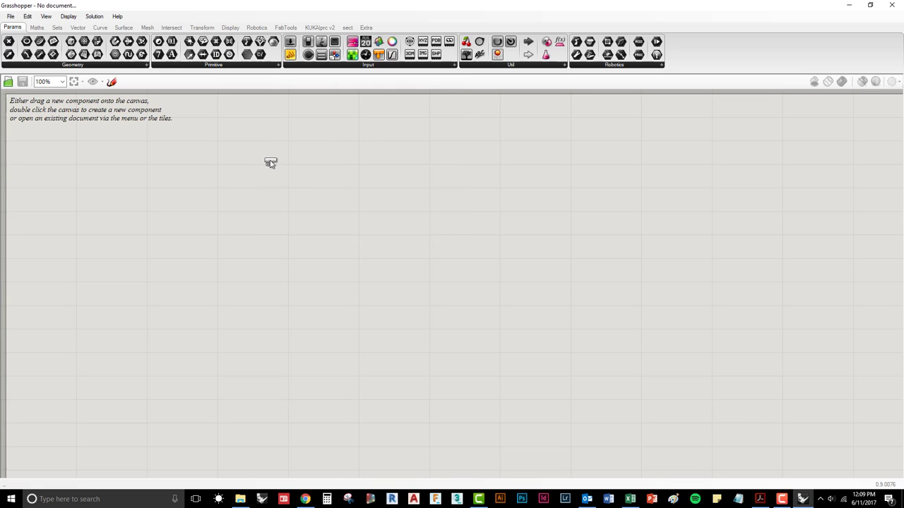
{"action": "mouse_move", "coordinate": [235, 199]}
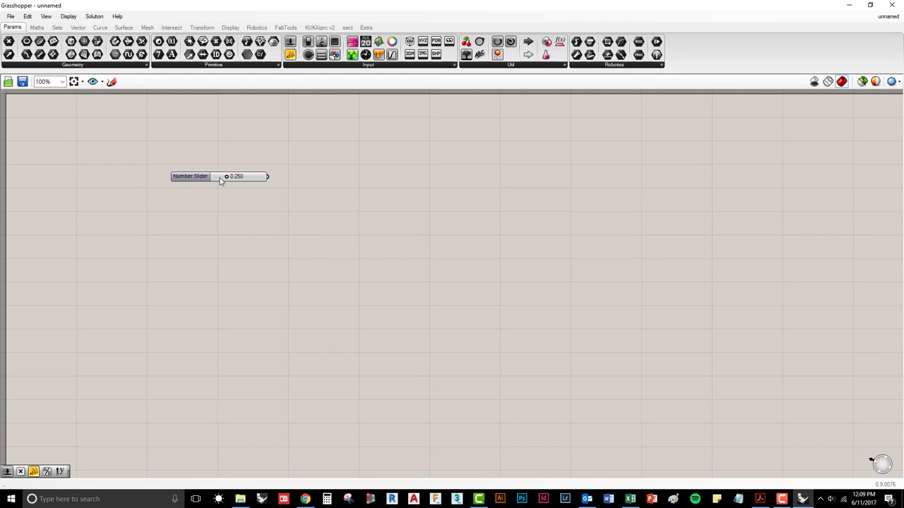
{"action": "left_click_drag", "start_coordinate": [226, 175], "coordinate": [258, 176]}
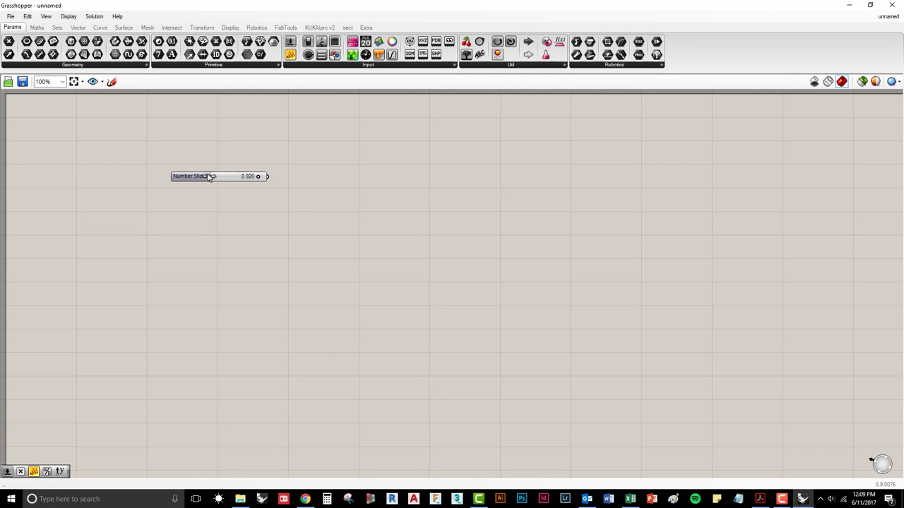
{"action": "left_click_drag", "start_coordinate": [254, 176], "coordinate": [216, 176]}
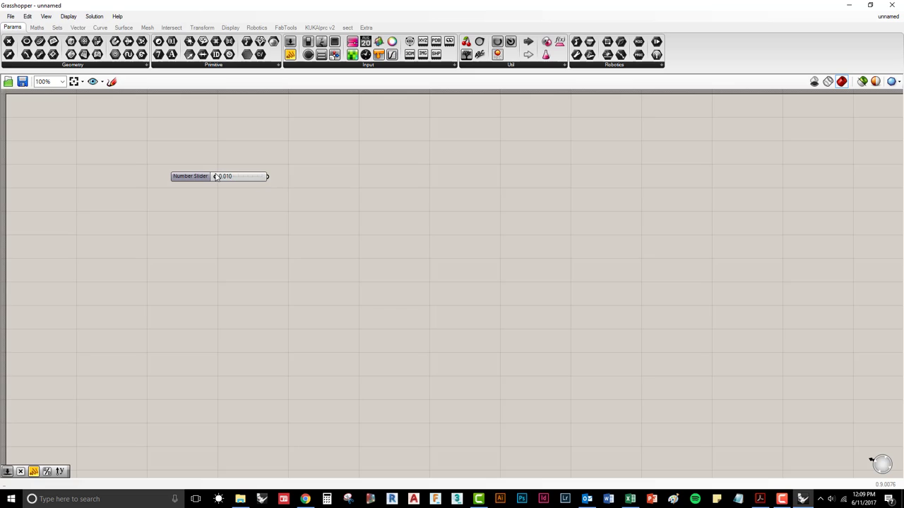
{"action": "mouse_move", "coordinate": [270, 189]}
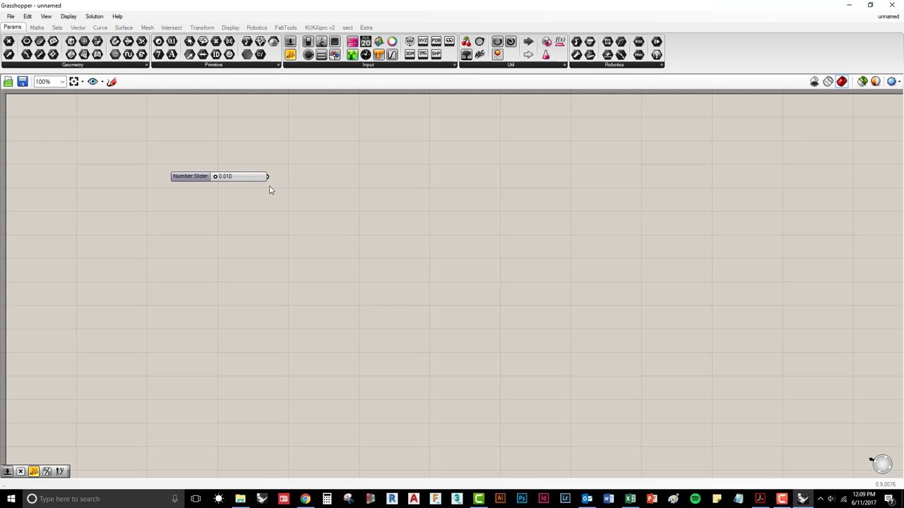
{"action": "left_click", "coordinate": [219, 175]}
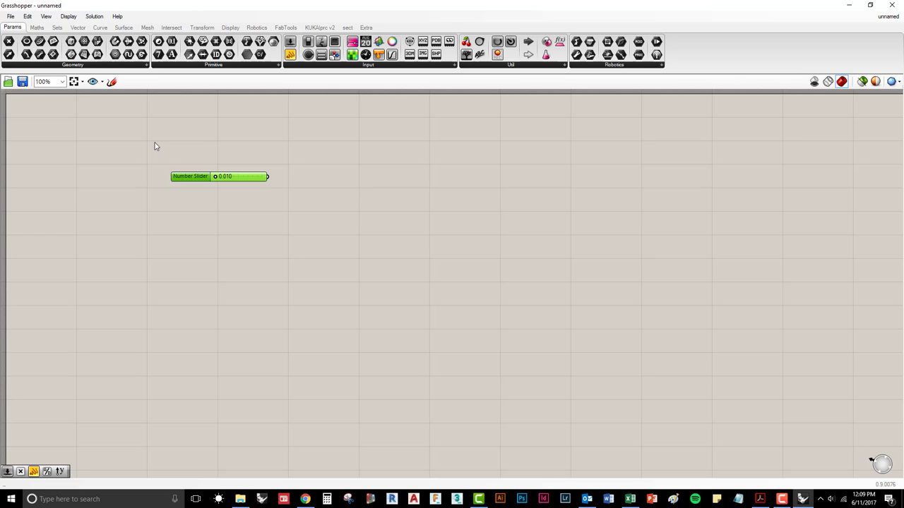
{"action": "mouse_move", "coordinate": [202, 184]}
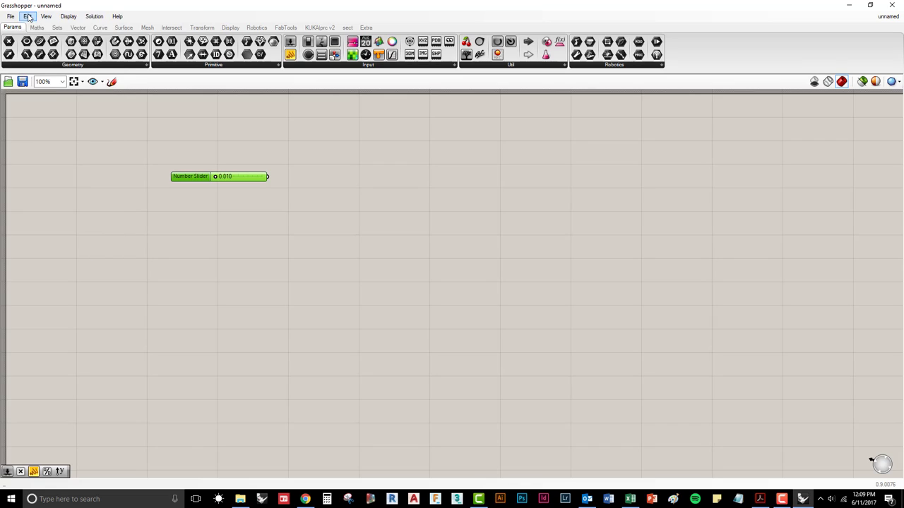
{"action": "left_click", "coordinate": [27, 17]}
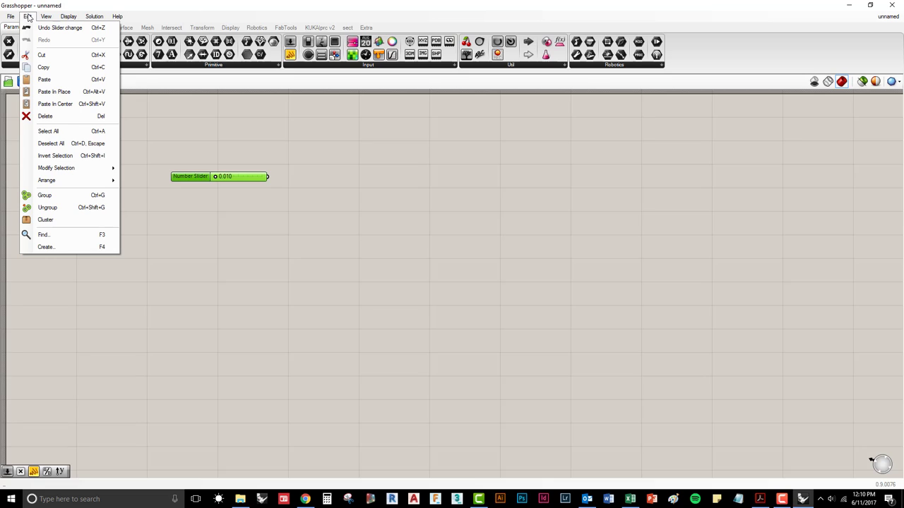
{"action": "mouse_move", "coordinate": [60, 115]}
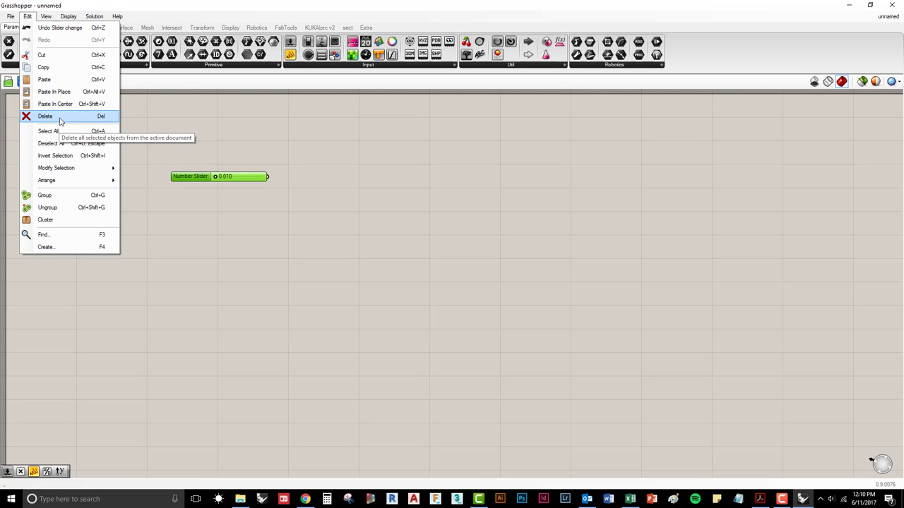
{"action": "mouse_move", "coordinate": [64, 118]}
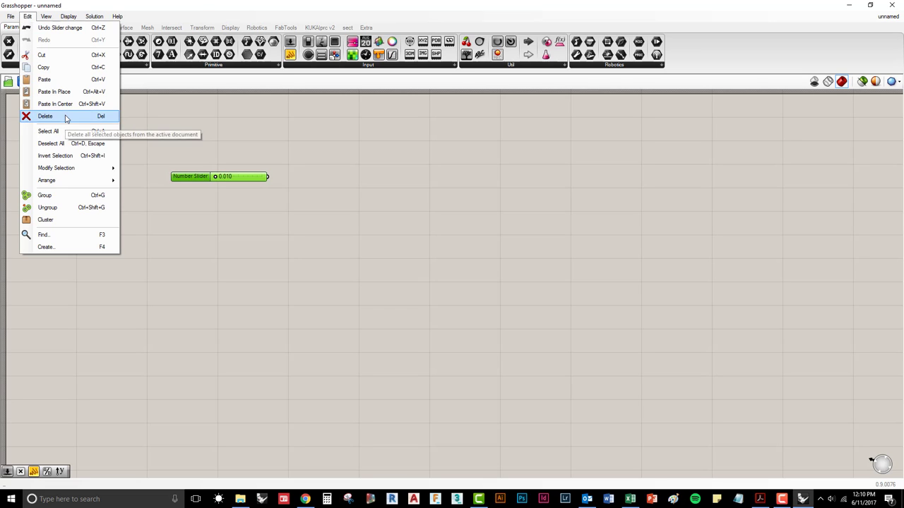
Delete the selected Number Slider via Edit > Delete
{"action": "left_click", "coordinate": [45, 116]}
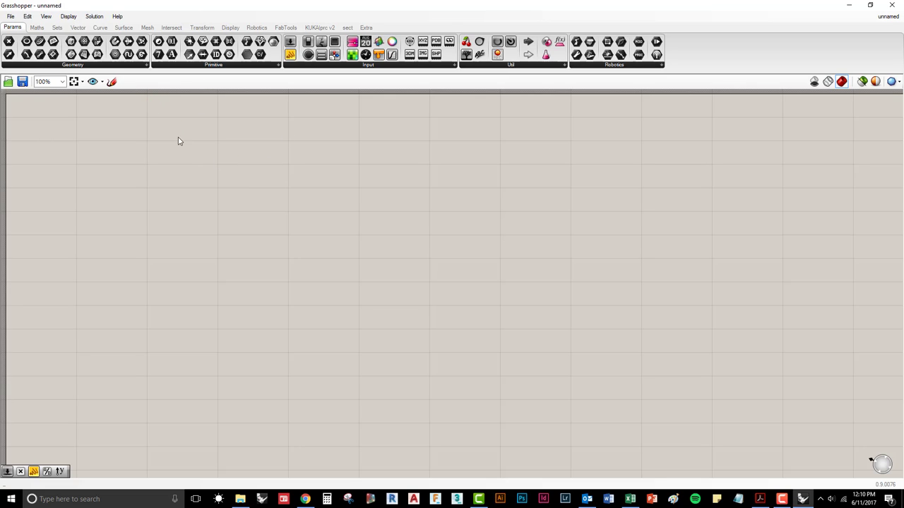
{"action": "mouse_move", "coordinate": [494, 90]}
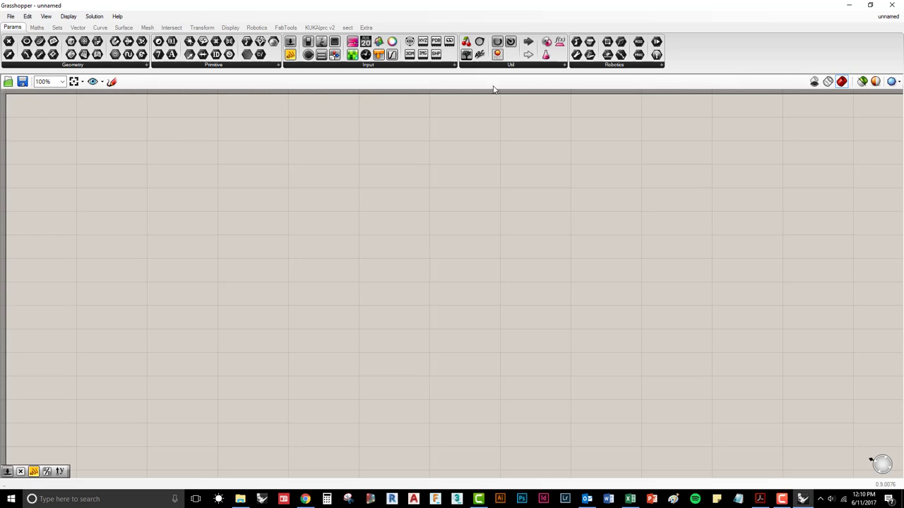
{"action": "mouse_move", "coordinate": [158, 85]}
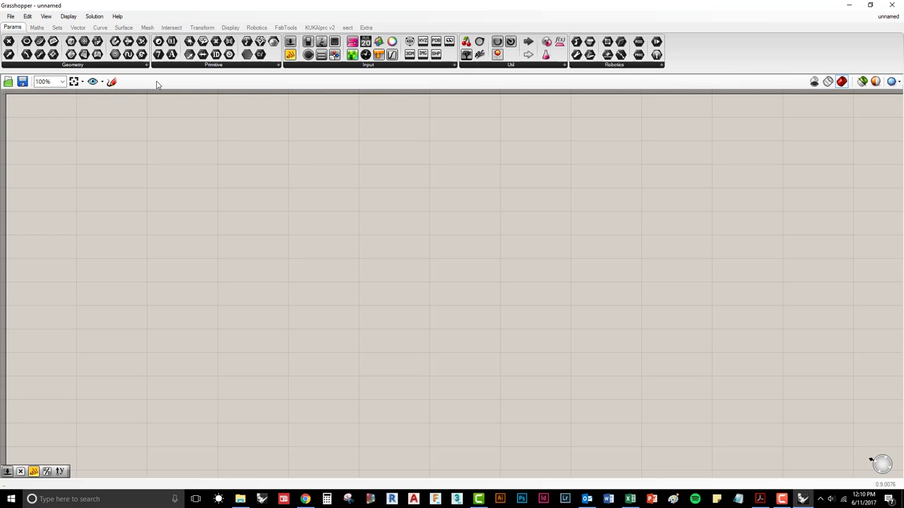
{"action": "mouse_move", "coordinate": [158, 90]}
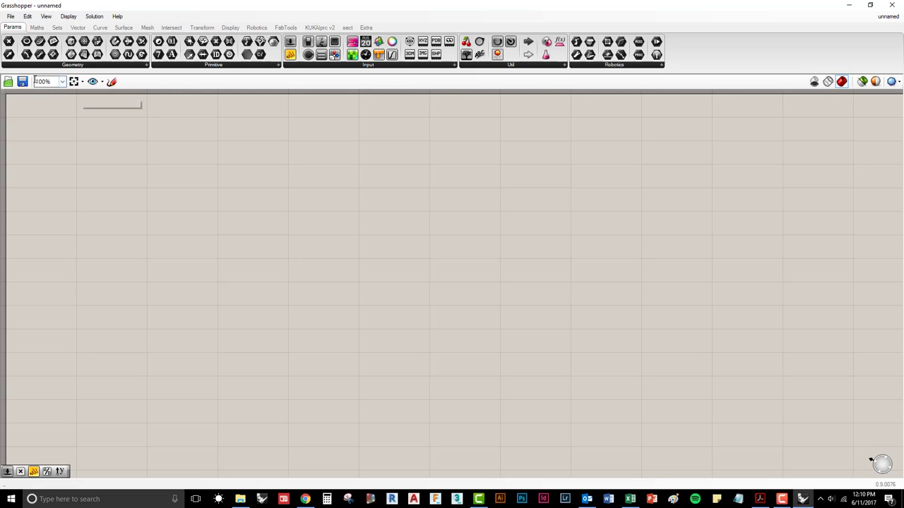
{"action": "mouse_move", "coordinate": [111, 81]}
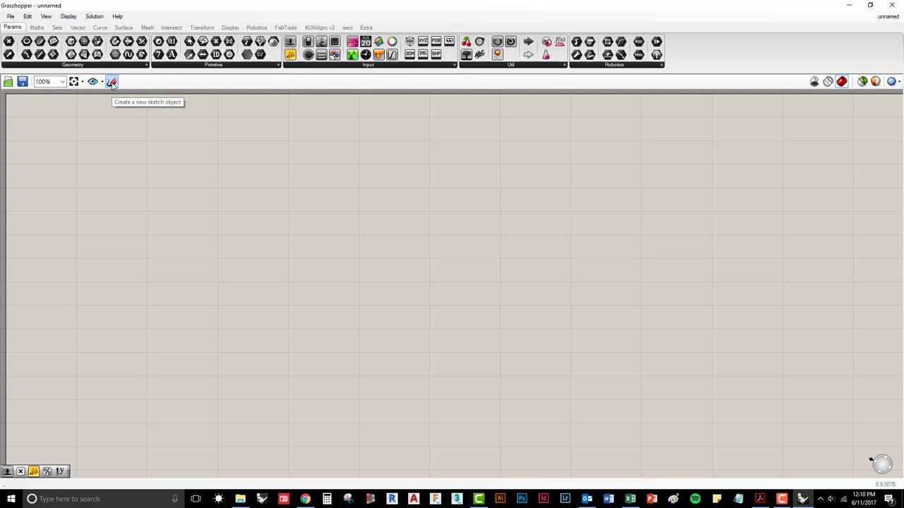
{"action": "mouse_move", "coordinate": [498, 268]}
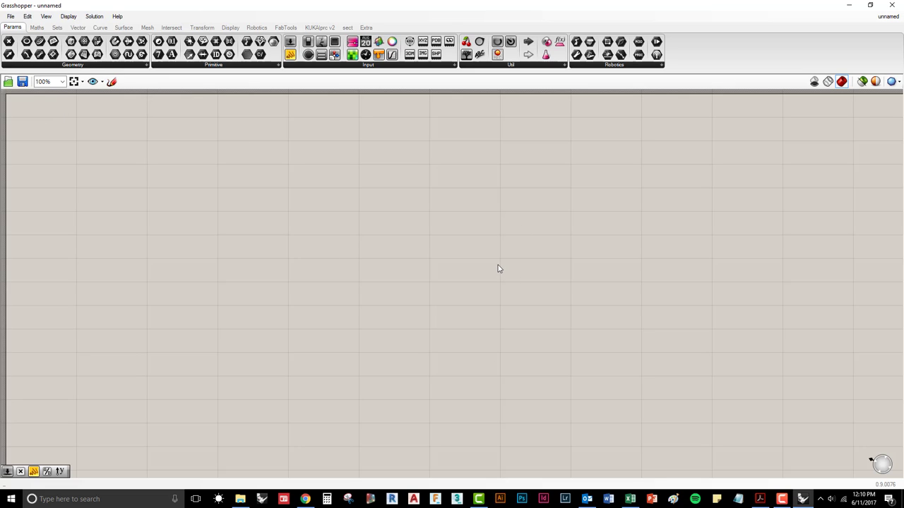
{"action": "mouse_move", "coordinate": [489, 261]}
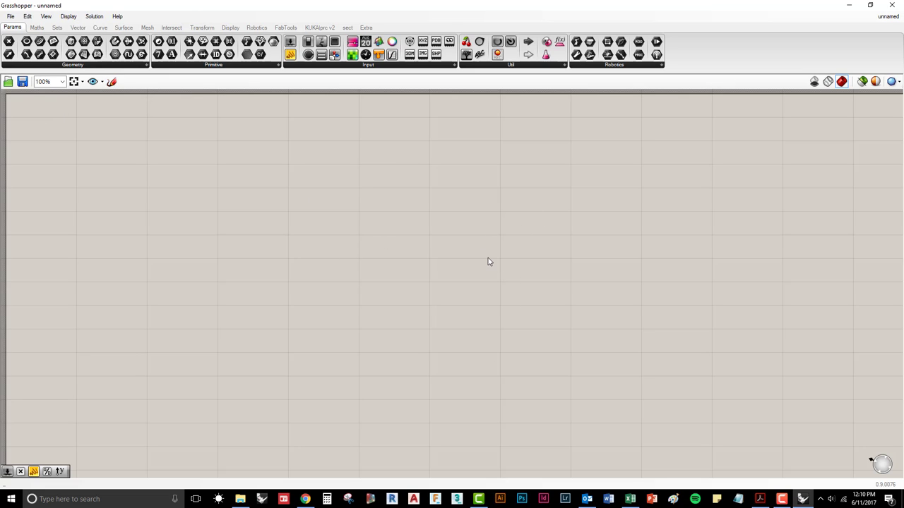
{"action": "mouse_move", "coordinate": [296, 116]}
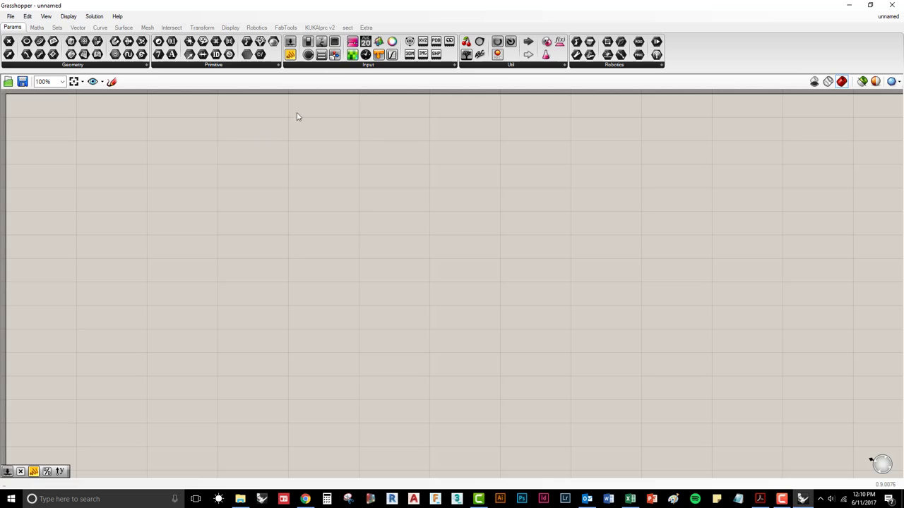
{"action": "mouse_move", "coordinate": [345, 145]}
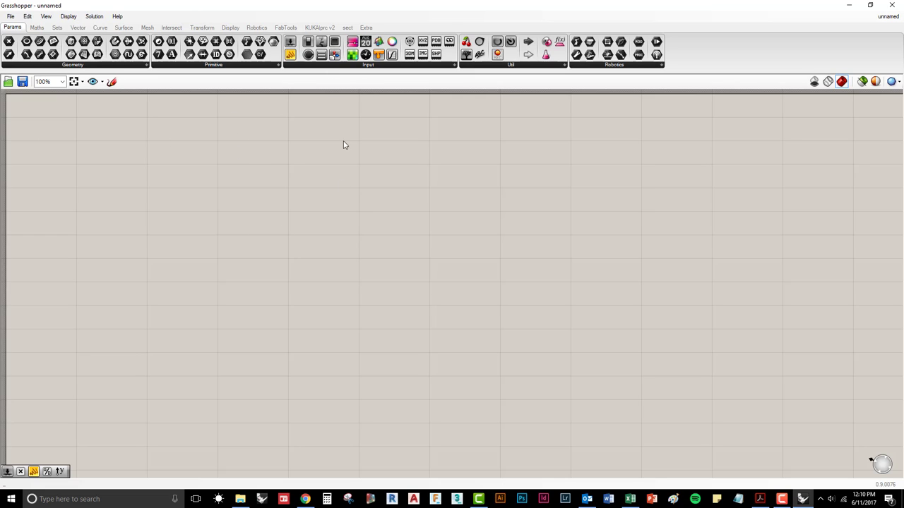
{"action": "mouse_move", "coordinate": [242, 194]}
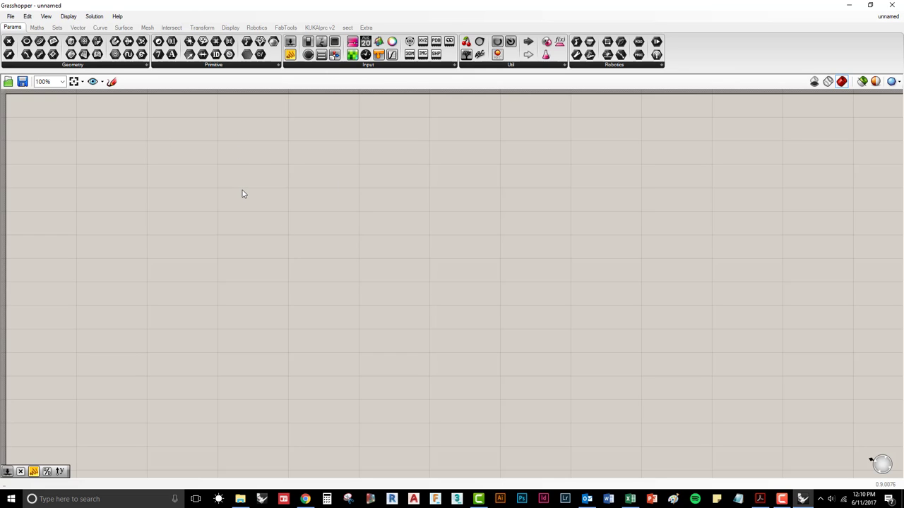
{"action": "mouse_move", "coordinate": [50, 134]}
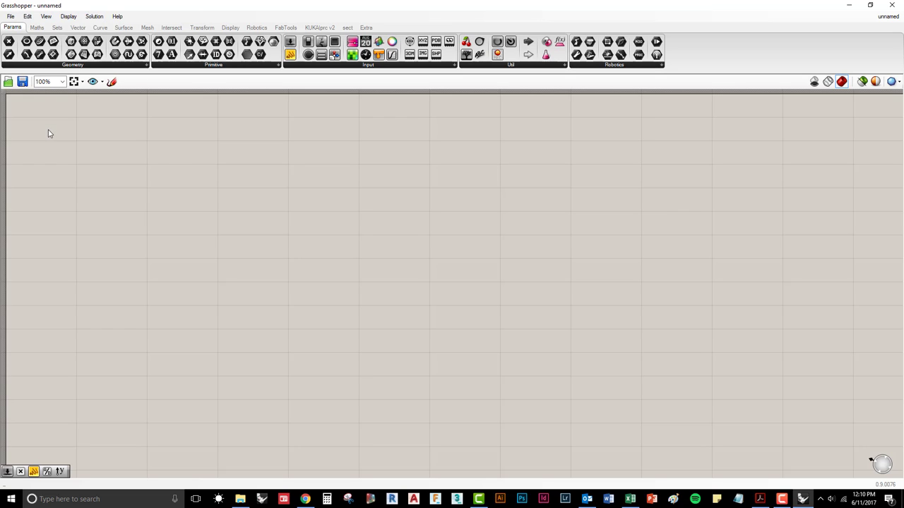
{"action": "mouse_move", "coordinate": [405, 190]}
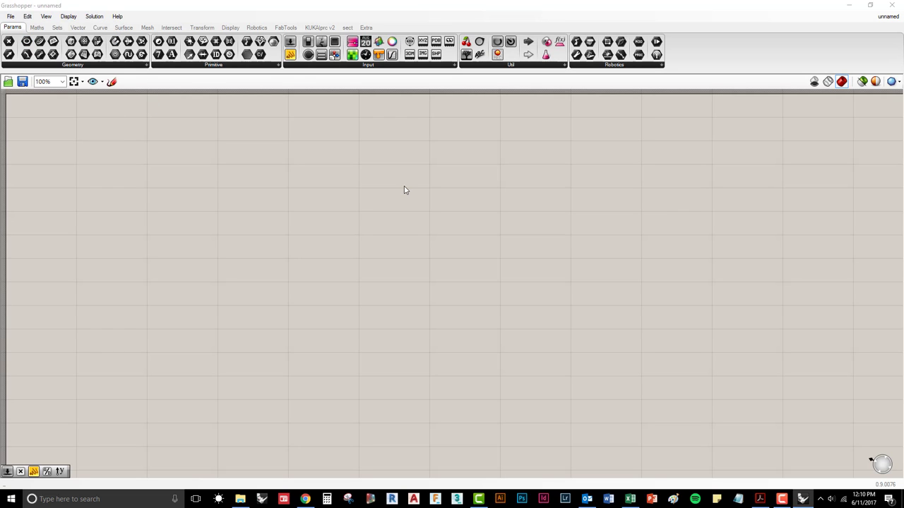
Open the TINY HOUSE STRUCTURE AUTOMATION definition from File > Open
{"action": "left_click", "coordinate": [10, 16]}
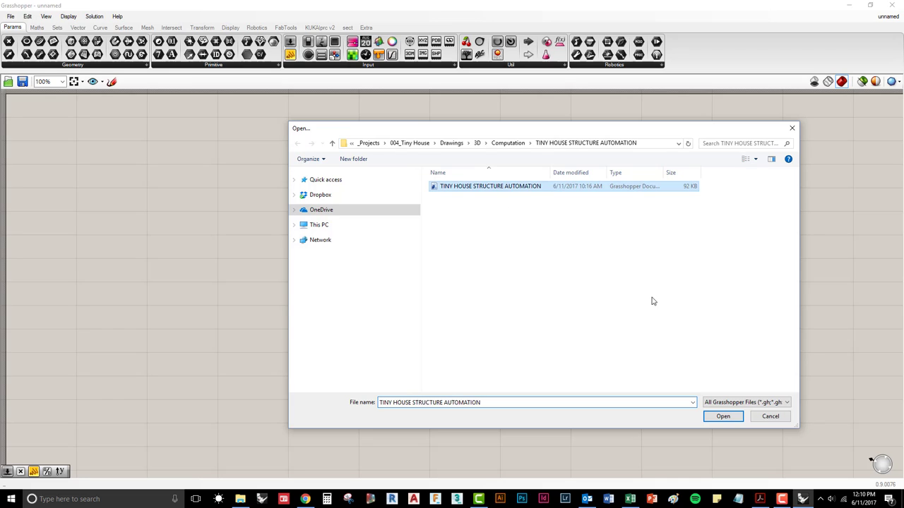
{"action": "left_click", "coordinate": [722, 416]}
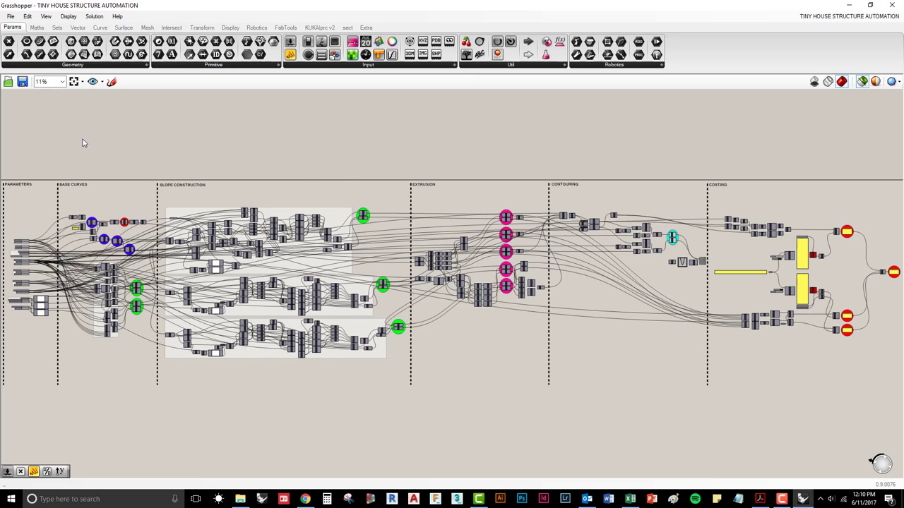
{"action": "mouse_move", "coordinate": [212, 146]}
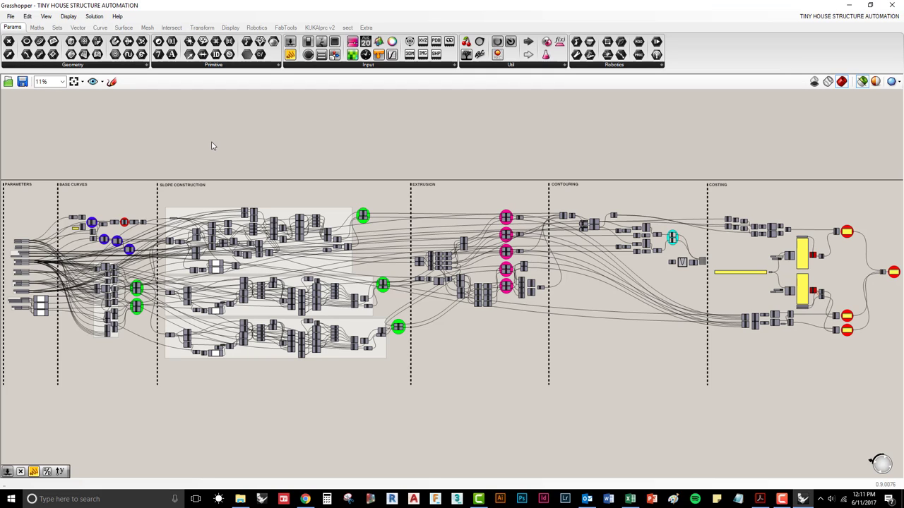
{"action": "mouse_move", "coordinate": [322, 5]}
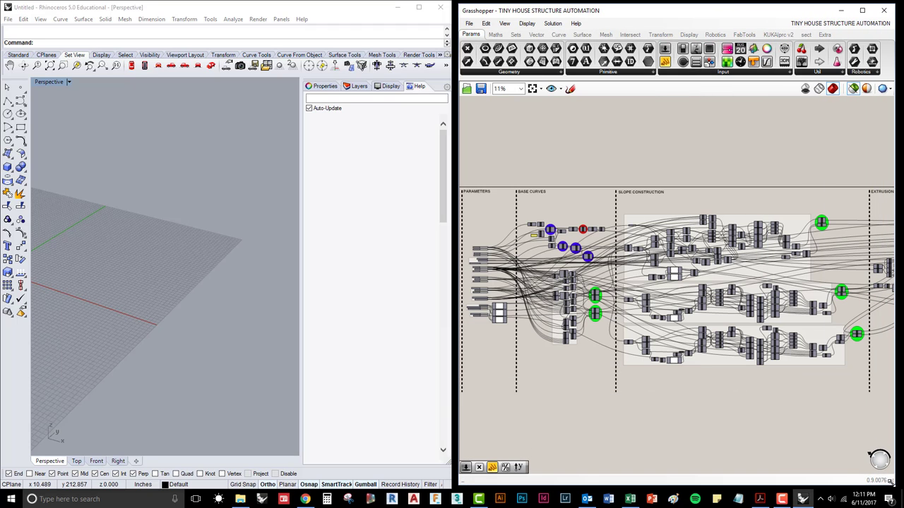
Zoom the canvas into the cyan group holding the two Cap Holes components
{"action": "scroll", "scroll_direction": "up", "scroll_amount": 3}
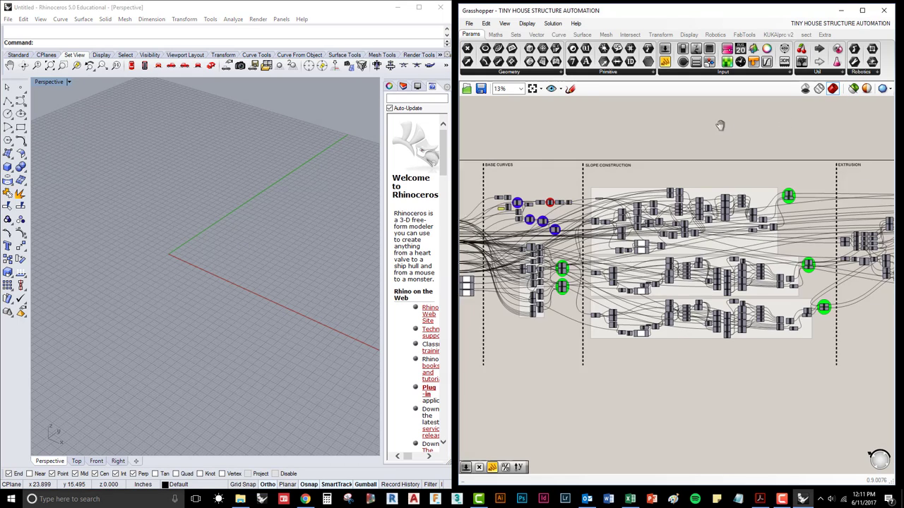
{"action": "scroll", "scroll_direction": "down", "scroll_amount": 3}
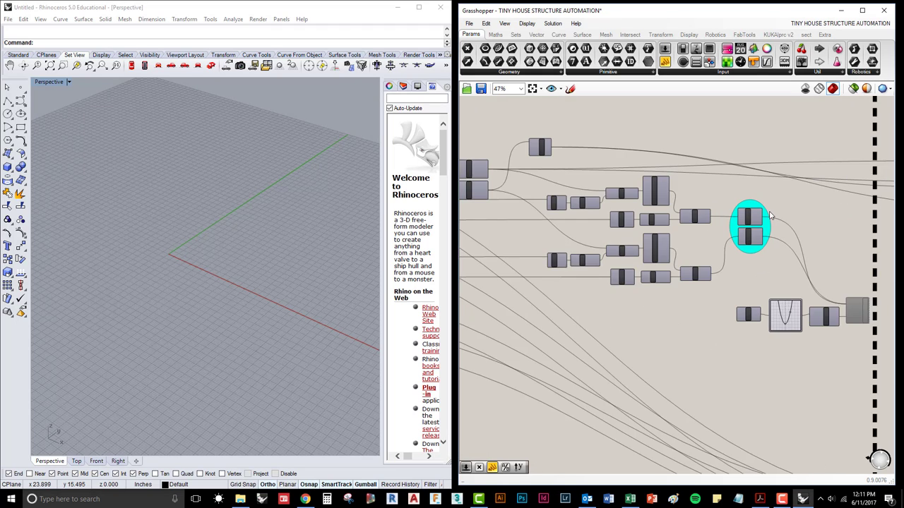
{"action": "scroll", "scroll_direction": "up", "scroll_amount": 3}
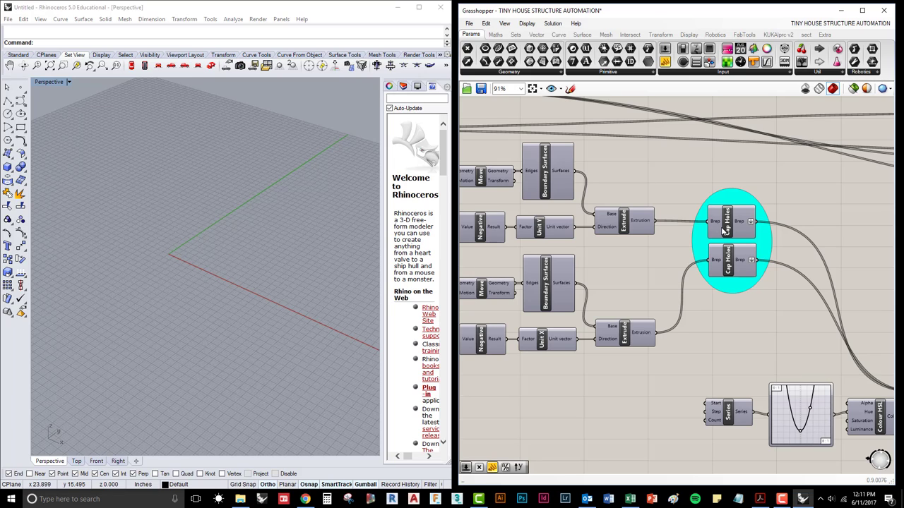
Select both Cap Holes components and turn on their preview
{"action": "left_click", "coordinate": [731, 240]}
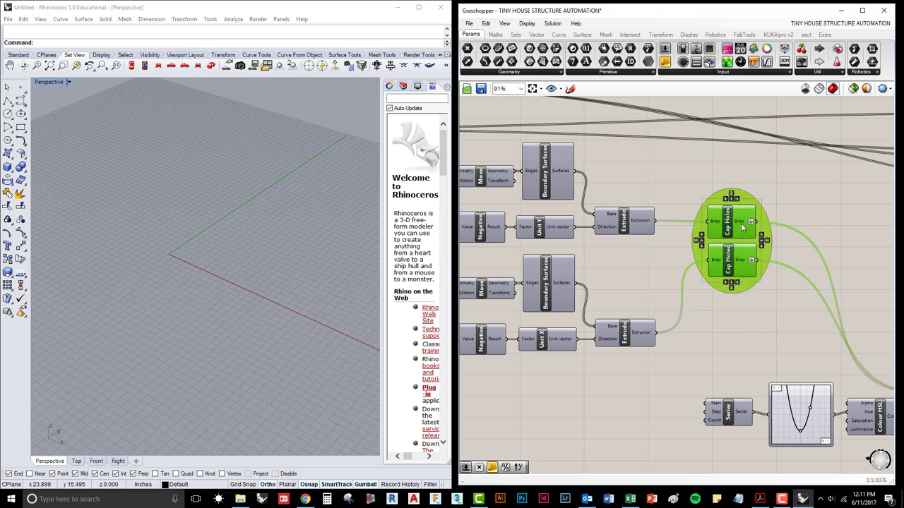
{"action": "left_click", "coordinate": [852, 88]}
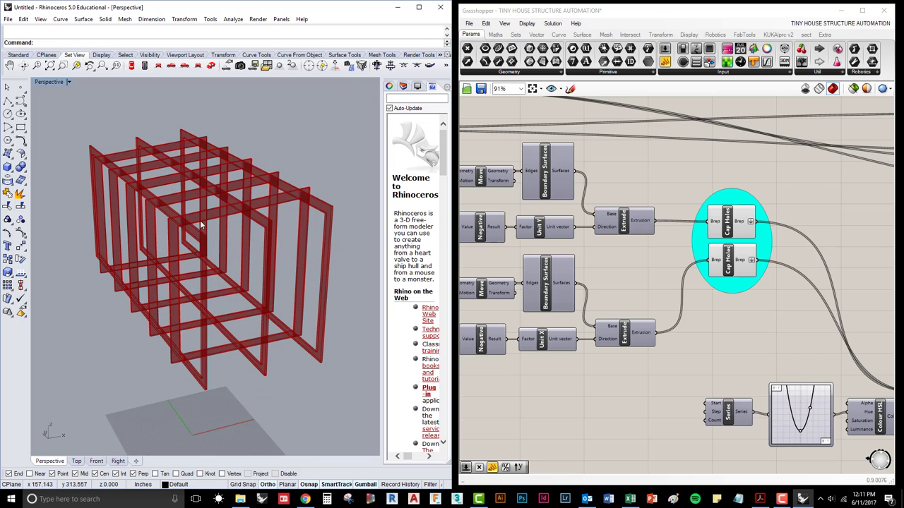
{"action": "mouse_move", "coordinate": [268, 158]}
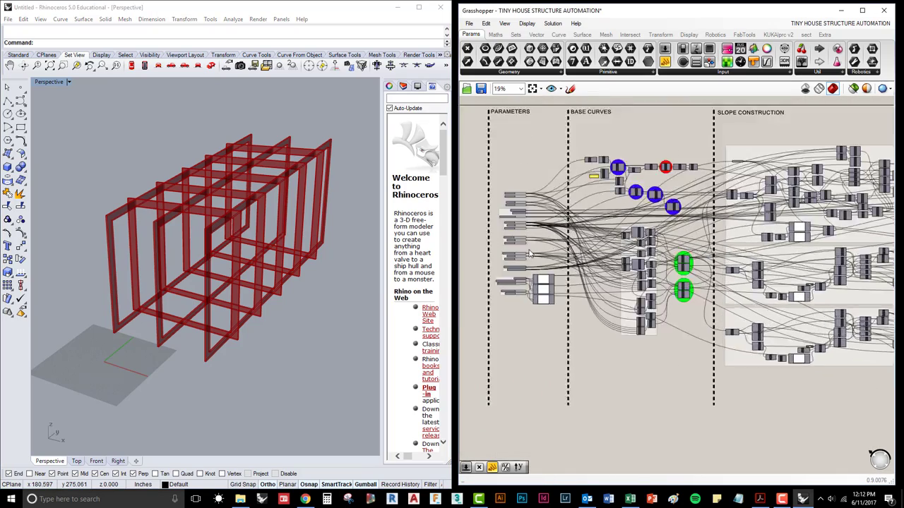
Zoom into the parameters section with trailer dimensions, structural grid and roof type
{"action": "scroll", "scroll_direction": "up", "scroll_amount": 3}
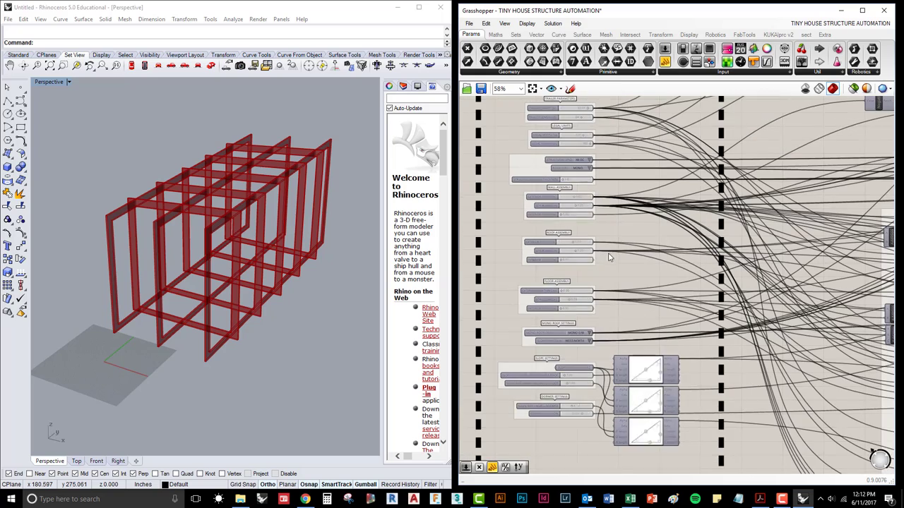
{"action": "scroll", "scroll_direction": "up", "scroll_amount": 3}
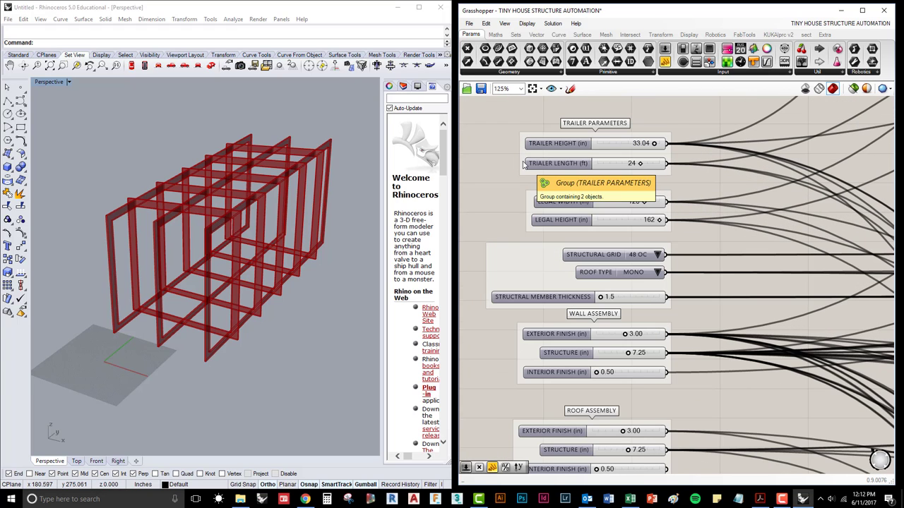
{"action": "mouse_move", "coordinate": [656, 158]}
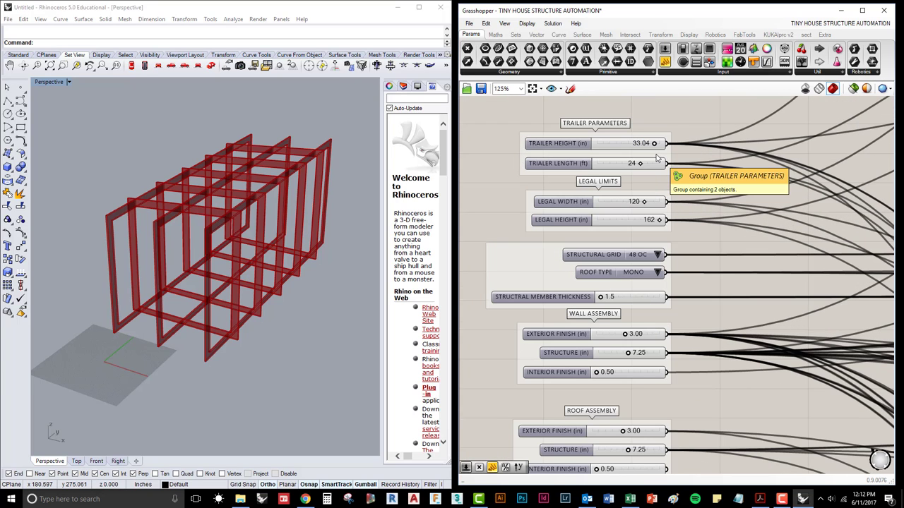
{"action": "mouse_move", "coordinate": [653, 143]}
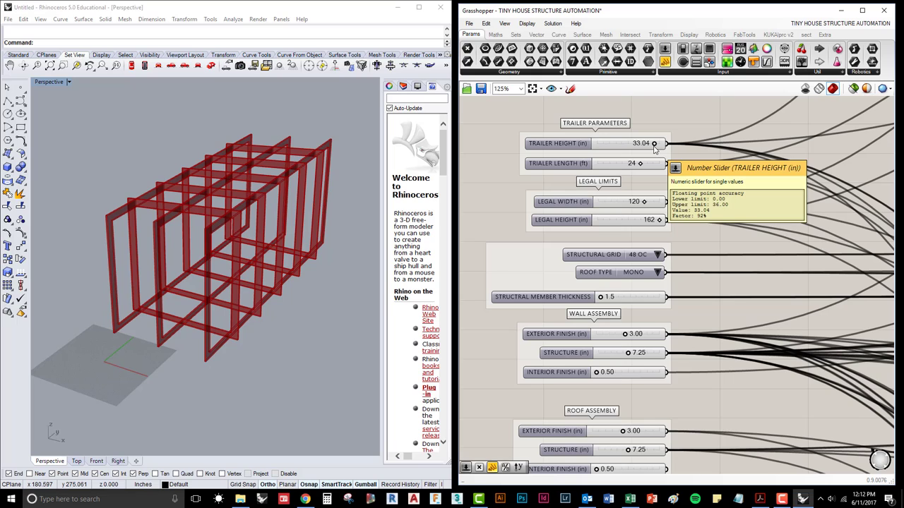
{"action": "mouse_move", "coordinate": [654, 144]}
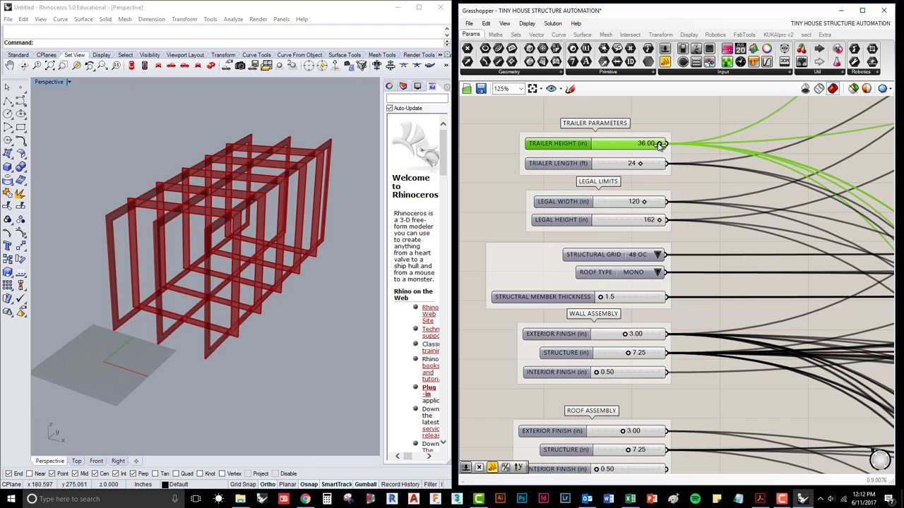
Lower TRAILER HEIGHT to 24.00 and enter a TRAILER LENGTH of 32
{"action": "left_click_drag", "start_coordinate": [660, 143], "coordinate": [600, 143]}
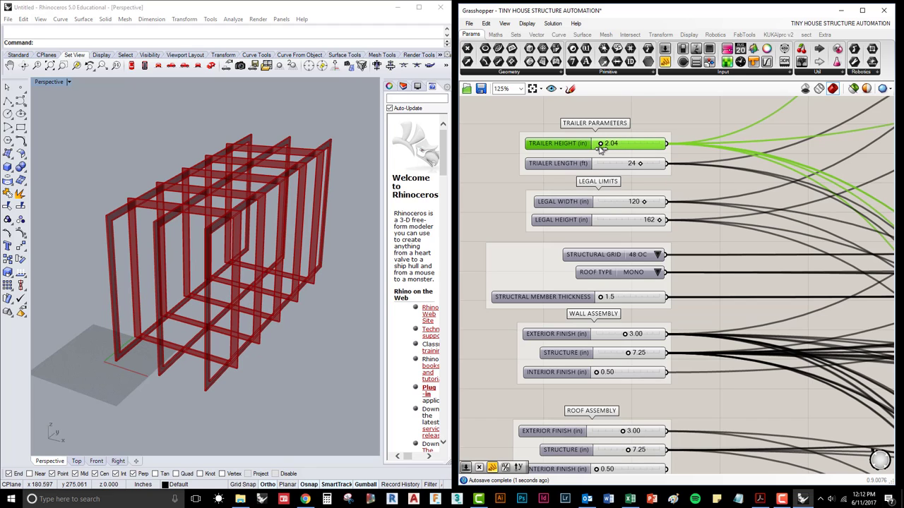
{"action": "left_click_drag", "start_coordinate": [600, 144], "coordinate": [565, 143]}
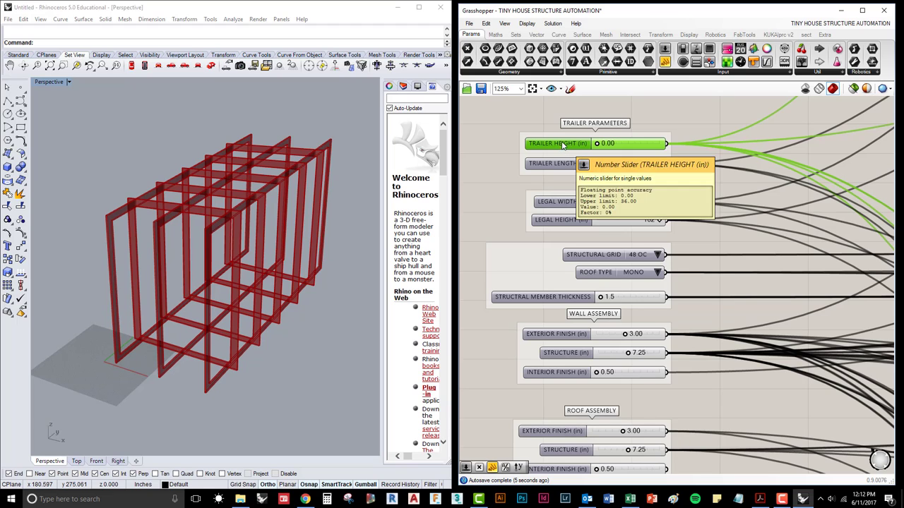
{"action": "double_click", "coordinate": [604, 144]}
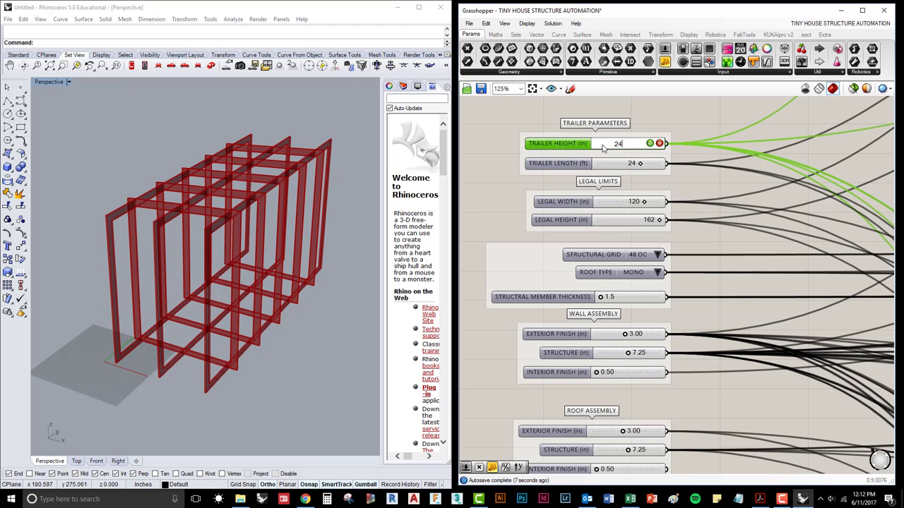
{"action": "left_click", "coordinate": [621, 144]}
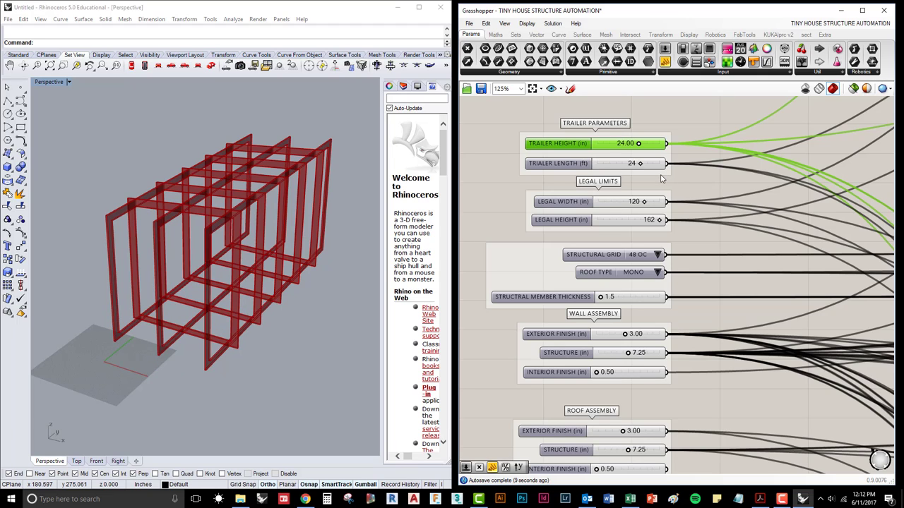
{"action": "mouse_move", "coordinate": [632, 163]}
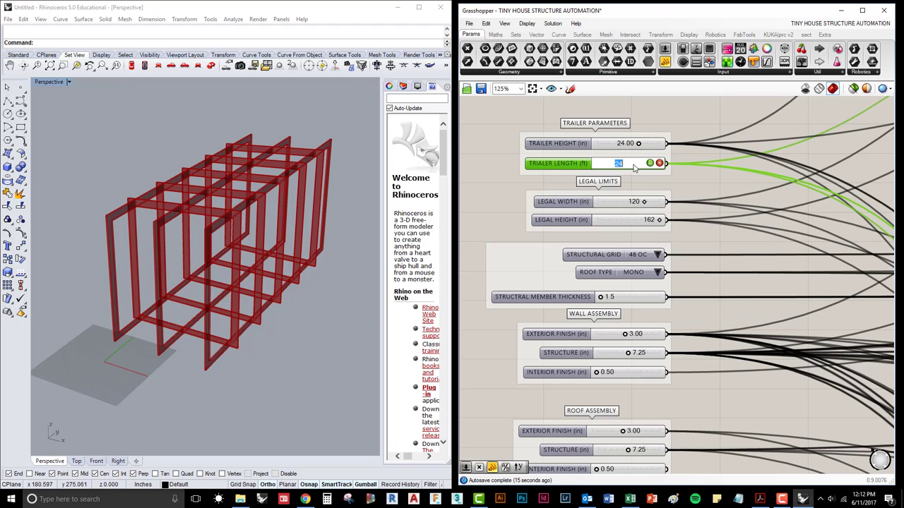
{"action": "type", "text": "26"}
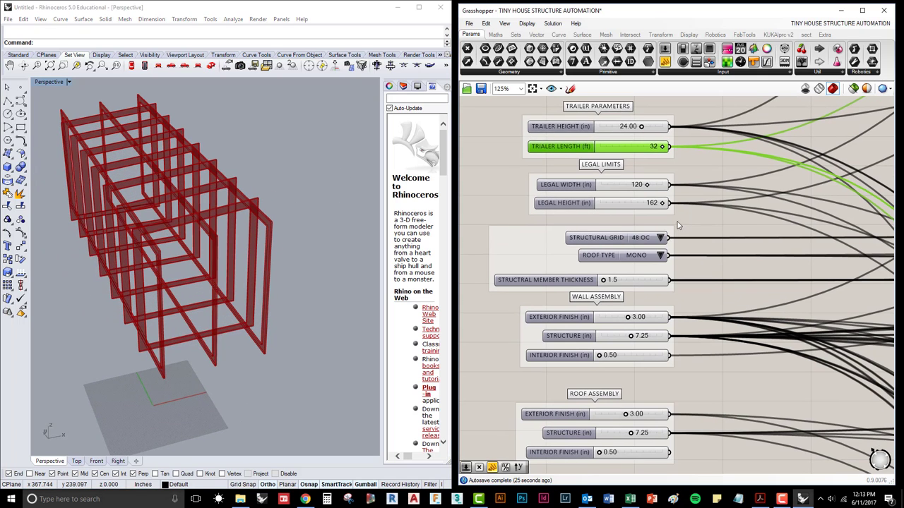
{"action": "mouse_move", "coordinate": [635, 184]}
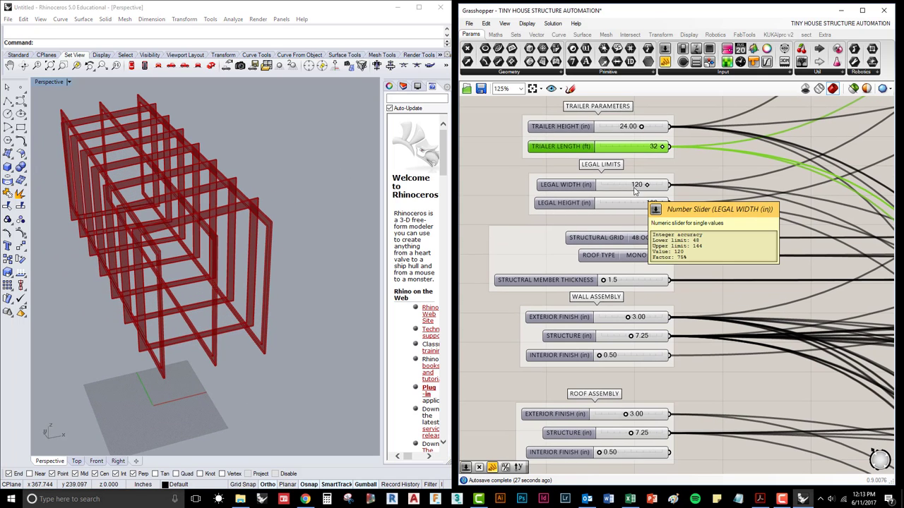
{"action": "double_click", "coordinate": [622, 185]}
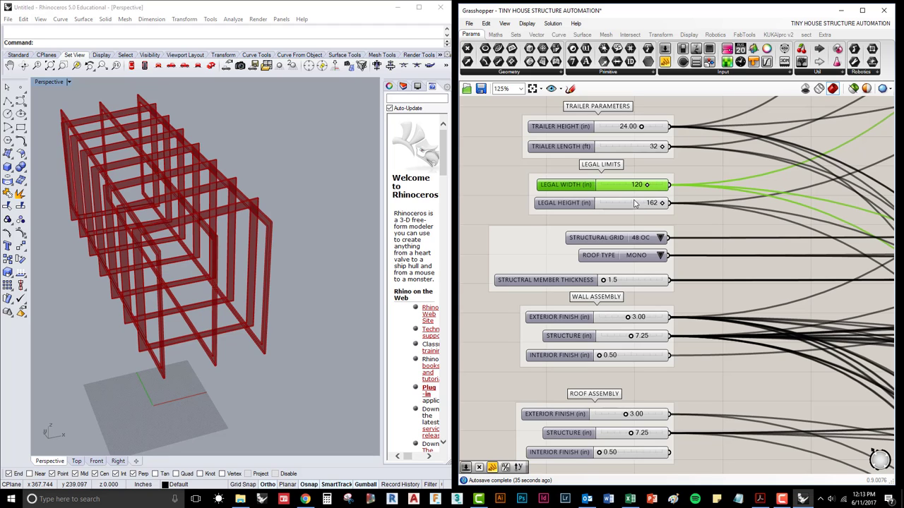
{"action": "mouse_move", "coordinate": [276, 323]}
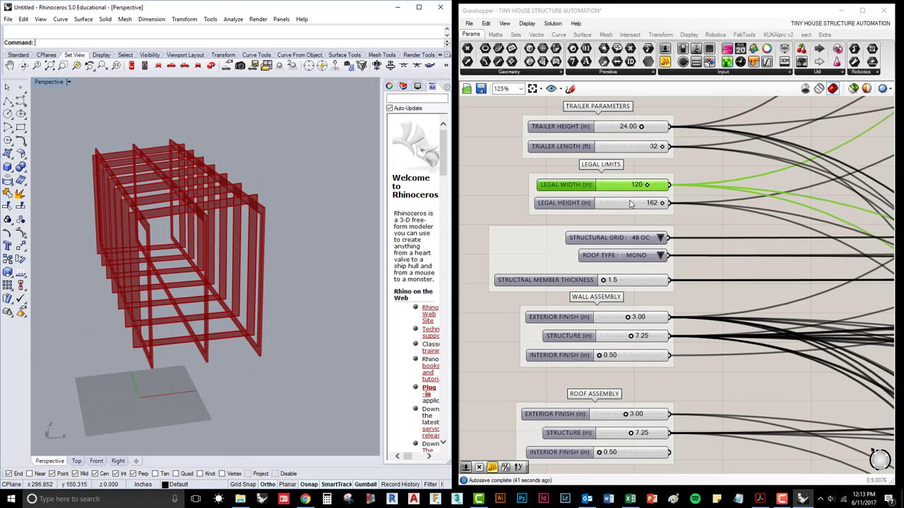
{"action": "mouse_move", "coordinate": [631, 203]}
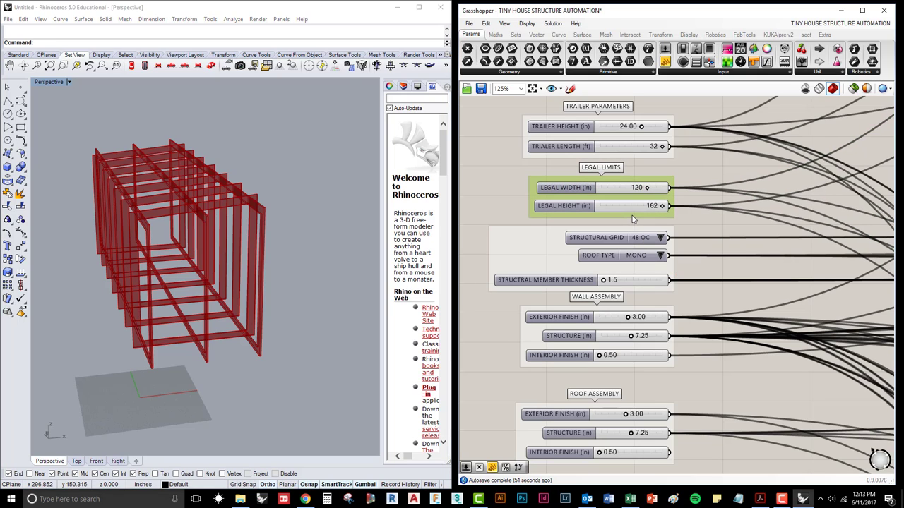
{"action": "mouse_move", "coordinate": [632, 218]}
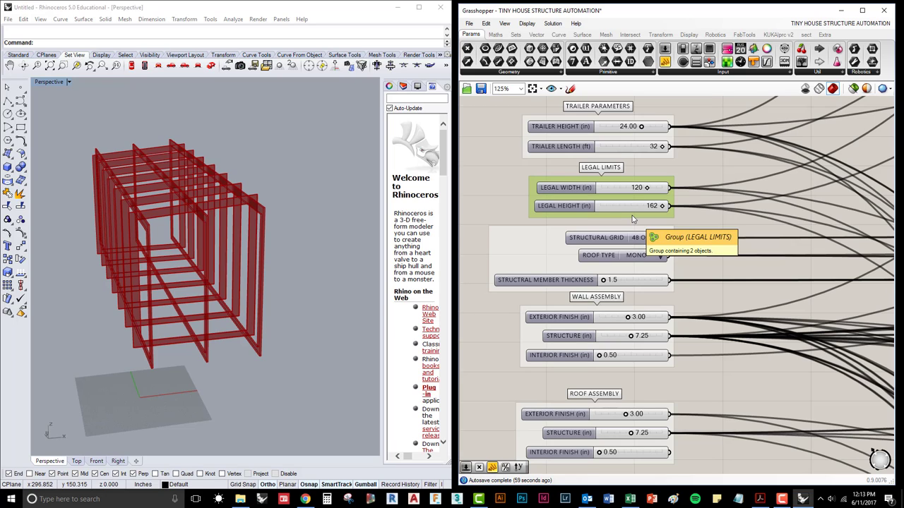
Switch ROOF TYPE from MONO to GABLE and look over the roof settings
{"action": "scroll", "scroll_direction": "down", "scroll_amount": 3}
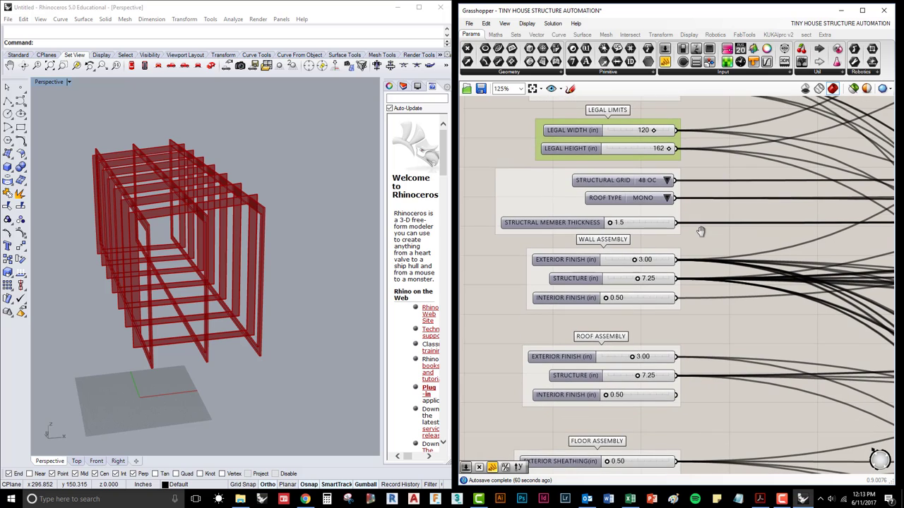
{"action": "mouse_move", "coordinate": [708, 215]}
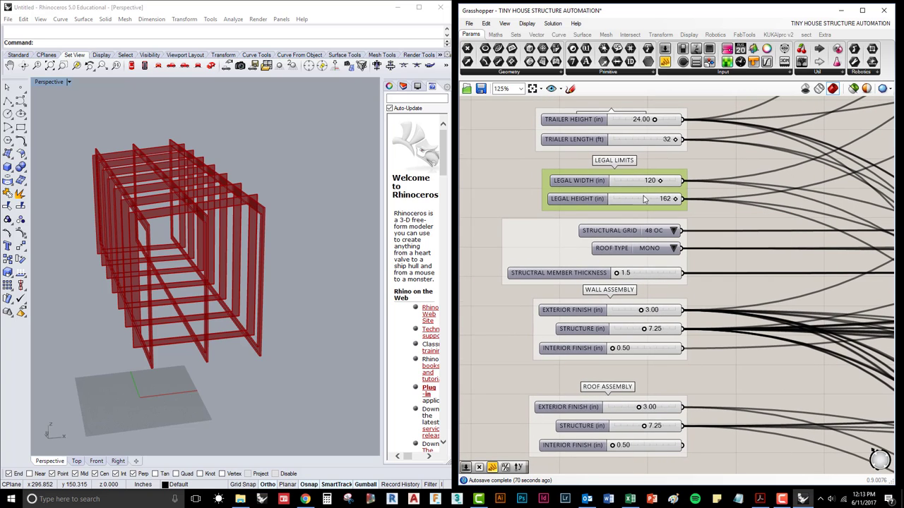
{"action": "mouse_move", "coordinate": [689, 240]}
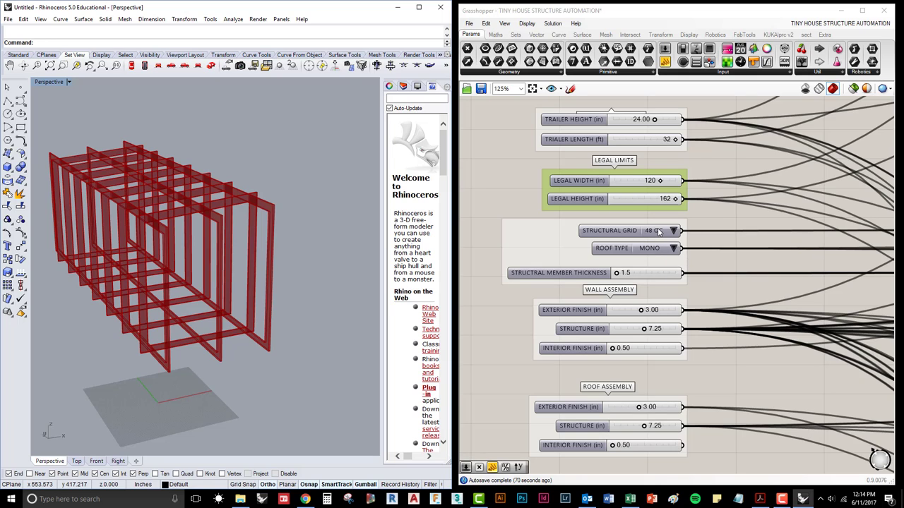
{"action": "mouse_move", "coordinate": [674, 258]}
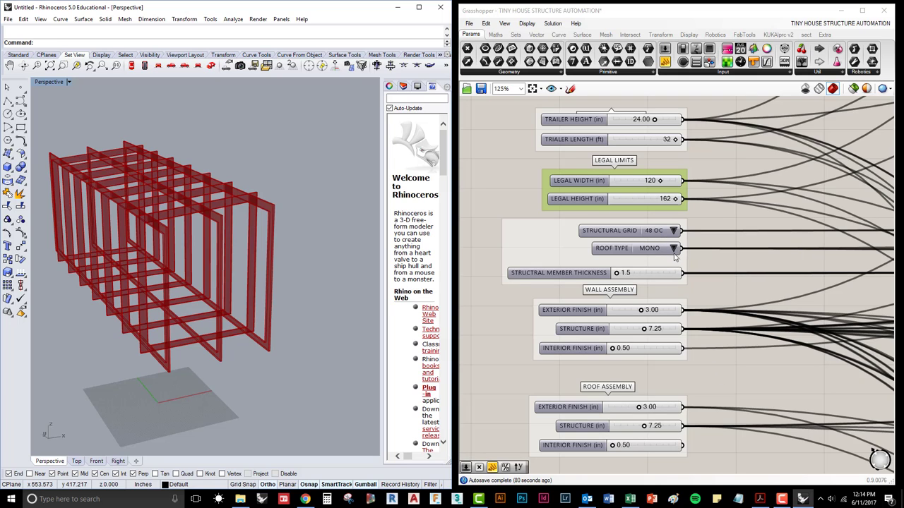
{"action": "left_click", "coordinate": [672, 248]}
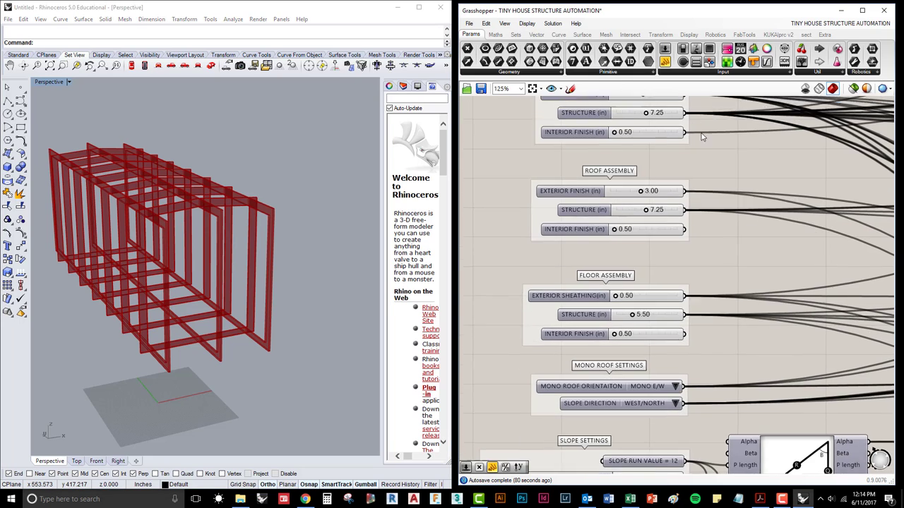
{"action": "scroll", "scroll_direction": "down", "scroll_amount": 3}
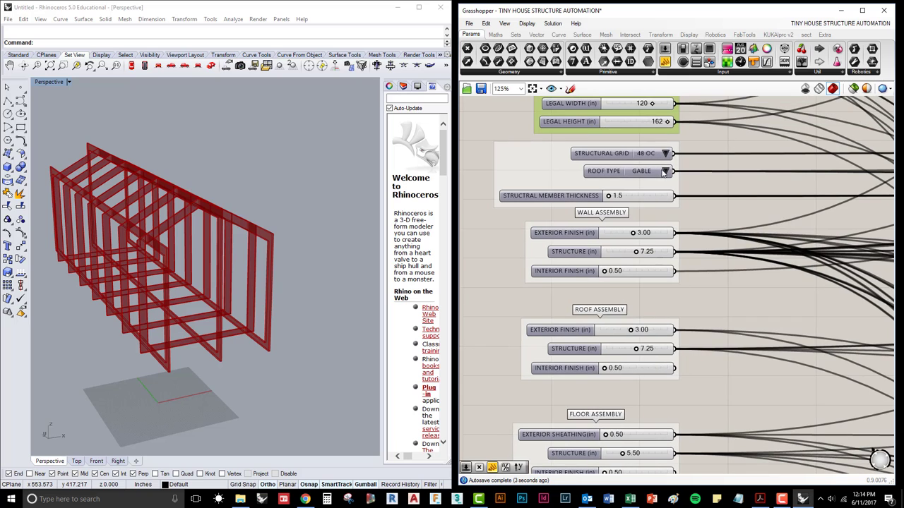
Revert ROOF TYPE to MONO and set STRUCTURAL GRID to 12 OC spacing
{"action": "left_click", "coordinate": [641, 171]}
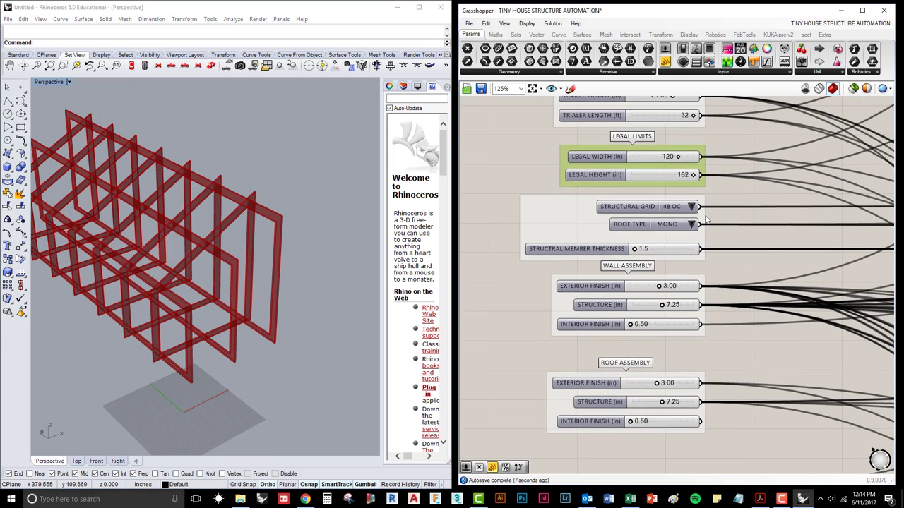
{"action": "left_click", "coordinate": [692, 206]}
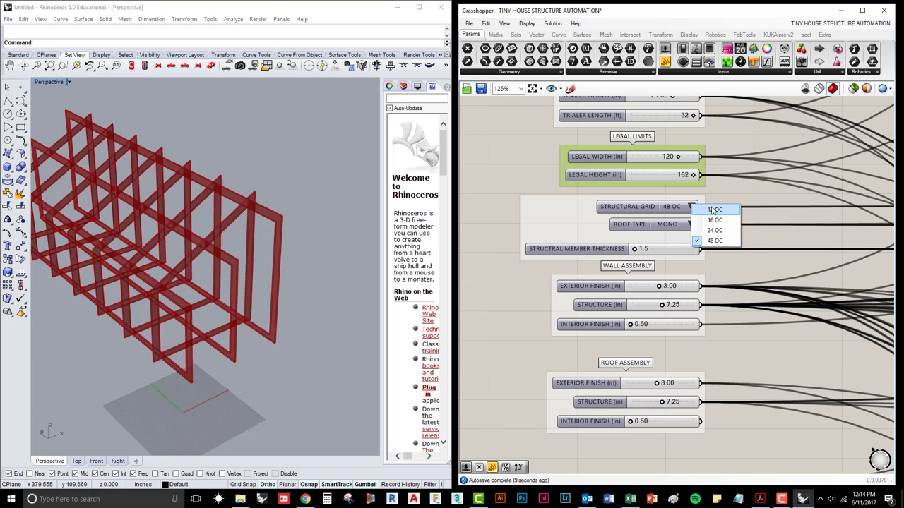
{"action": "left_click", "coordinate": [713, 210]}
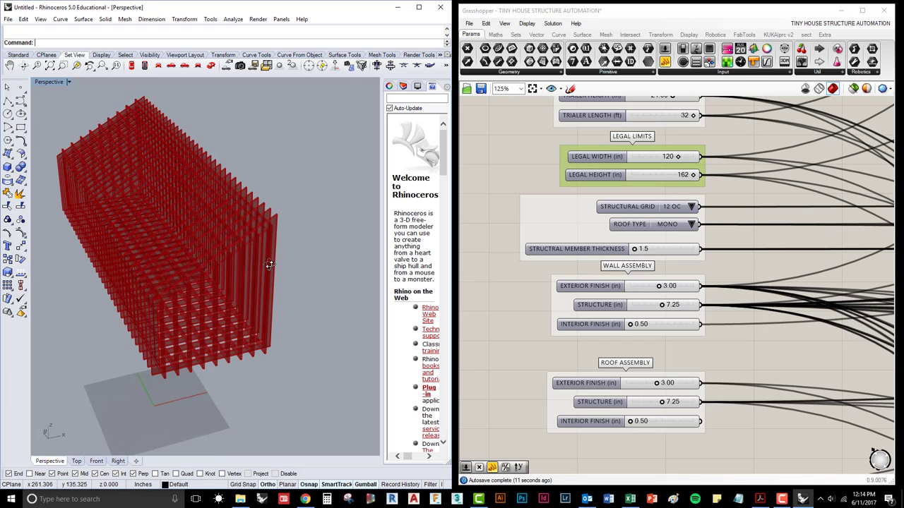
{"action": "left_click_drag", "start_coordinate": [268, 265], "coordinate": [127, 229]}
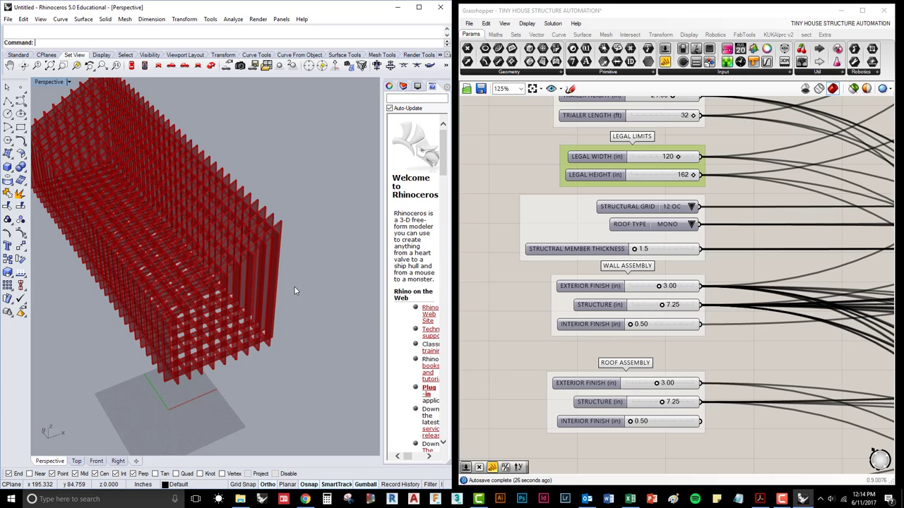
Scroll down to bring the wall, roof and floor assembly values into view
{"action": "scroll", "scroll_direction": "down", "scroll_amount": 3}
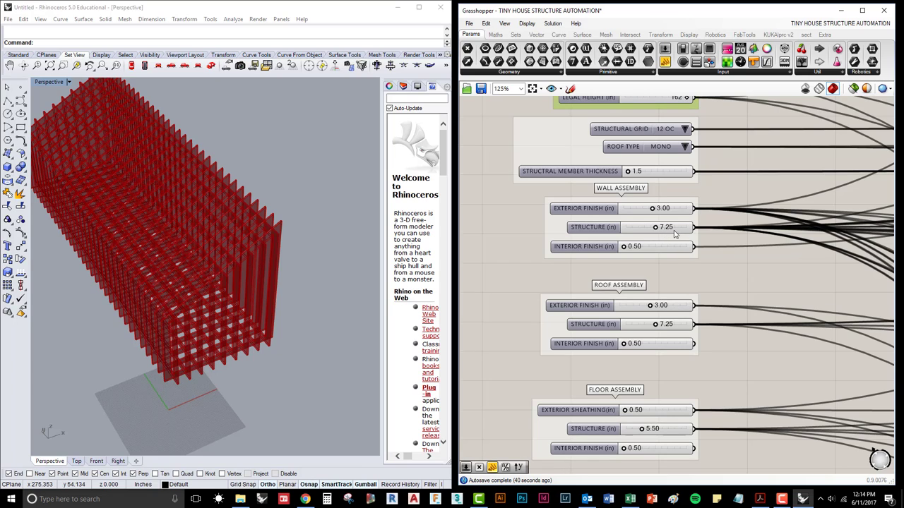
{"action": "mouse_move", "coordinate": [710, 243]}
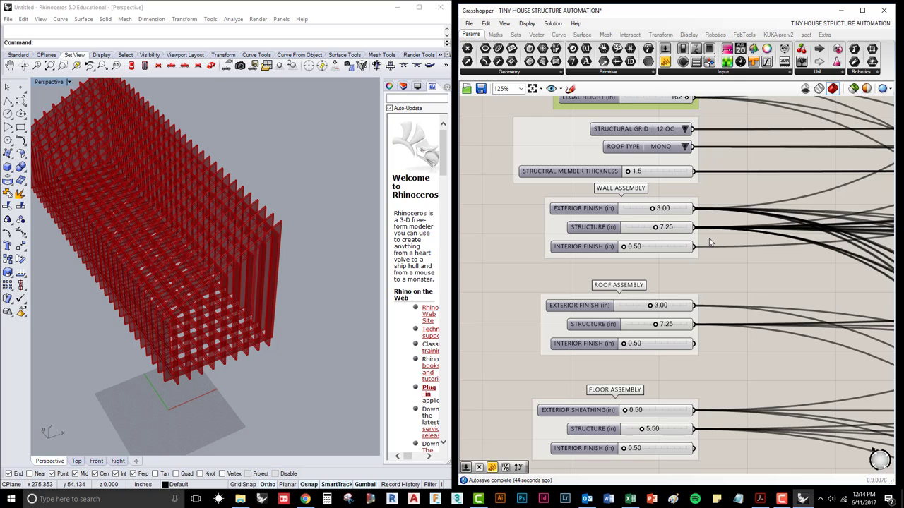
{"action": "mouse_move", "coordinate": [721, 224]}
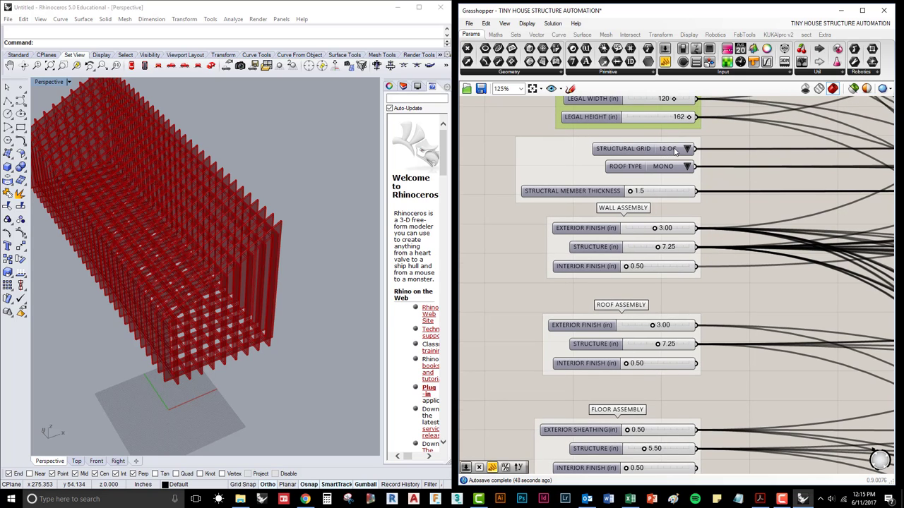
{"action": "mouse_move", "coordinate": [683, 148]}
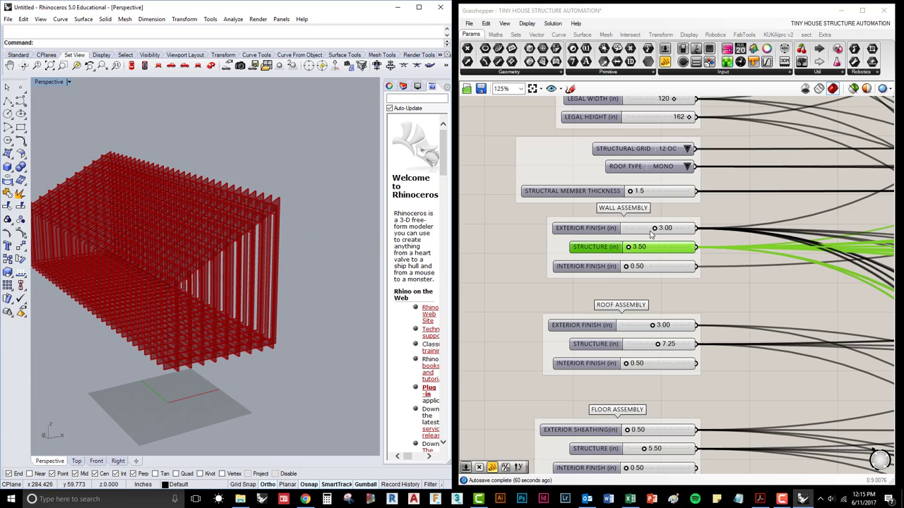
{"action": "mouse_move", "coordinate": [644, 227]}
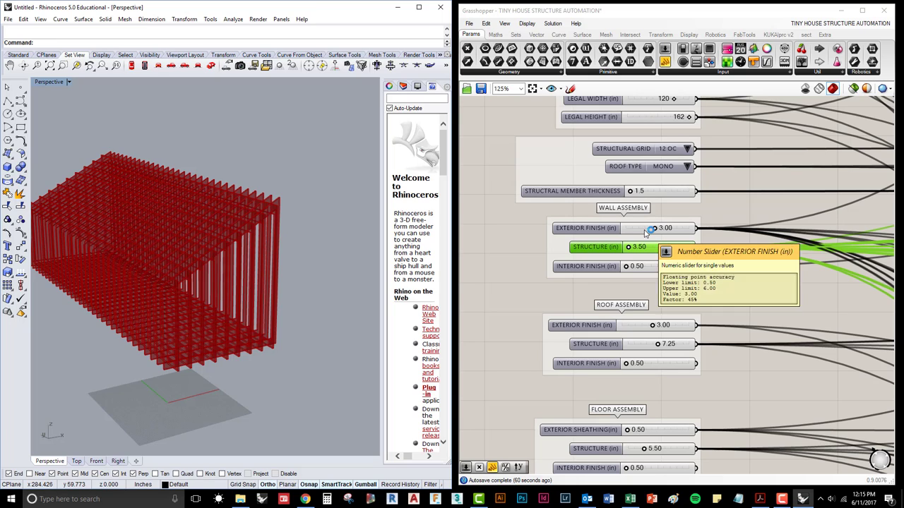
{"action": "mouse_move", "coordinate": [635, 233]}
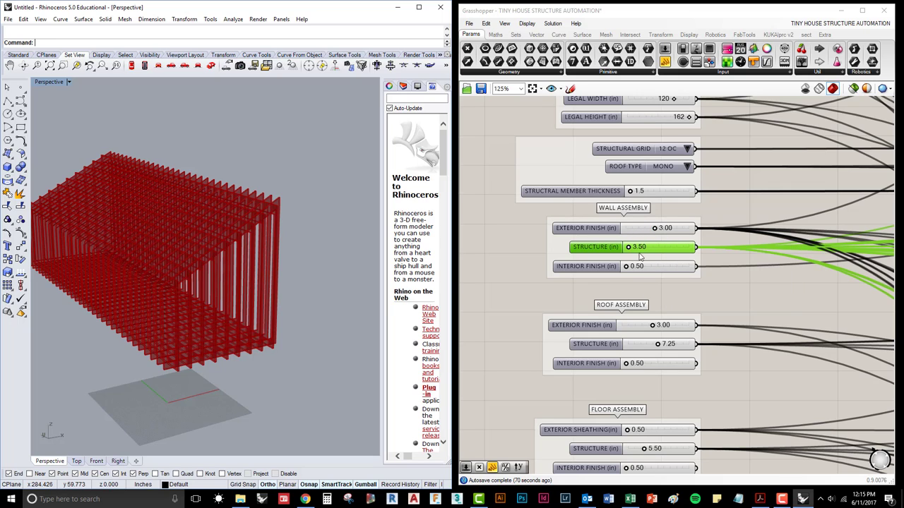
{"action": "mouse_move", "coordinate": [644, 266]}
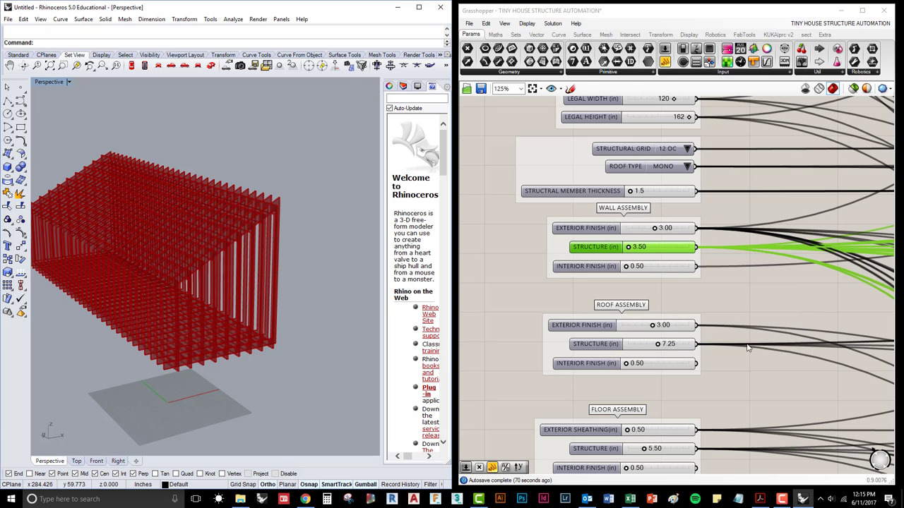
Enter 11.25 for ROOF ASSEMBLY STRUCTURE and 7.25 for FLOOR ASSEMBLY STRUCTURE
{"action": "scroll", "scroll_direction": "down", "scroll_amount": 3}
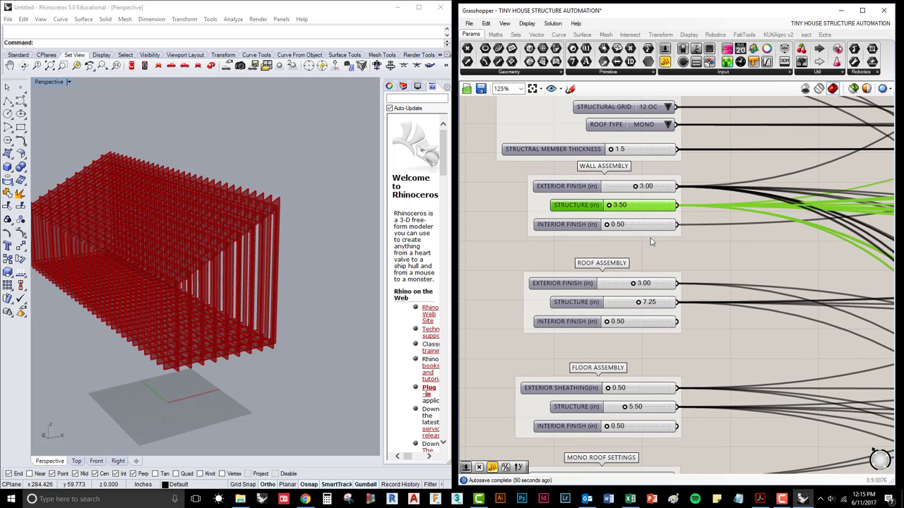
{"action": "scroll", "scroll_direction": "down", "scroll_amount": 3}
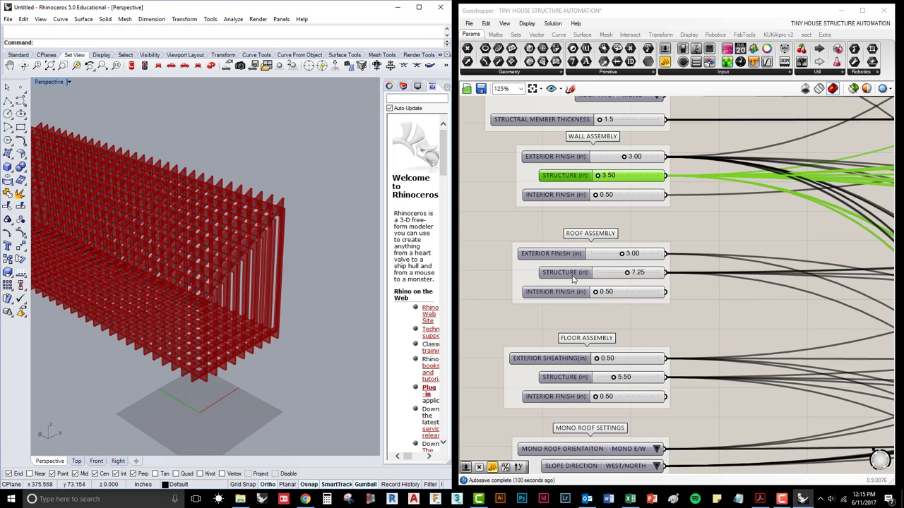
{"action": "mouse_move", "coordinate": [600, 279]}
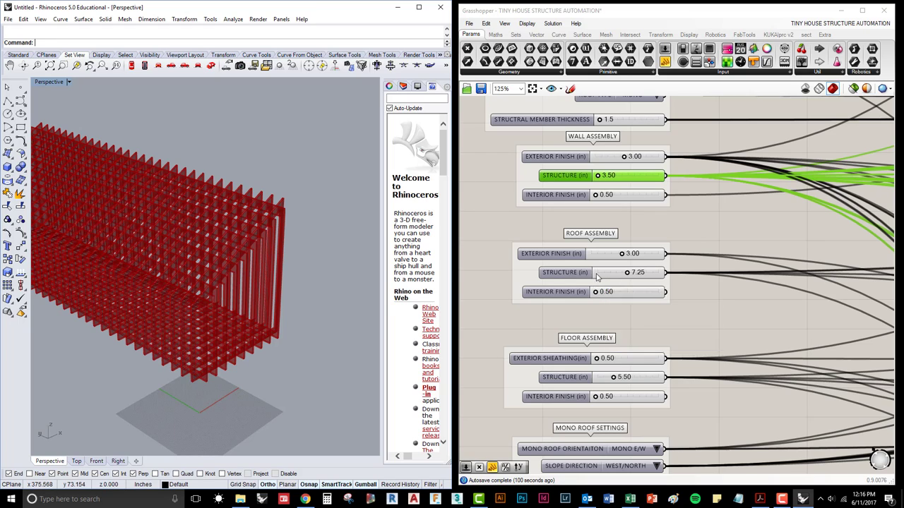
{"action": "left_click", "coordinate": [564, 273]}
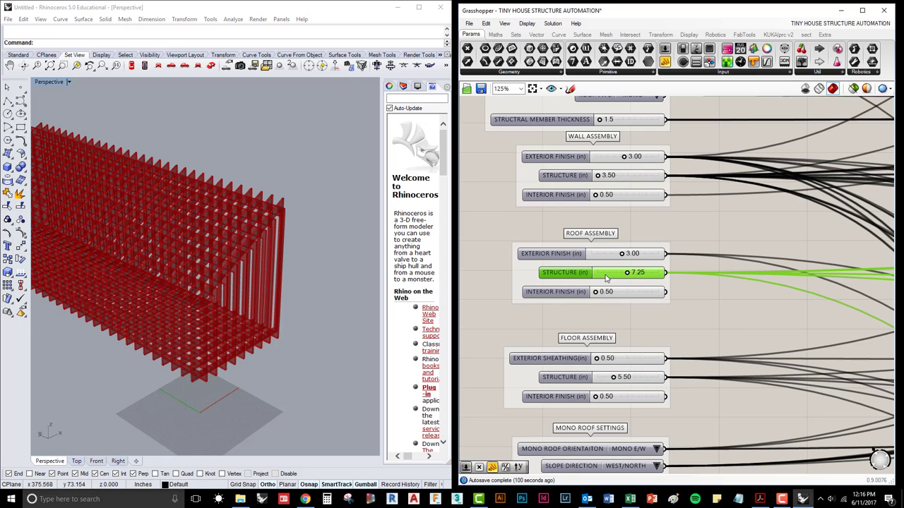
{"action": "double_click", "coordinate": [627, 273]}
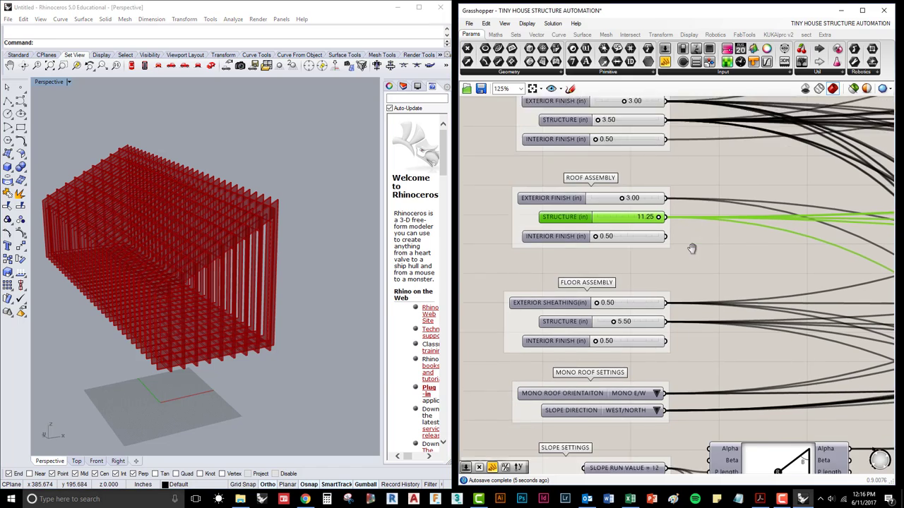
{"action": "scroll", "scroll_direction": "up", "scroll_amount": 3}
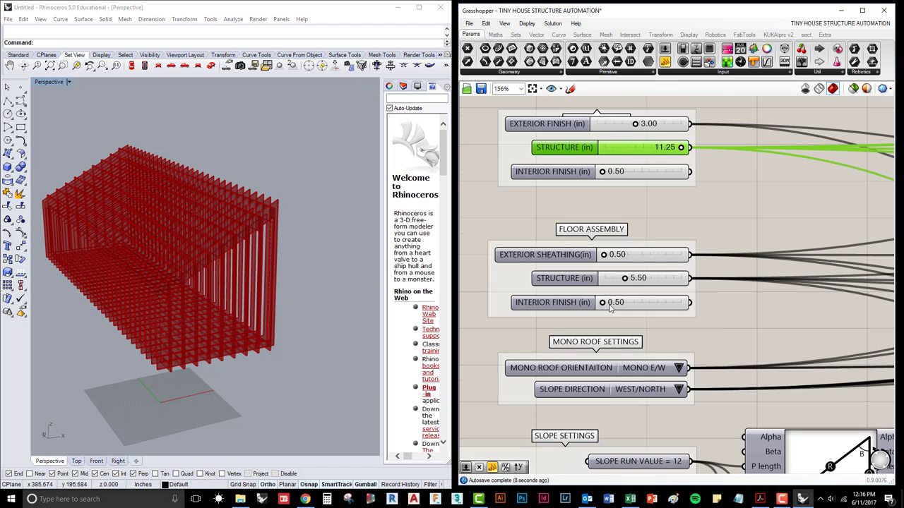
{"action": "mouse_move", "coordinate": [625, 279]}
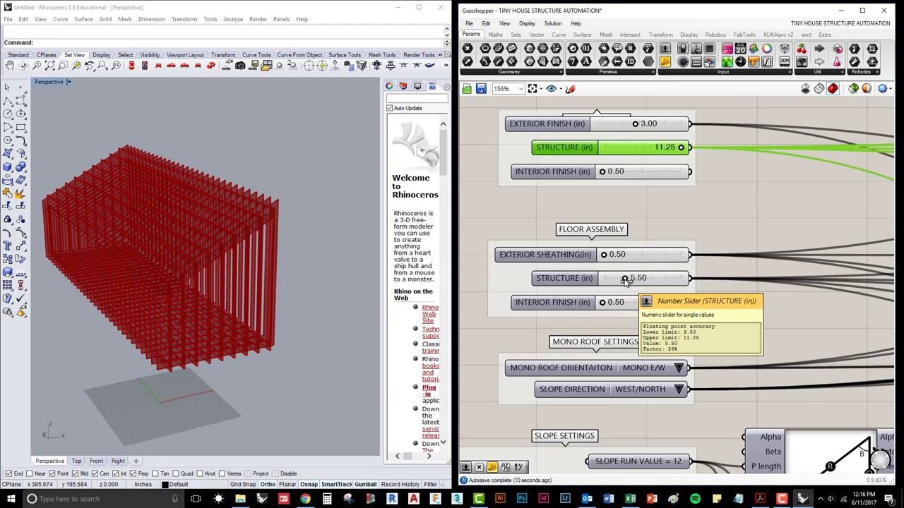
{"action": "double_click", "coordinate": [632, 277]}
{"action": "type", "text": "7"}
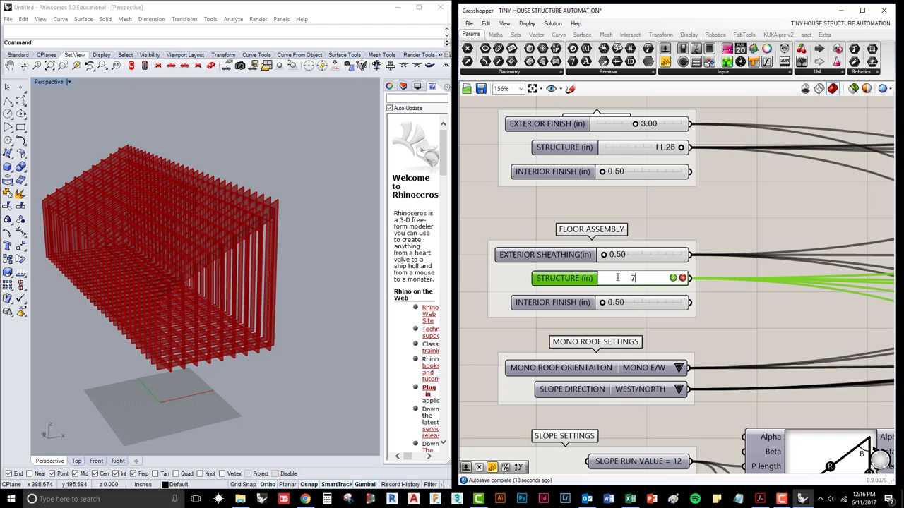
{"action": "key", "text": "Return"}
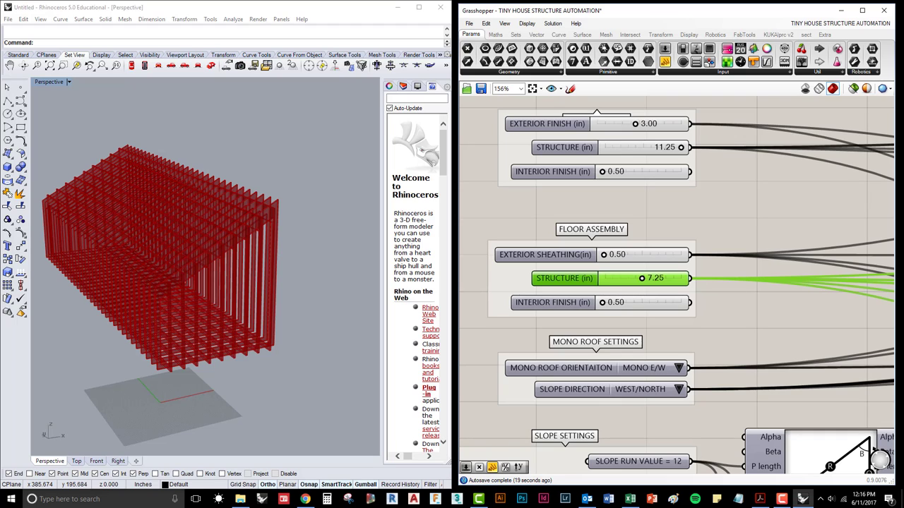
{"action": "left_click_drag", "start_coordinate": [176, 247], "coordinate": [226, 314]}
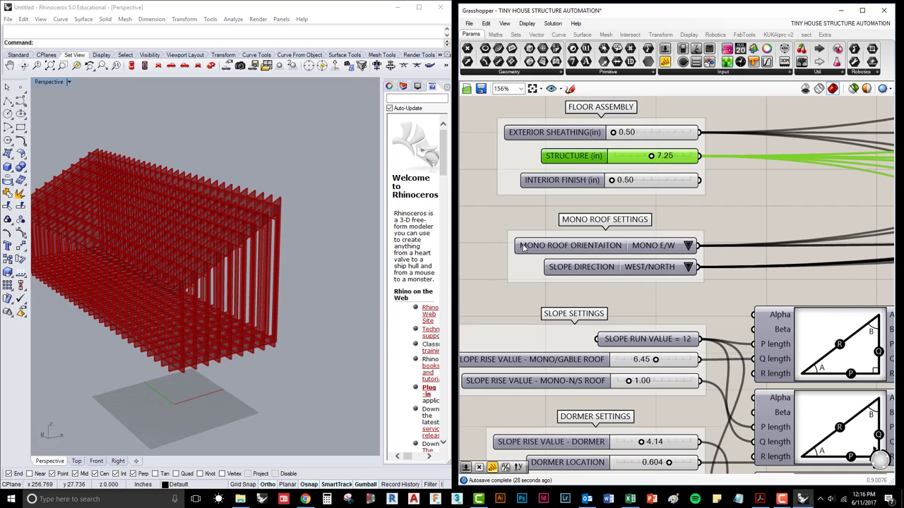
Keep MONO ROOF ORIENTATION at MONO E/W and set SLOPE DIRECTION to EAST/SOUTH
{"action": "left_click", "coordinate": [684, 245]}
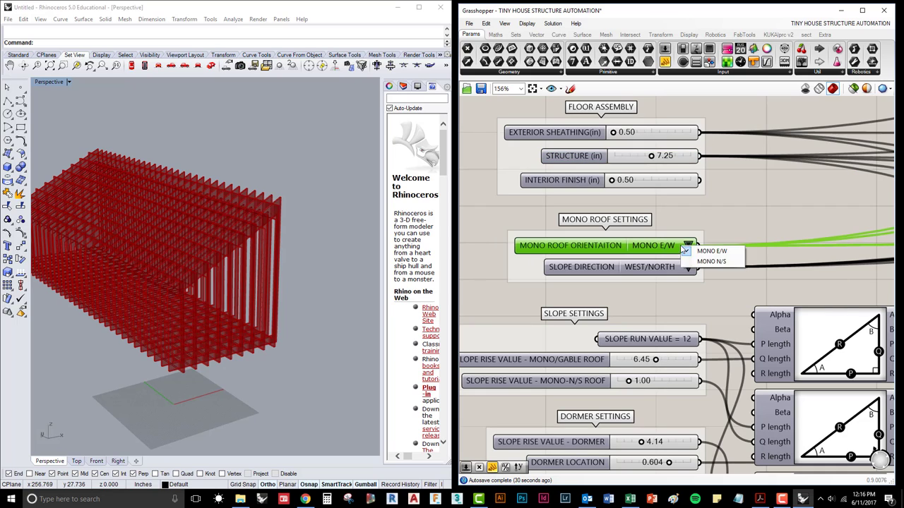
{"action": "left_click", "coordinate": [711, 261]}
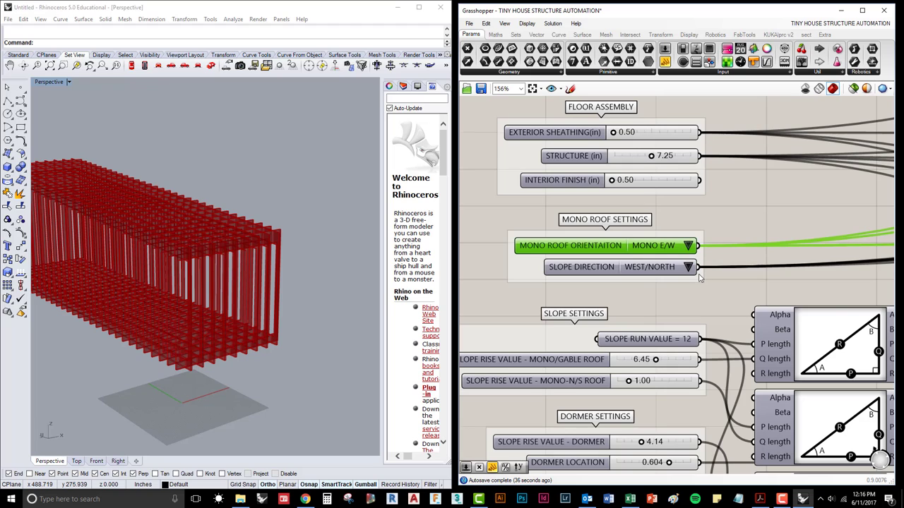
{"action": "left_click", "coordinate": [688, 266]}
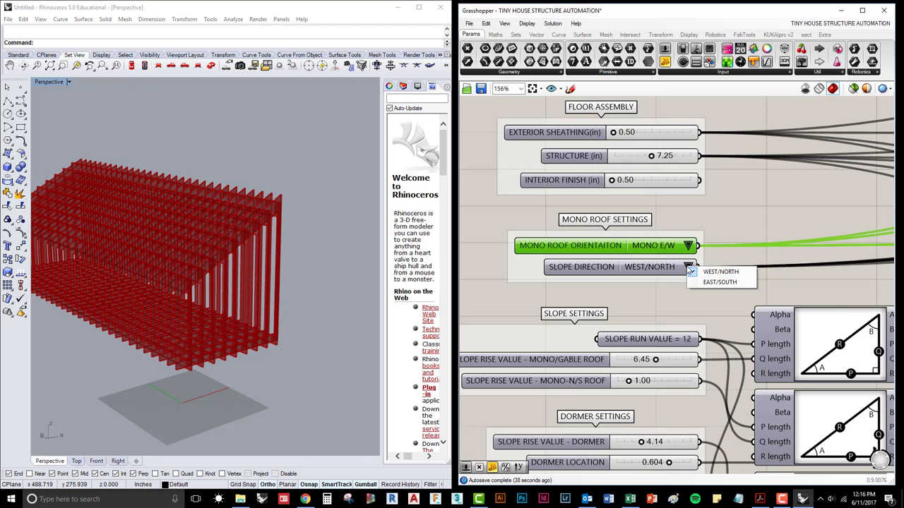
{"action": "left_click", "coordinate": [720, 272]}
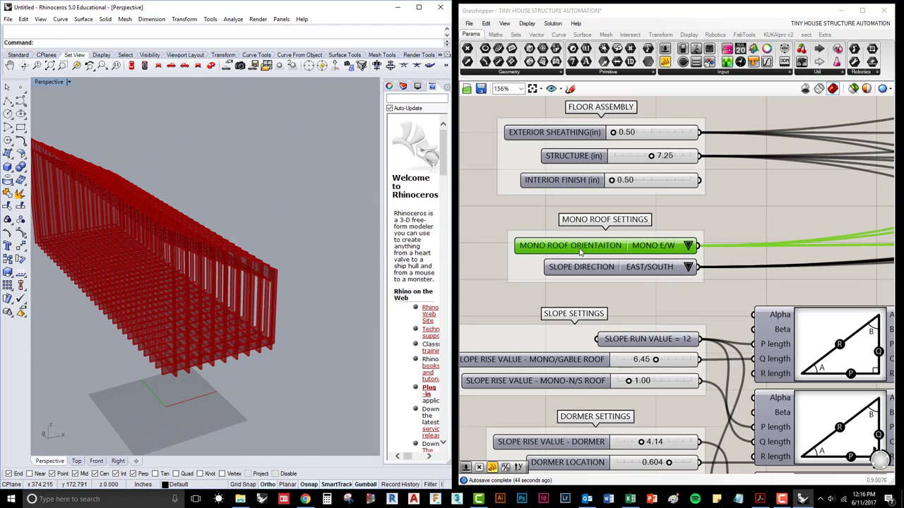
{"action": "mouse_move", "coordinate": [664, 245]}
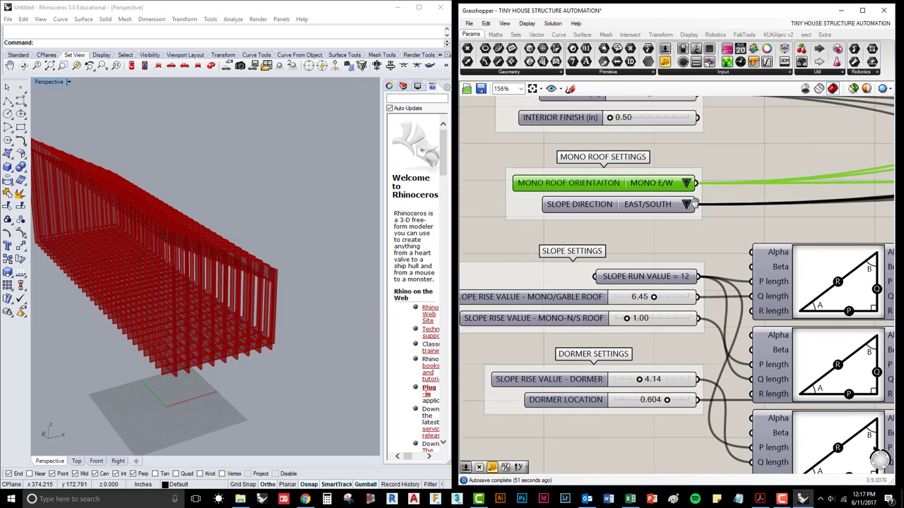
{"action": "scroll", "scroll_direction": "up", "scroll_amount": 3}
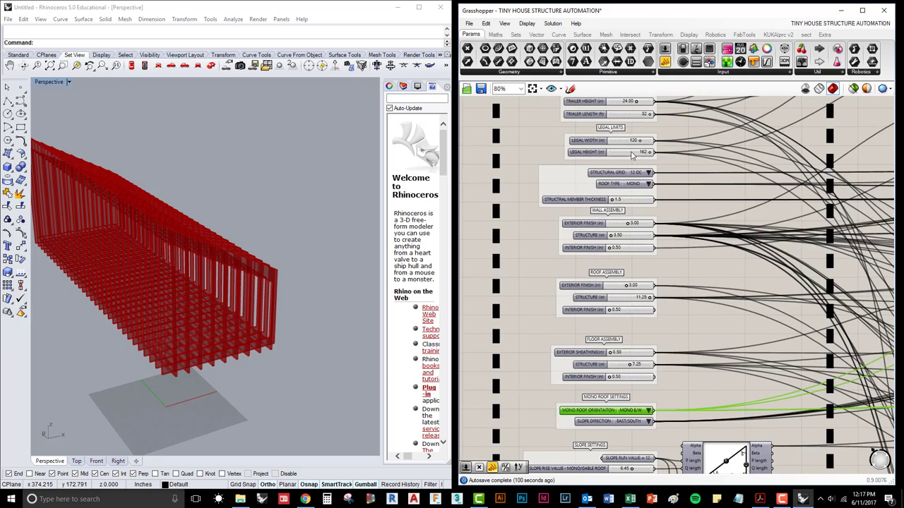
{"action": "scroll", "scroll_direction": "up", "scroll_amount": 3}
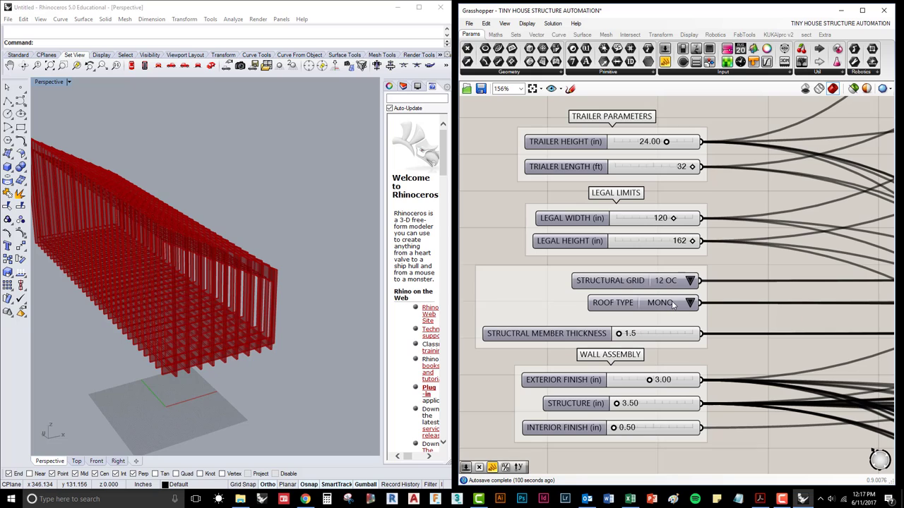
{"action": "mouse_move", "coordinate": [671, 302]}
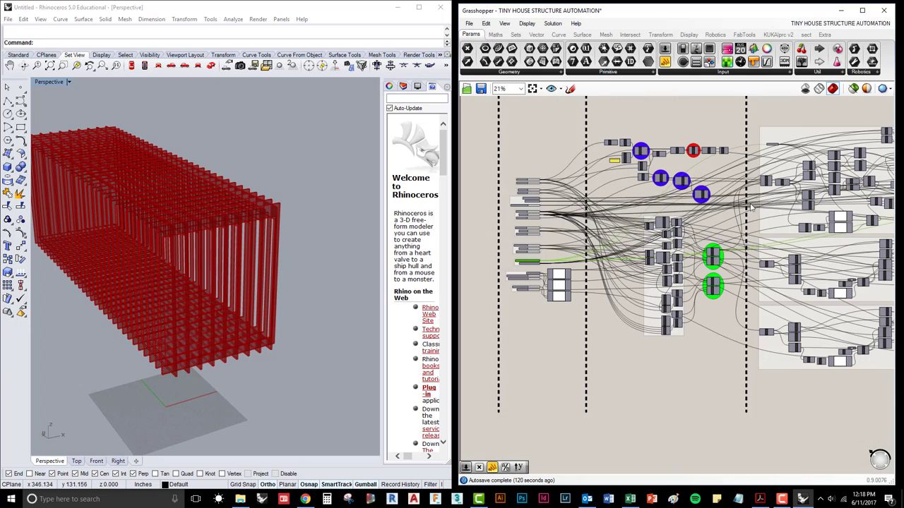
{"action": "scroll", "scroll_direction": "down", "scroll_amount": 3}
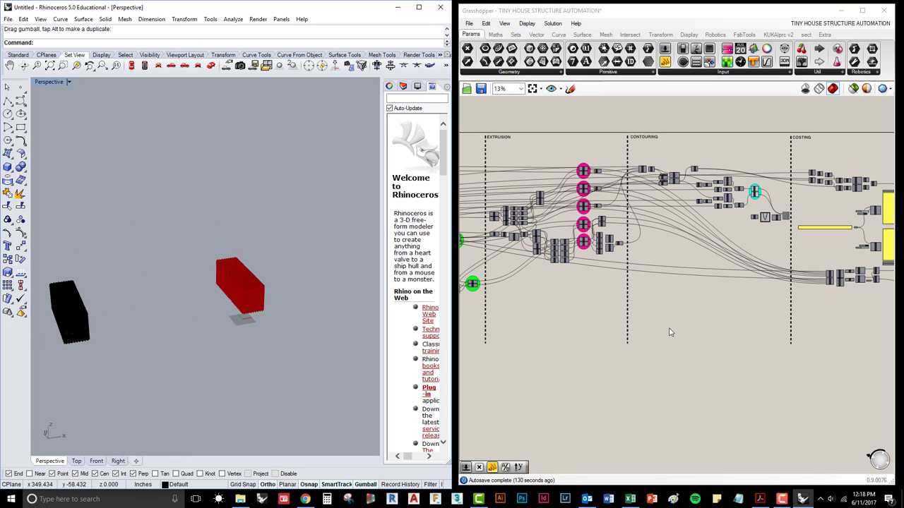
{"action": "scroll", "scroll_direction": "up", "scroll_amount": 3}
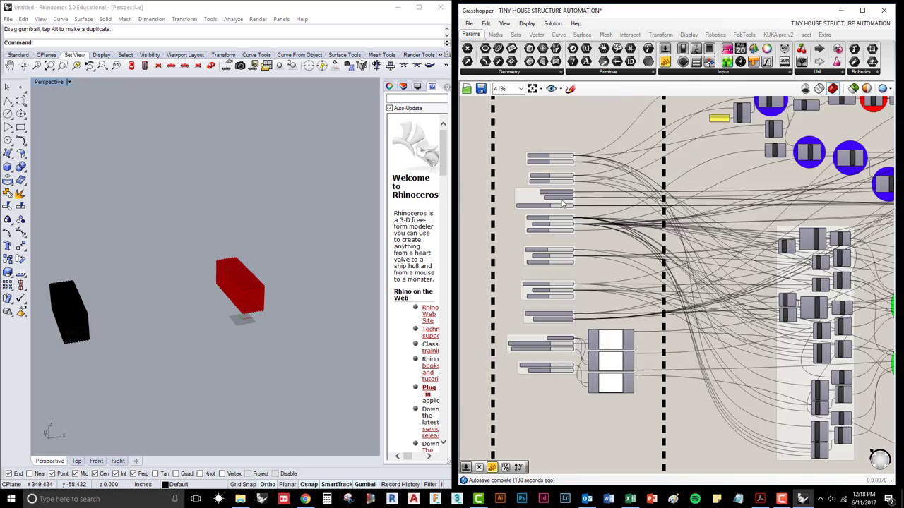
{"action": "scroll", "scroll_direction": "up", "scroll_amount": 3}
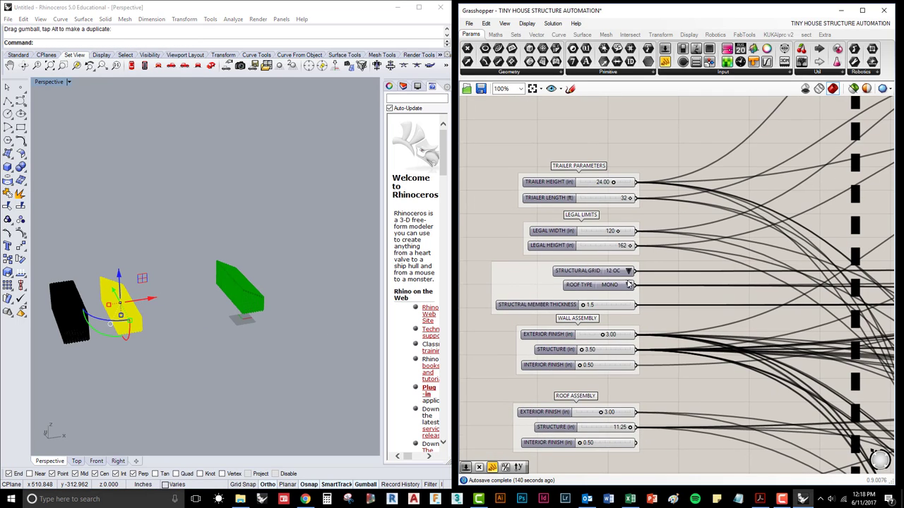
Set ROOF TYPE to DORMER and show the four baked frames full-size in Rhino
{"action": "left_click", "coordinate": [628, 284]}
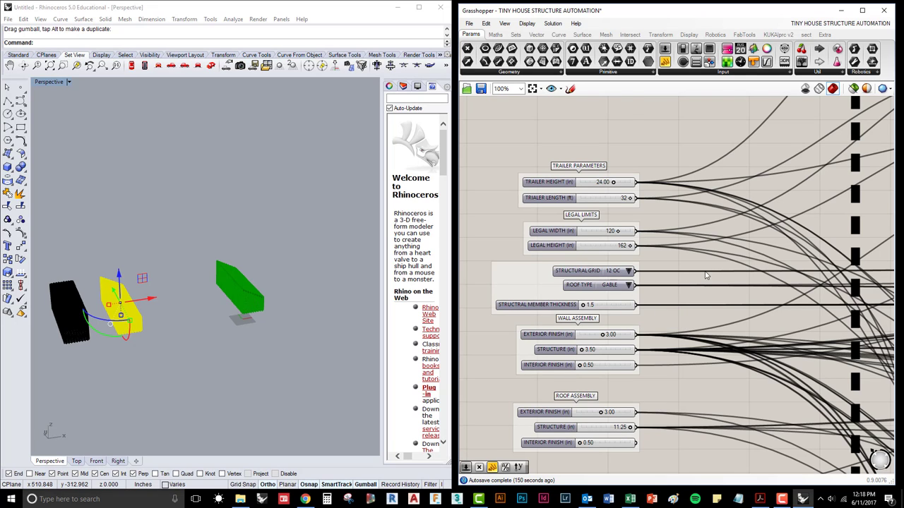
{"action": "scroll", "scroll_direction": "down", "scroll_amount": 3}
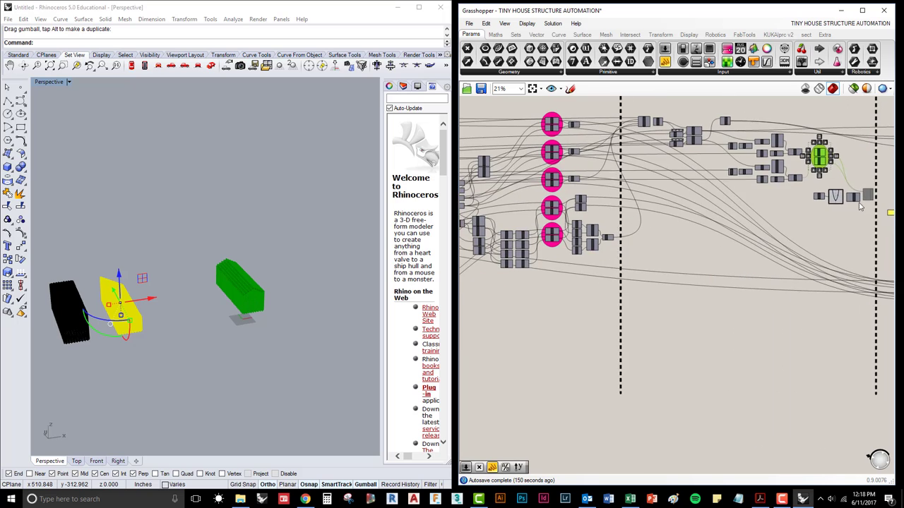
{"action": "scroll", "scroll_direction": "up", "scroll_amount": 3}
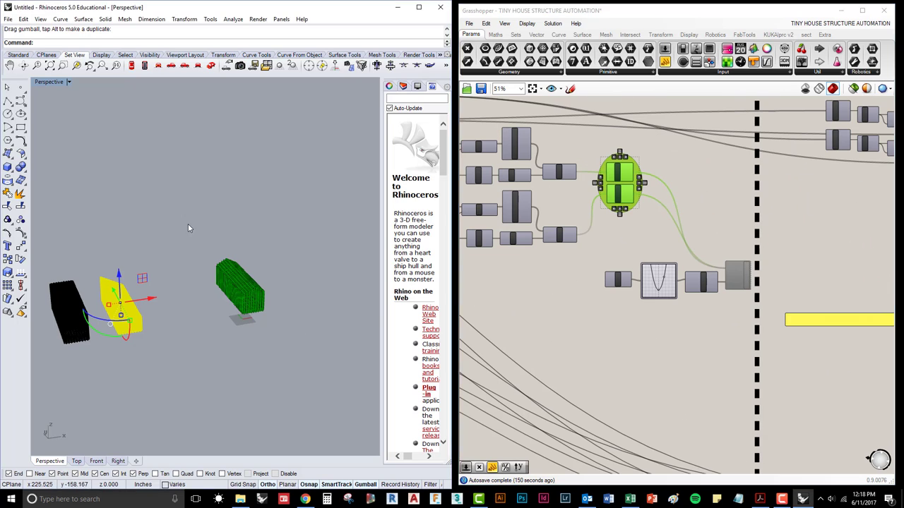
{"action": "left_click_drag", "start_coordinate": [120, 304], "coordinate": [162, 304]}
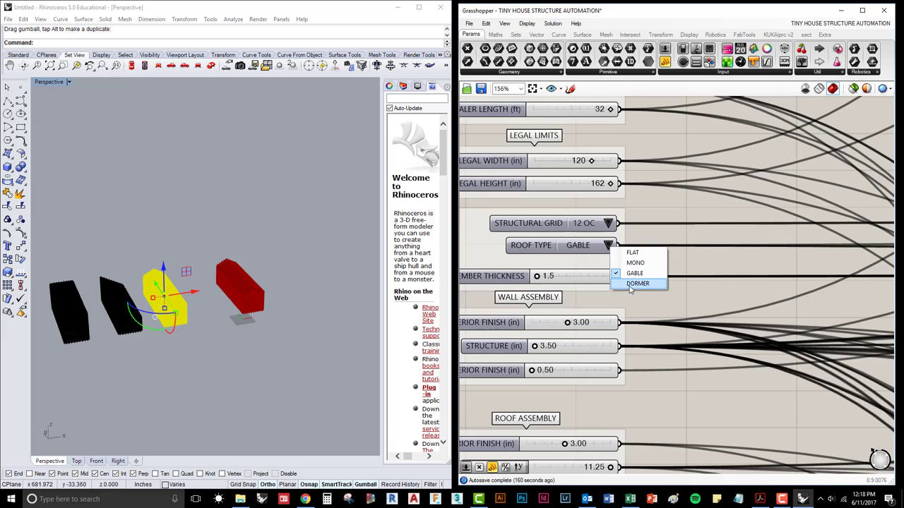
{"action": "scroll", "scroll_direction": "down", "scroll_amount": 3}
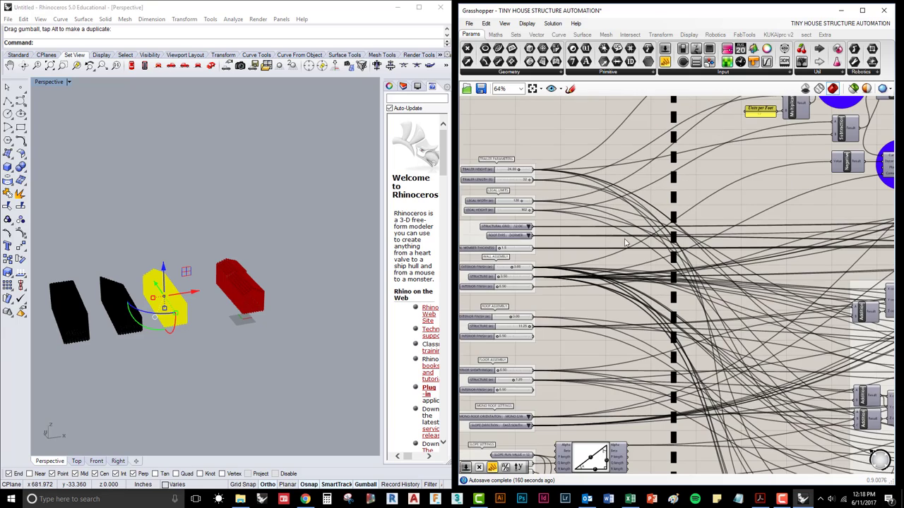
{"action": "scroll", "scroll_direction": "down", "scroll_amount": 3}
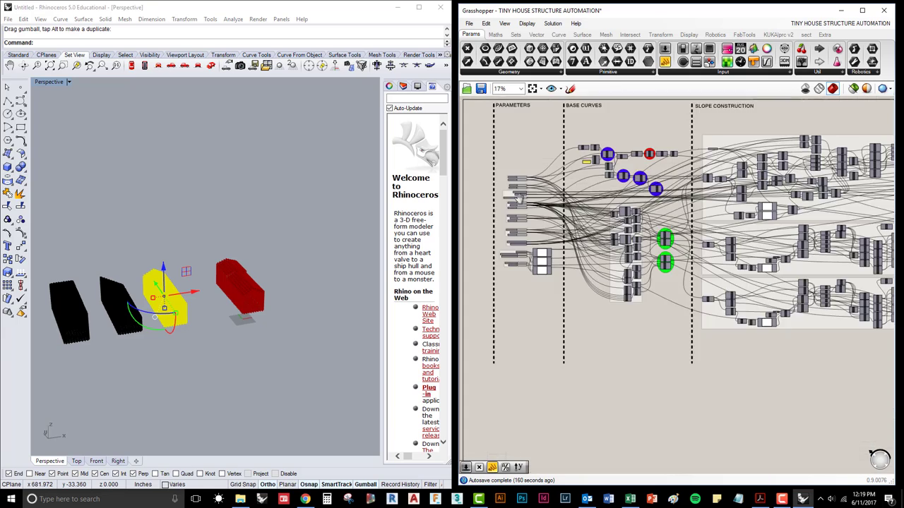
{"action": "scroll", "scroll_direction": "up", "scroll_amount": 3}
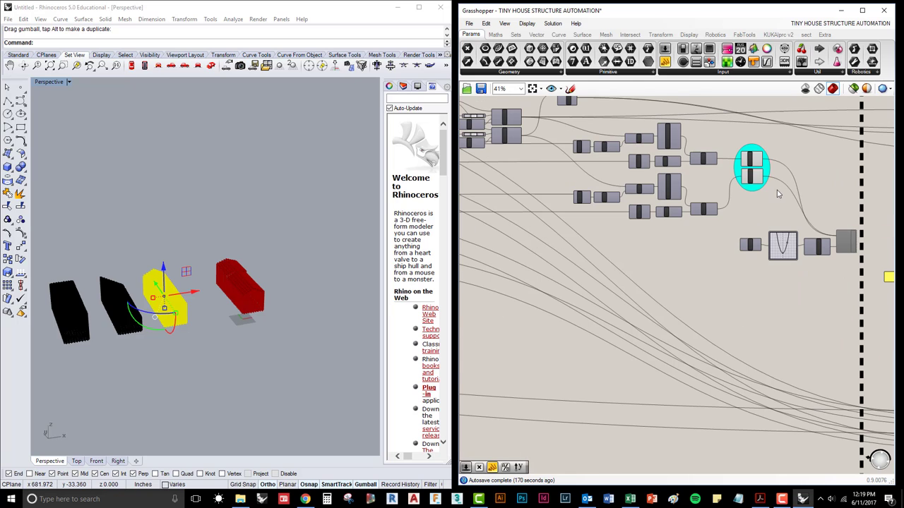
{"action": "left_click", "coordinate": [751, 168]}
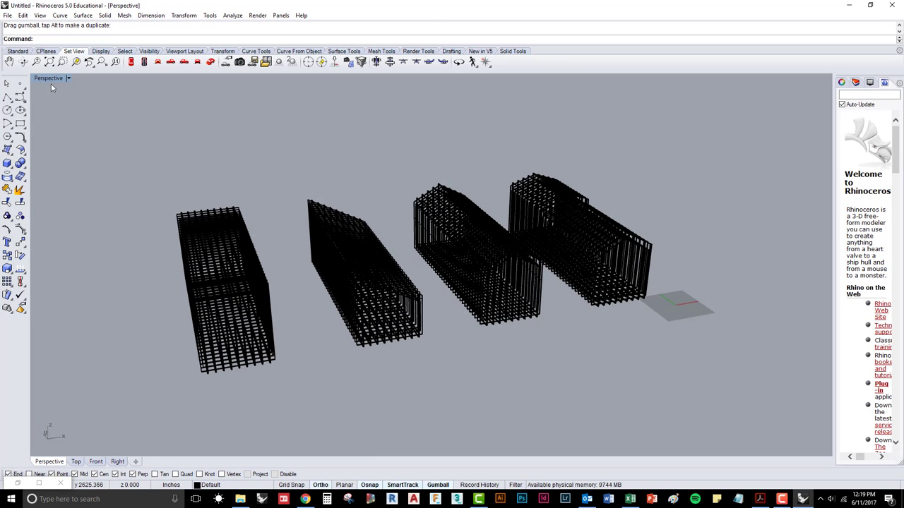
Switch the Perspective viewport to Rendered and orbit around the baked frames
{"action": "left_click", "coordinate": [68, 77]}
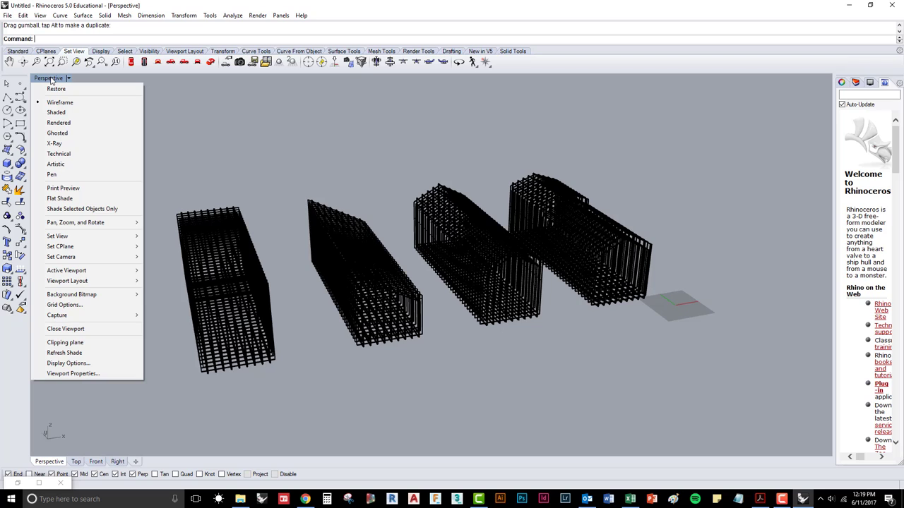
{"action": "mouse_move", "coordinate": [60, 102]}
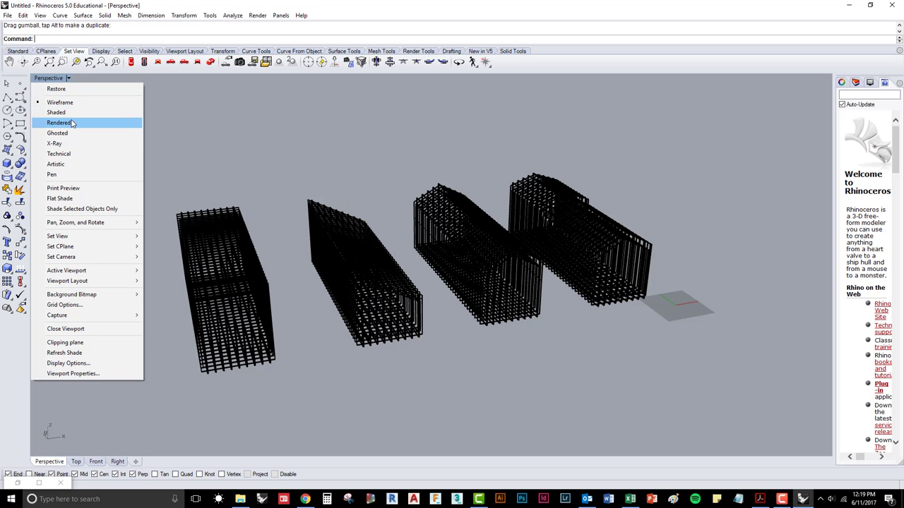
{"action": "left_click", "coordinate": [59, 122]}
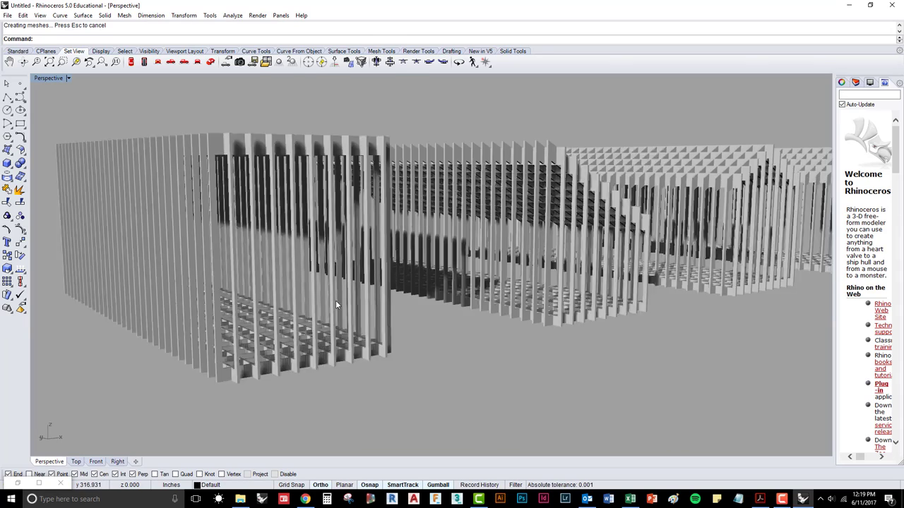
{"action": "left_click_drag", "start_coordinate": [336, 305], "coordinate": [427, 295]}
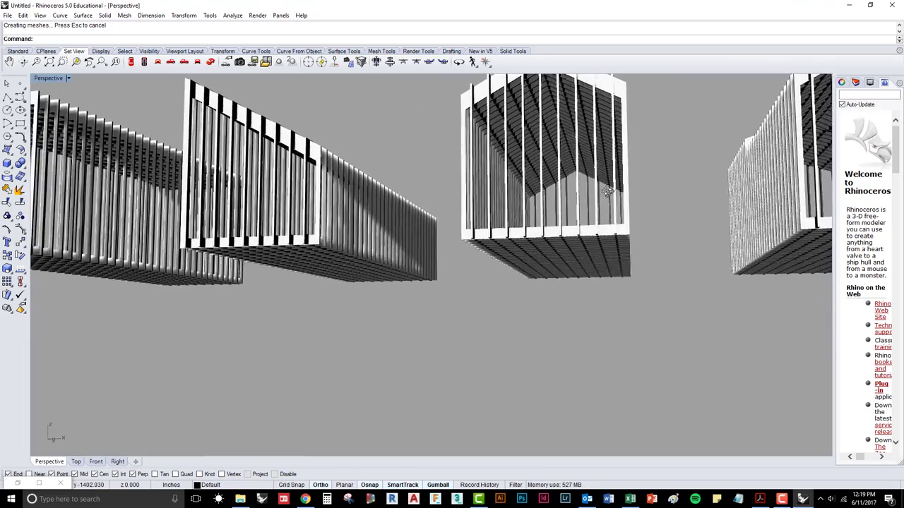
{"action": "left_click_drag", "start_coordinate": [607, 191], "coordinate": [379, 228]}
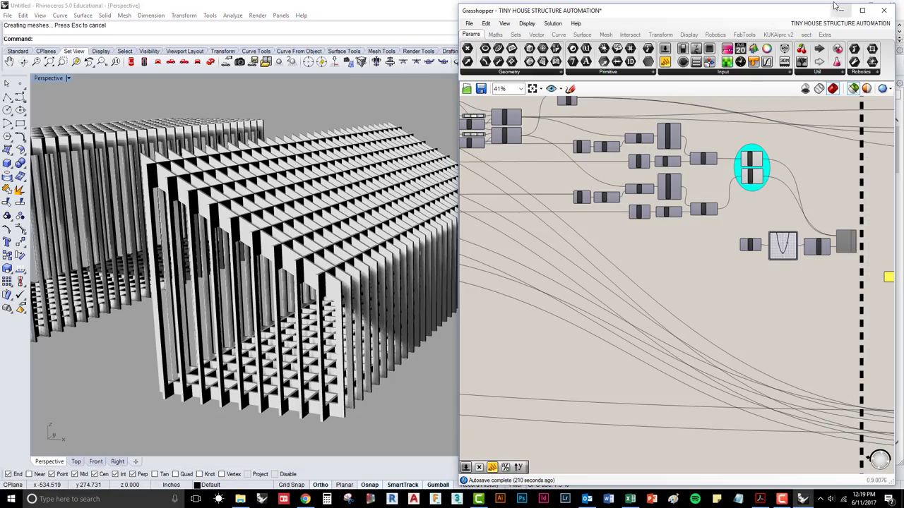
Maximize Grasshopper and zoom through the Costing group and its Excel file path panel
{"action": "left_click", "coordinate": [862, 10]}
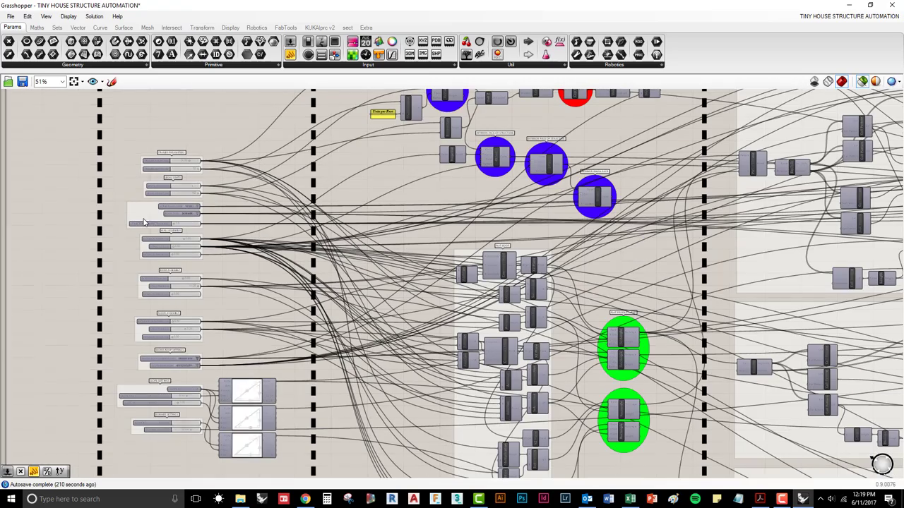
{"action": "scroll", "scroll_direction": "down", "scroll_amount": 3}
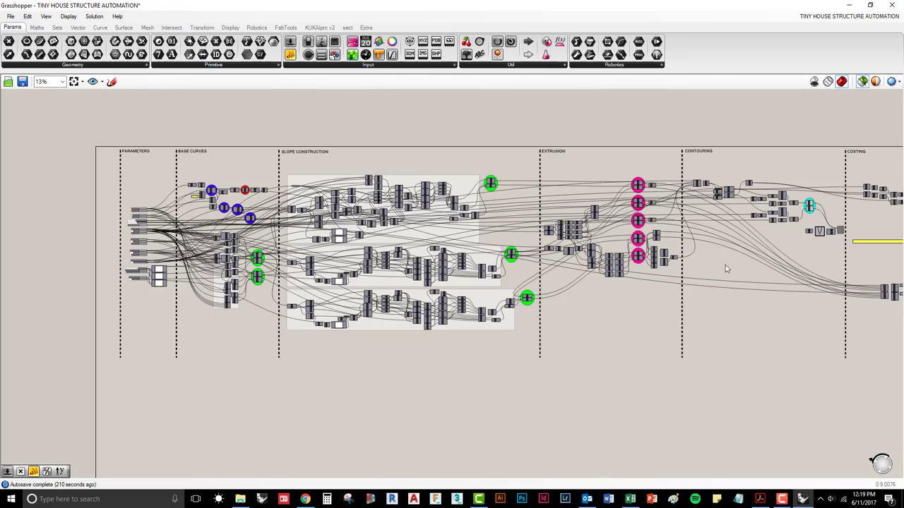
{"action": "scroll", "scroll_direction": "up", "scroll_amount": 3}
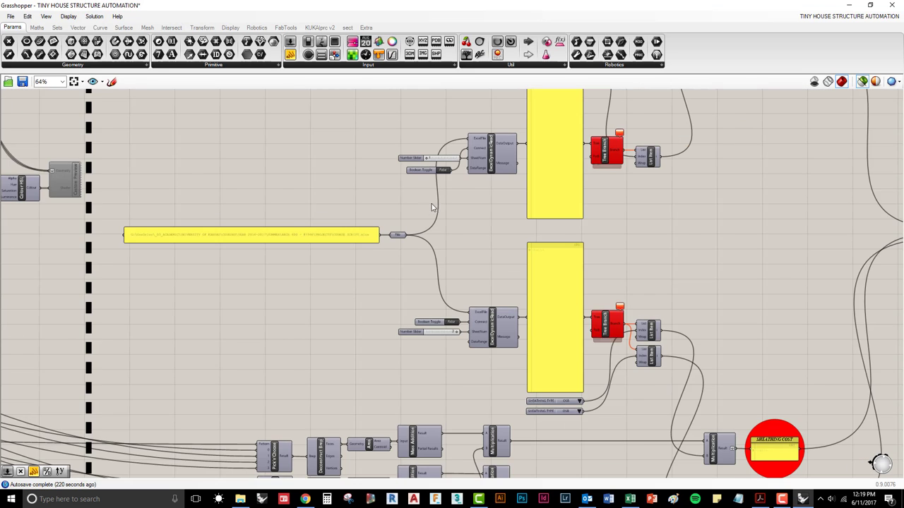
{"action": "scroll", "scroll_direction": "down", "scroll_amount": 3}
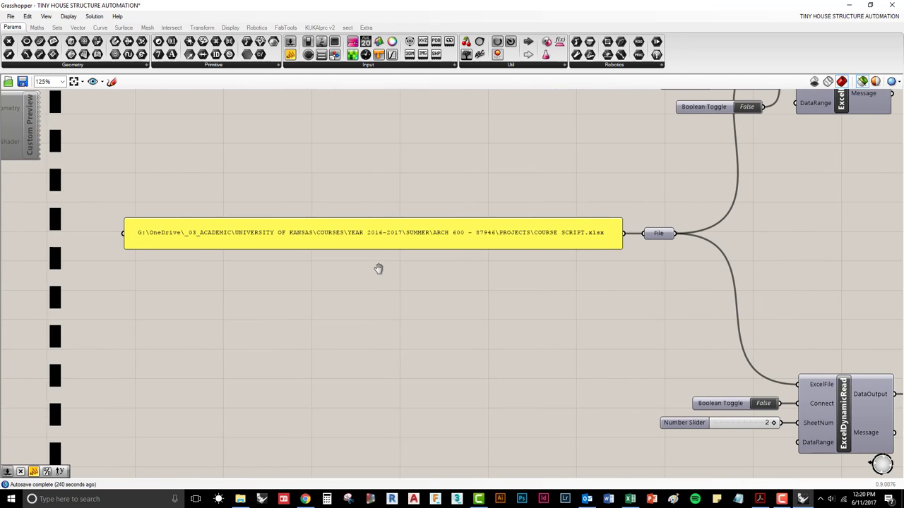
{"action": "mouse_move", "coordinate": [538, 232]}
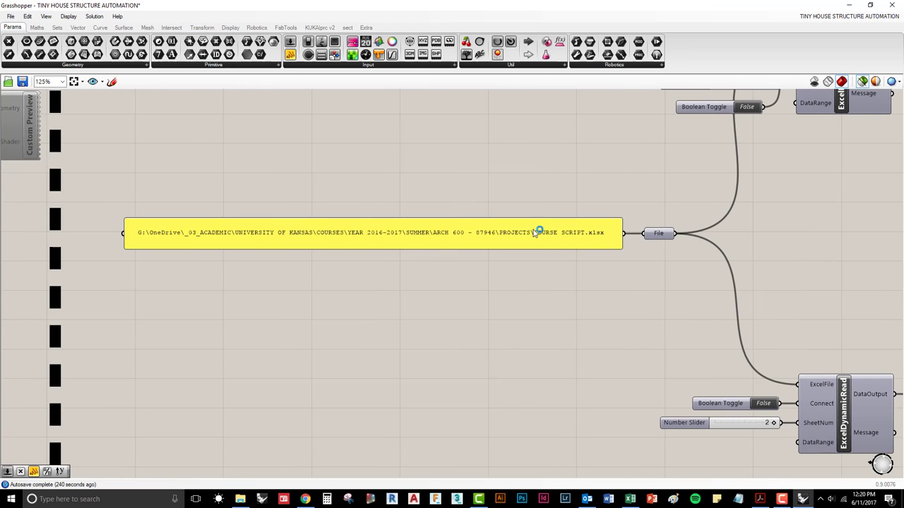
{"action": "scroll", "scroll_direction": "down", "scroll_amount": 3}
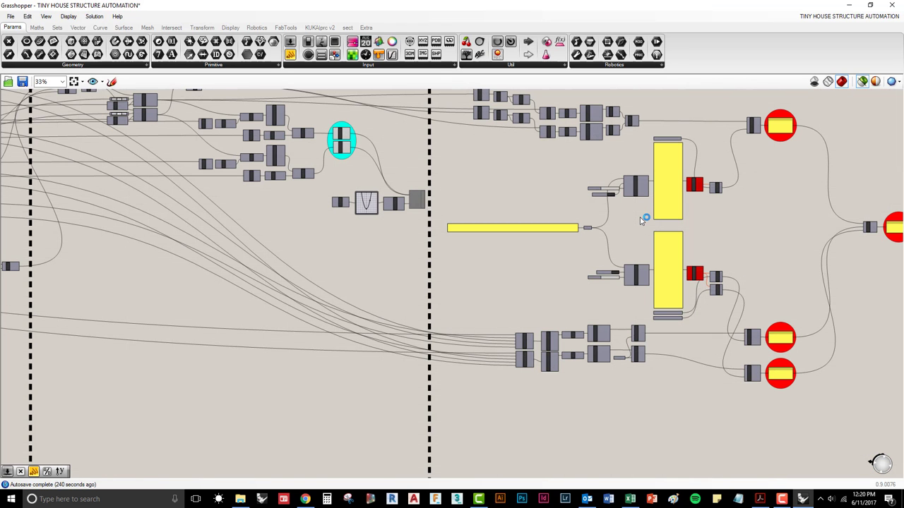
{"action": "mouse_move", "coordinate": [648, 221]}
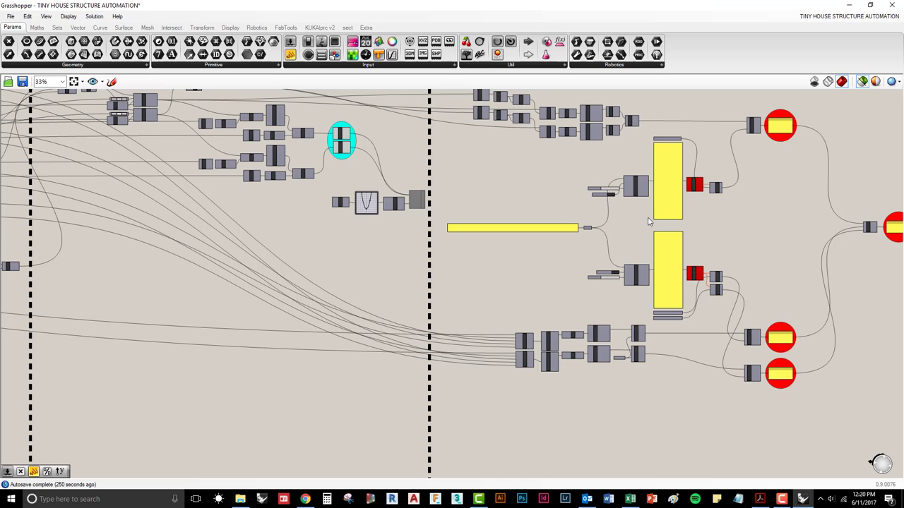
{"action": "scroll", "scroll_direction": "down", "scroll_amount": 3}
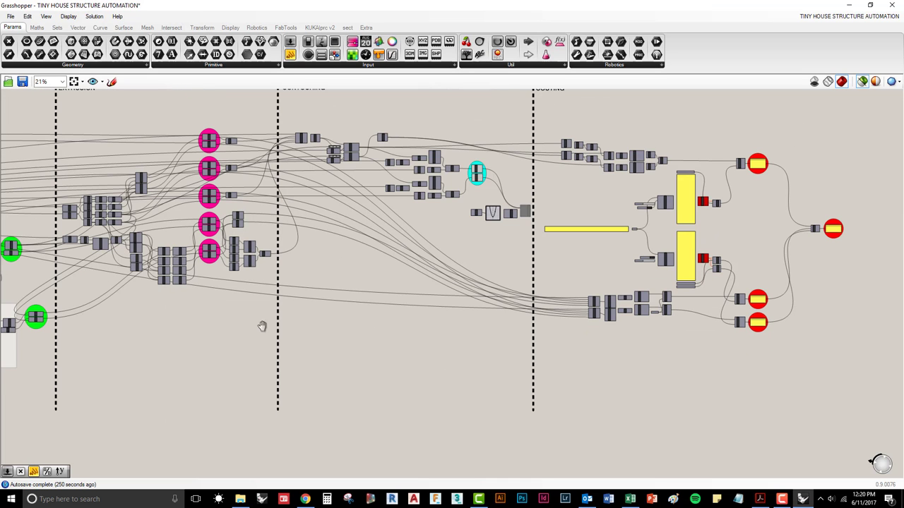
{"action": "scroll", "scroll_direction": "down", "scroll_amount": 3}
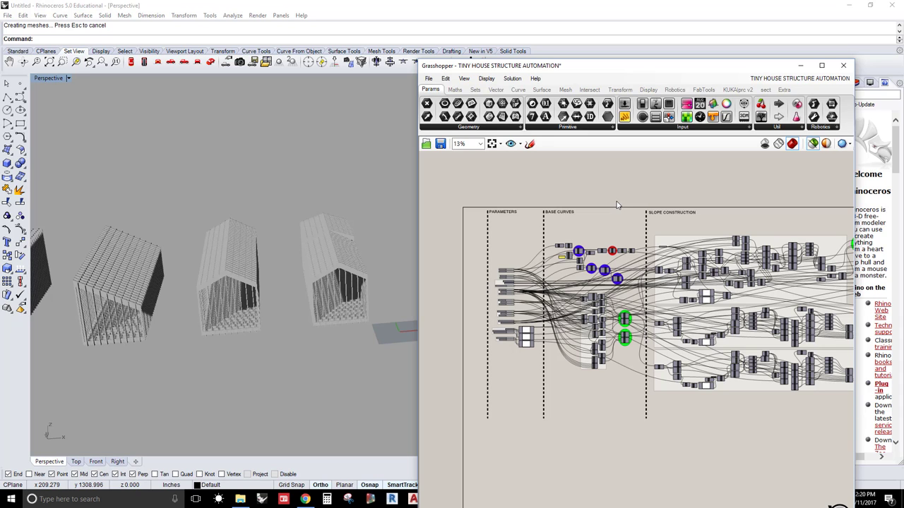
{"action": "scroll", "scroll_direction": "up", "scroll_amount": 3}
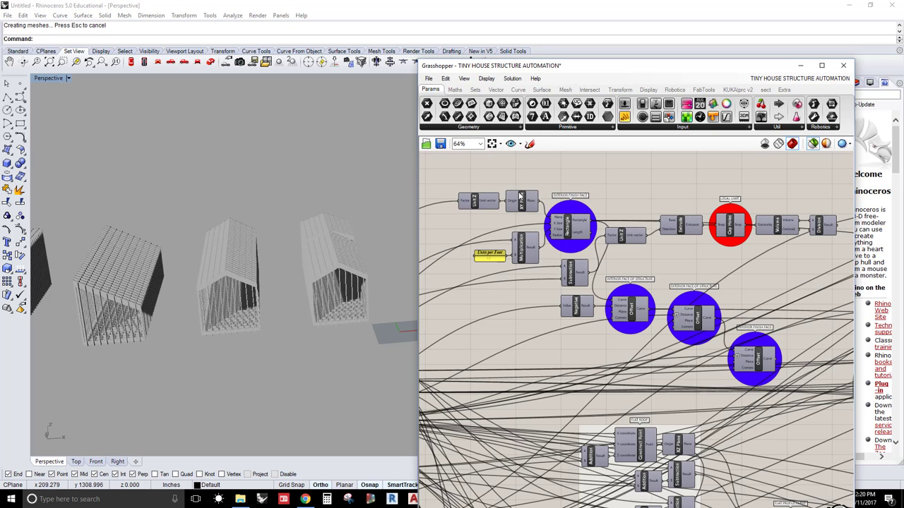
{"action": "scroll", "scroll_direction": "down", "scroll_amount": 3}
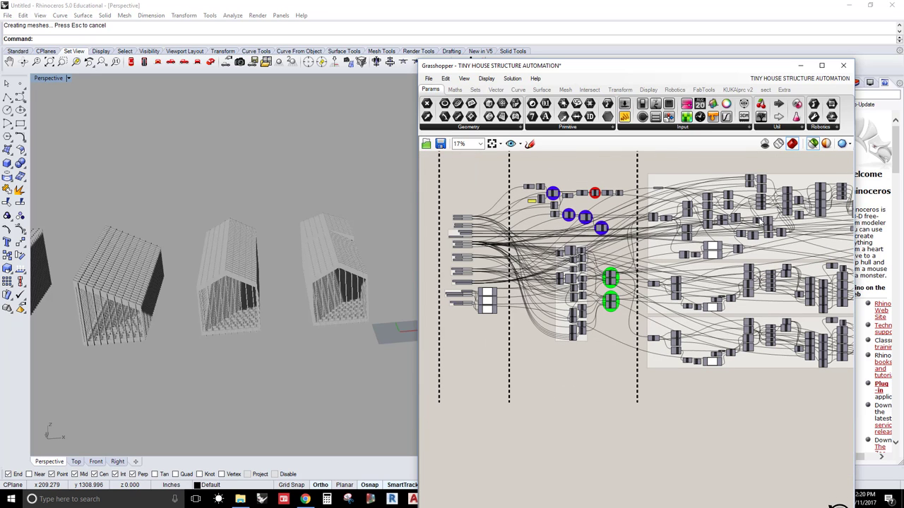
{"action": "scroll", "scroll_direction": "down", "scroll_amount": 3}
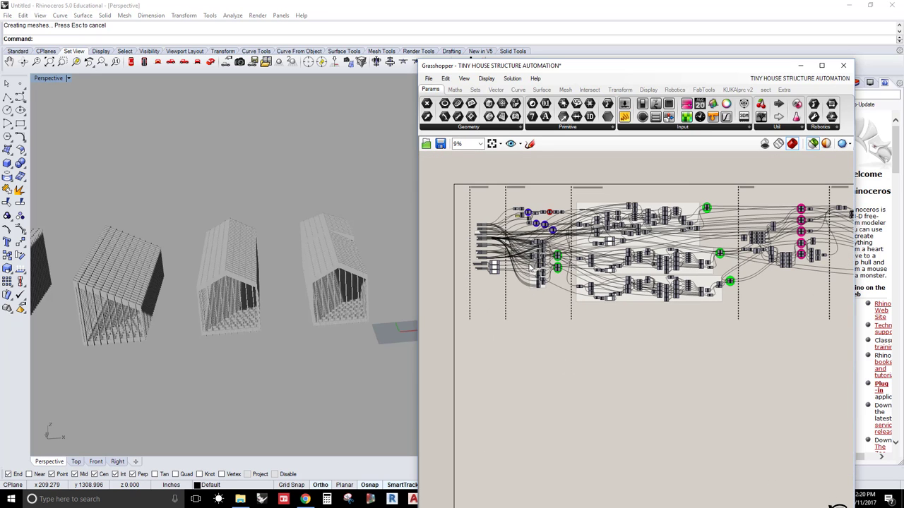